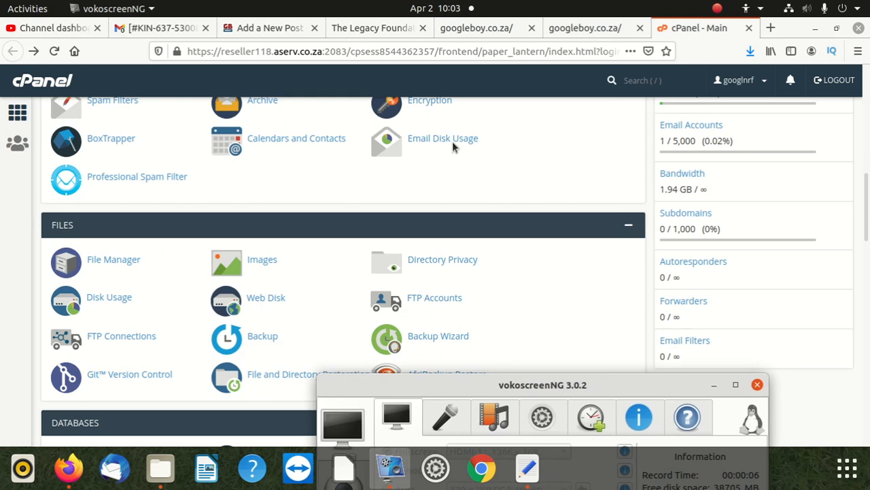
Read the site error that PHP 5.4.45 is too old for WordPress 5.7, on both site tabs.
{"action": "left_click", "coordinate": [476, 27]}
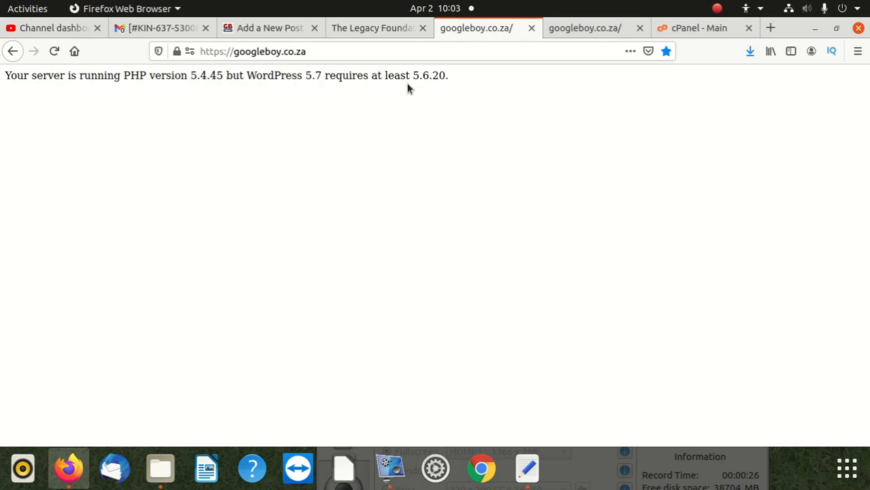
{"action": "mouse_move", "coordinate": [191, 71]}
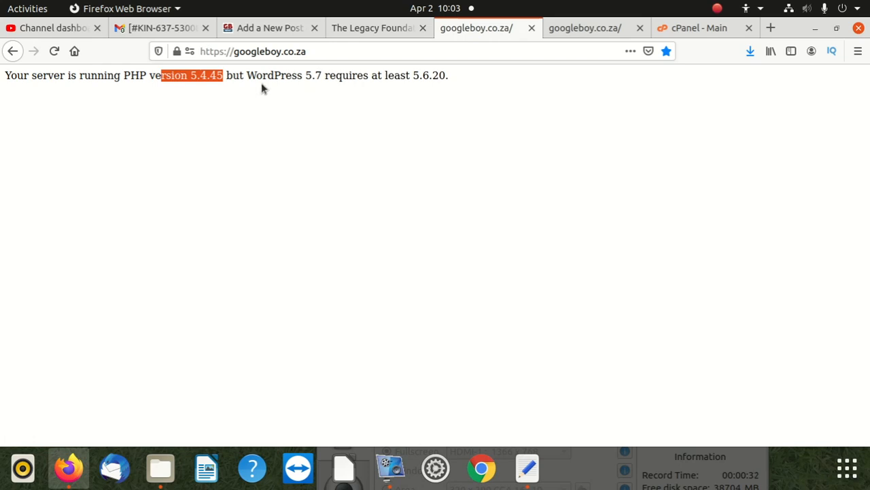
{"action": "mouse_move", "coordinate": [380, 164]}
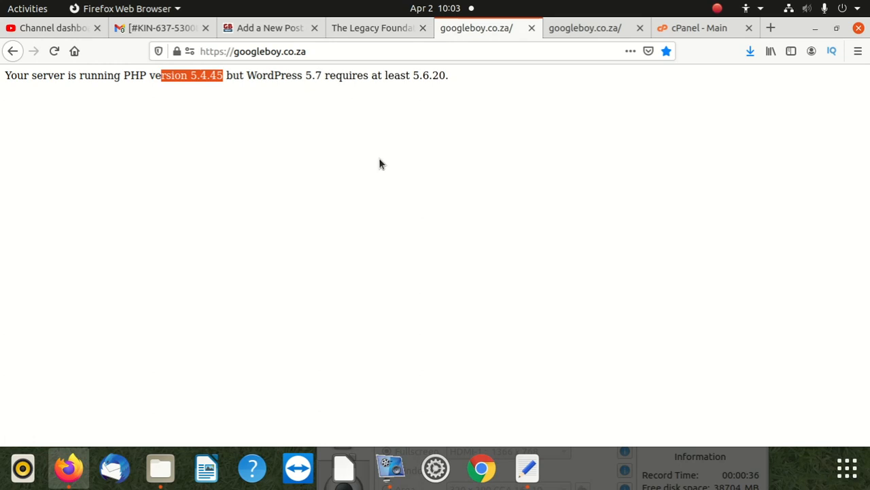
{"action": "mouse_move", "coordinate": [359, 111]}
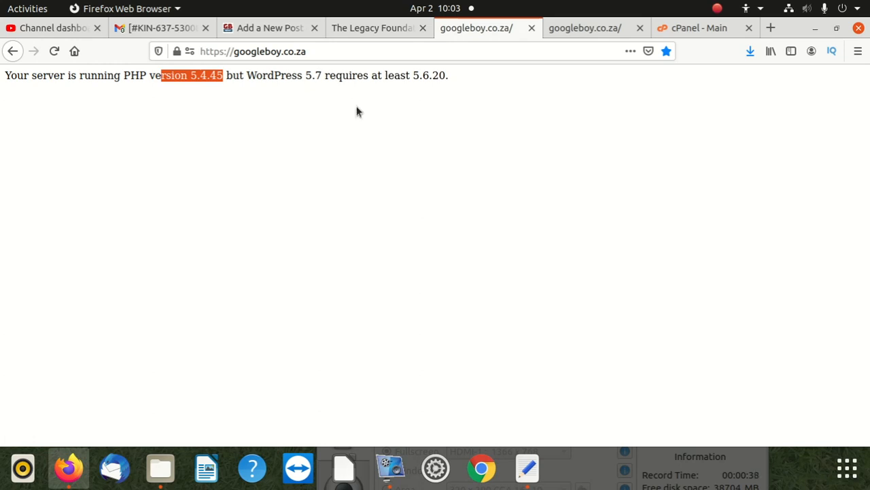
{"action": "mouse_move", "coordinate": [313, 73]}
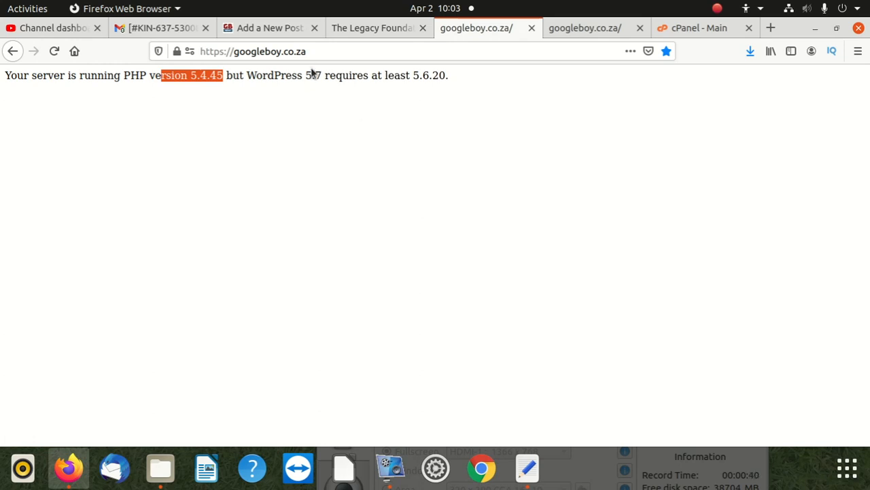
{"action": "mouse_move", "coordinate": [390, 125]}
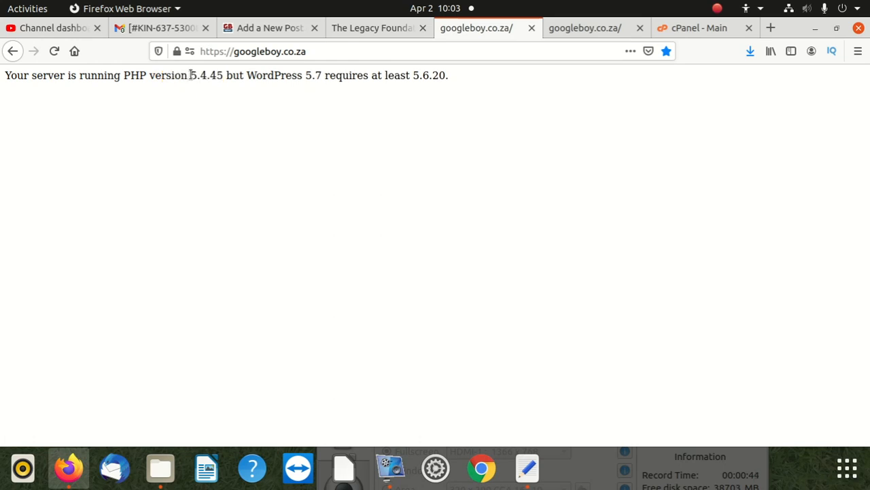
{"action": "triple_click", "coordinate": [224, 75]}
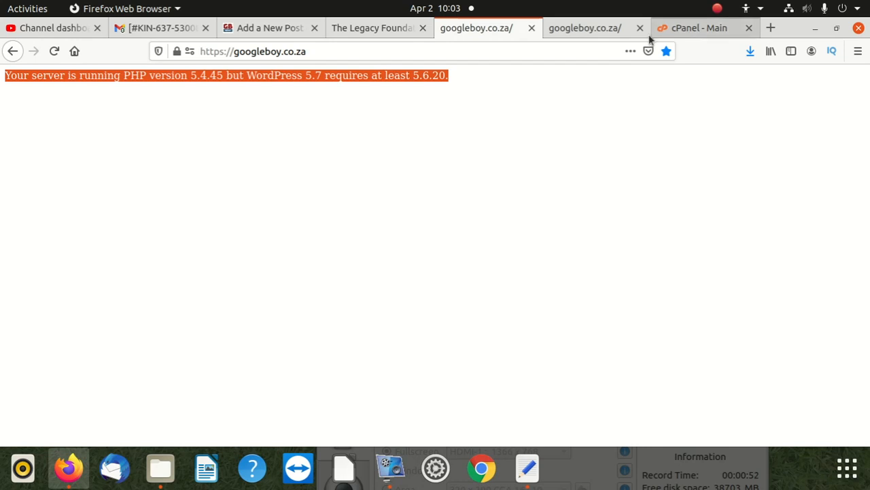
{"action": "left_click", "coordinate": [584, 28]}
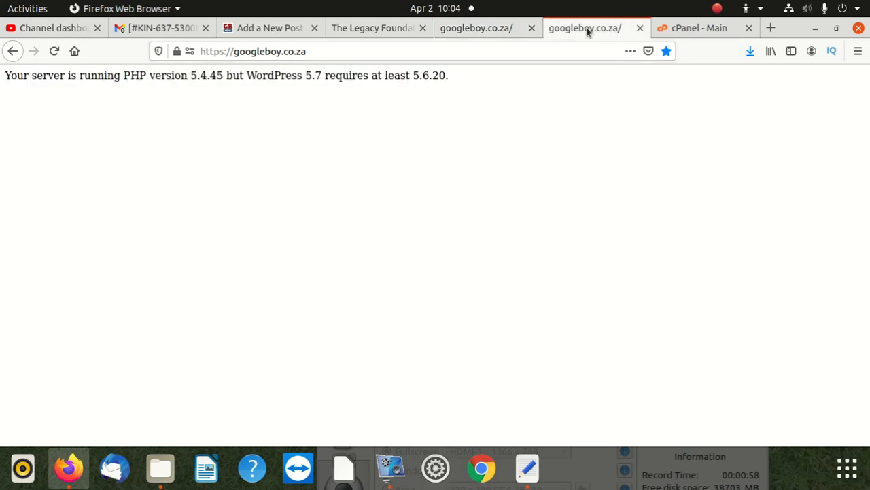
Switch to the cPanel home and scroll down to the Software section with MultiPHP Manager.
{"action": "left_click", "coordinate": [699, 27]}
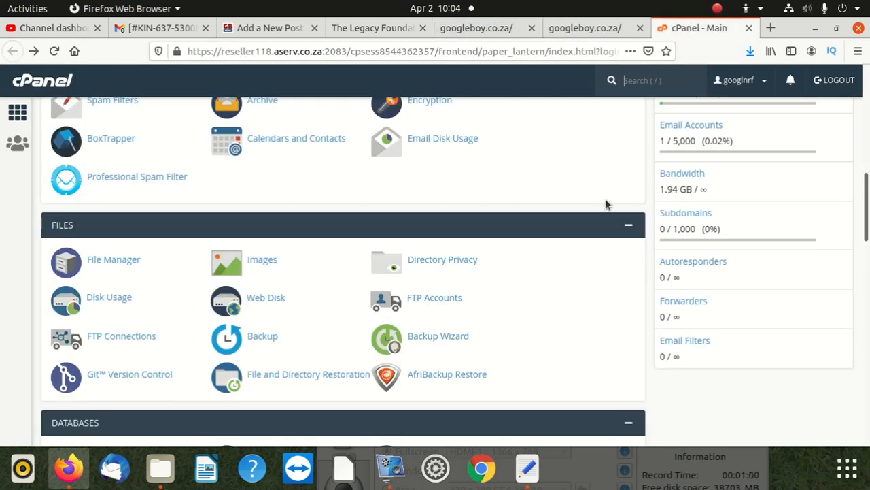
{"action": "mouse_move", "coordinate": [319, 286]}
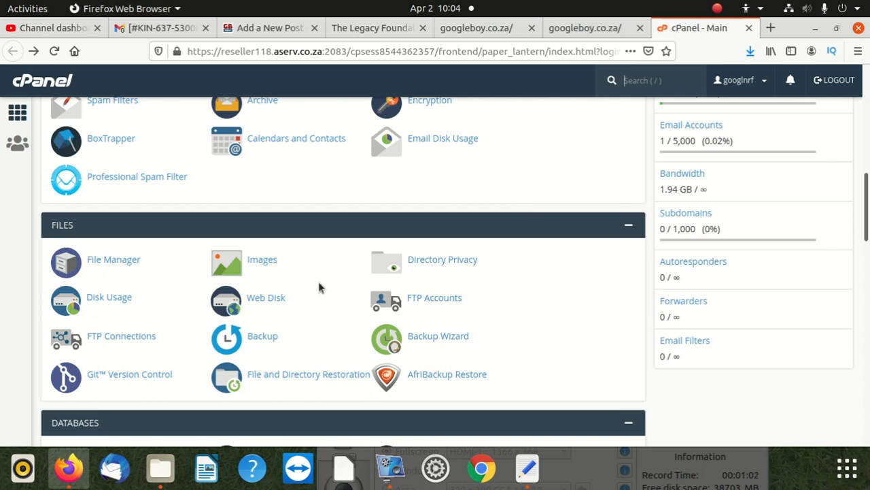
{"action": "scroll", "scroll_direction": "down", "scroll_amount": 3}
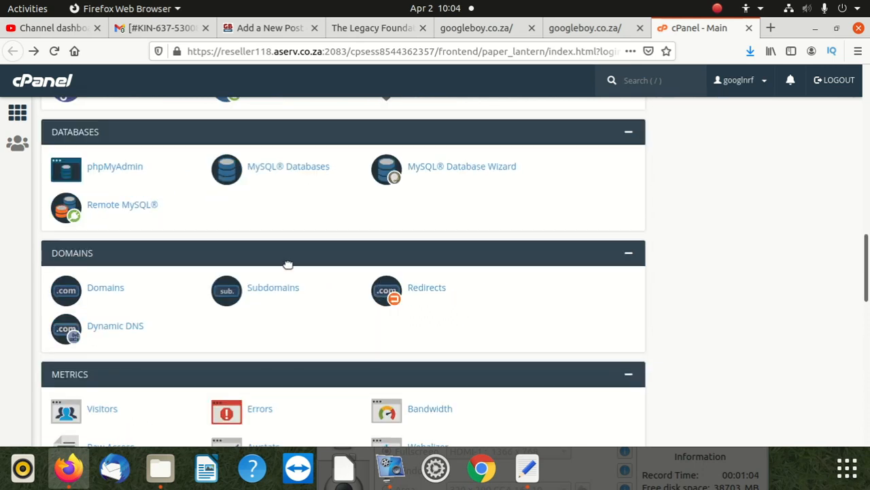
{"action": "scroll", "scroll_direction": "up", "scroll_amount": 3}
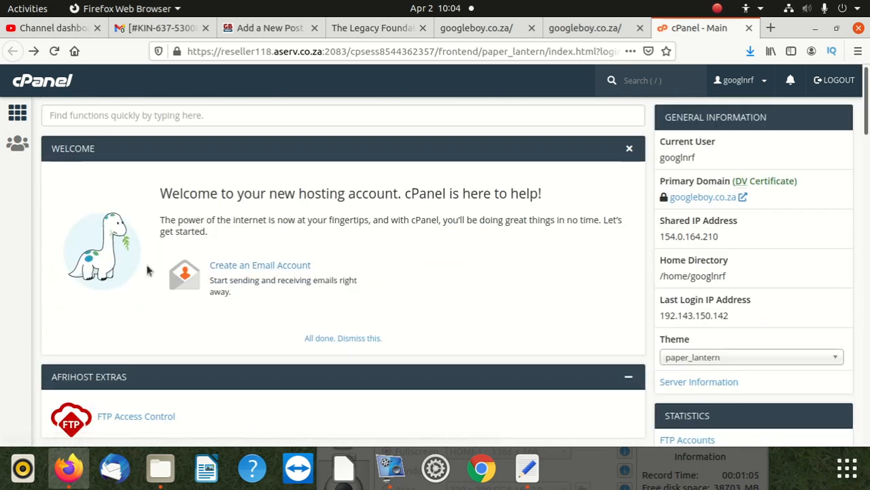
{"action": "mouse_move", "coordinate": [307, 243]}
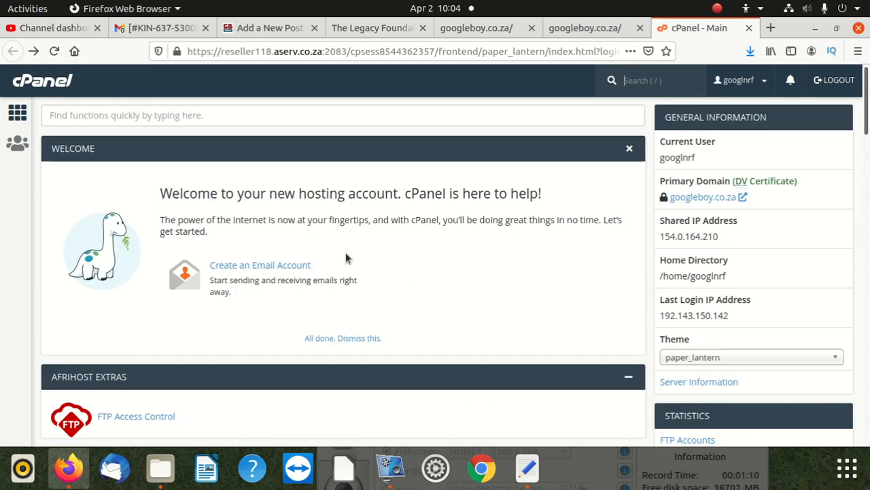
{"action": "scroll", "scroll_direction": "down", "scroll_amount": 3}
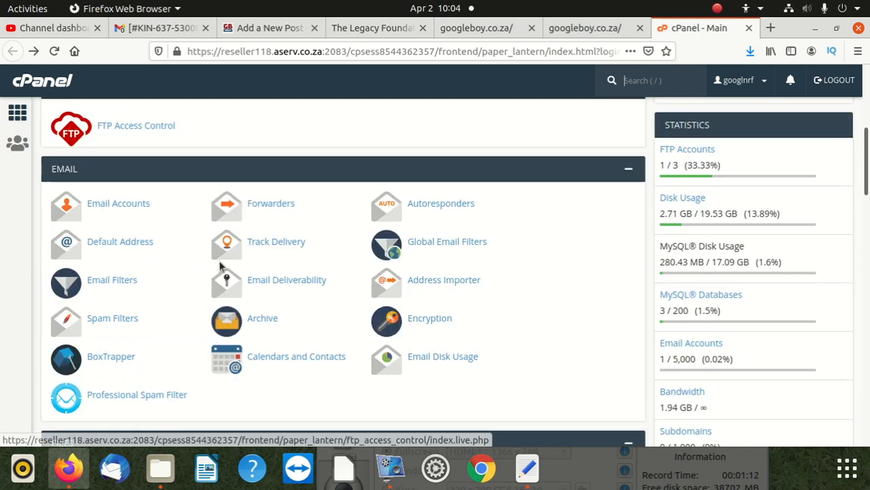
{"action": "scroll", "scroll_direction": "down", "scroll_amount": 3}
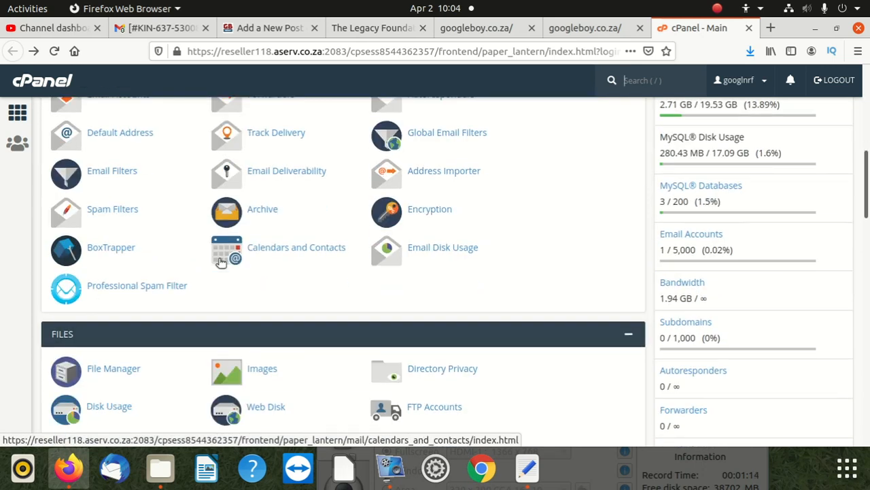
{"action": "scroll", "scroll_direction": "down", "scroll_amount": 3}
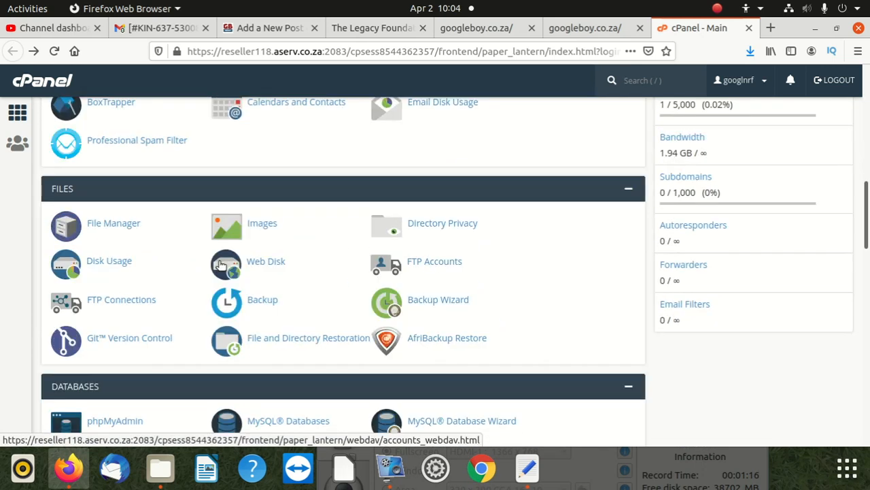
{"action": "scroll", "scroll_direction": "down", "scroll_amount": 3}
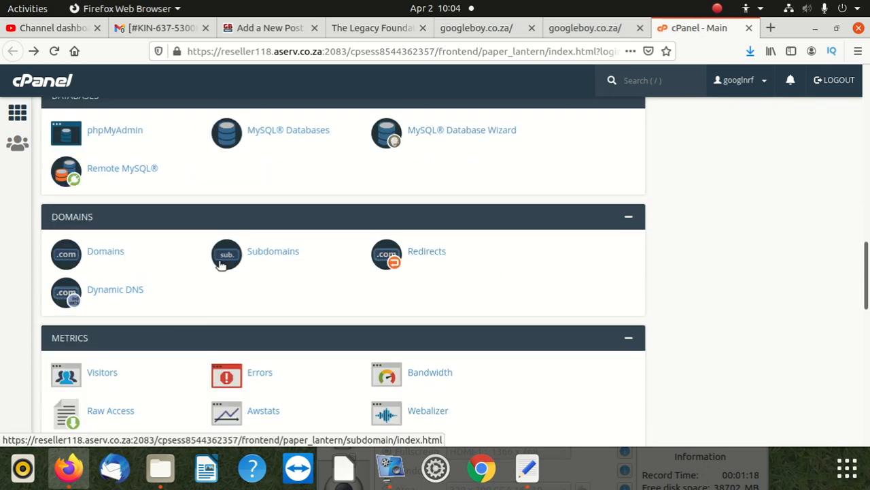
{"action": "scroll", "scroll_direction": "down", "scroll_amount": 3}
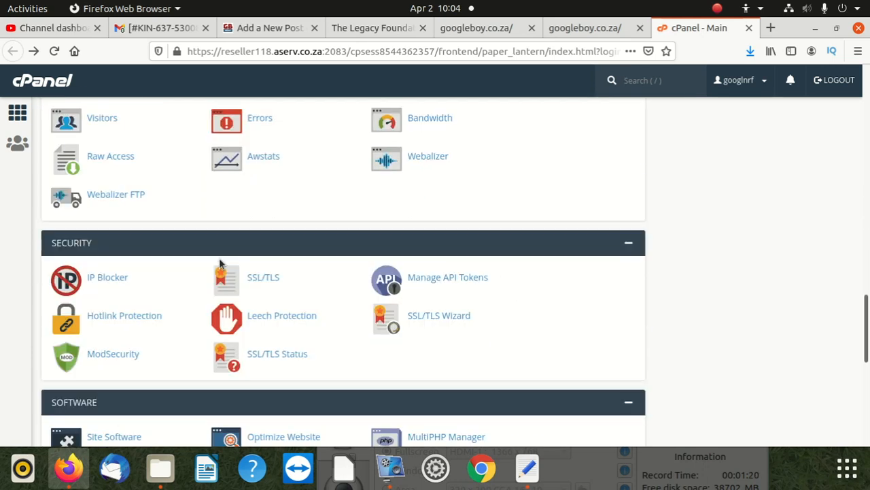
{"action": "scroll", "scroll_direction": "down", "scroll_amount": 3}
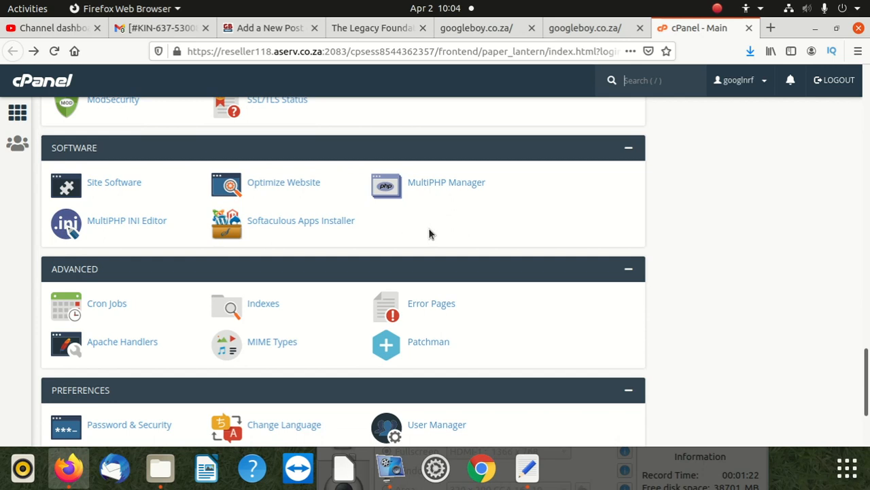
{"action": "mouse_move", "coordinate": [446, 185]}
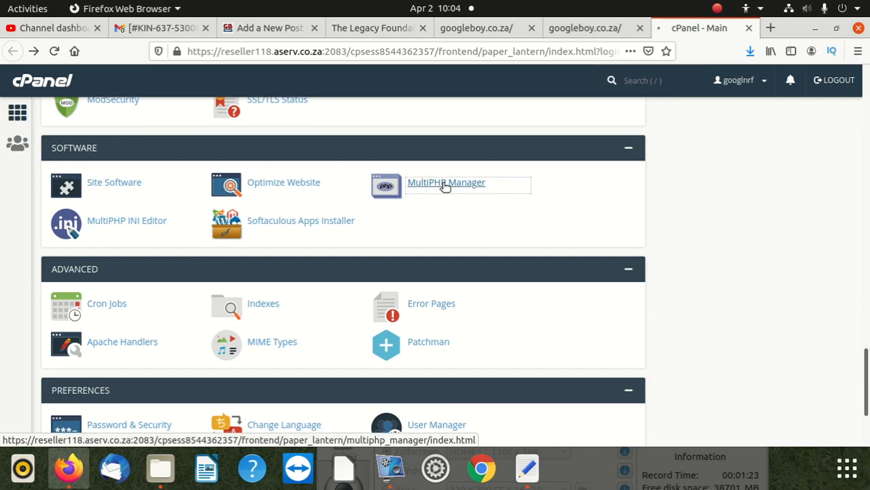
Apply PHP 7.4 (ea-php74) to googleboy.co.za in MultiPHP Manager, getting a success notice.
{"action": "left_click", "coordinate": [446, 182]}
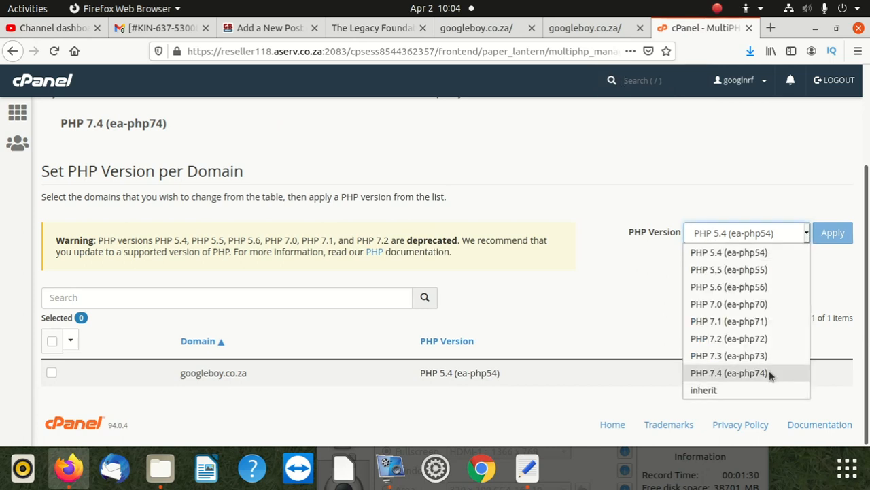
{"action": "left_click", "coordinate": [729, 372]}
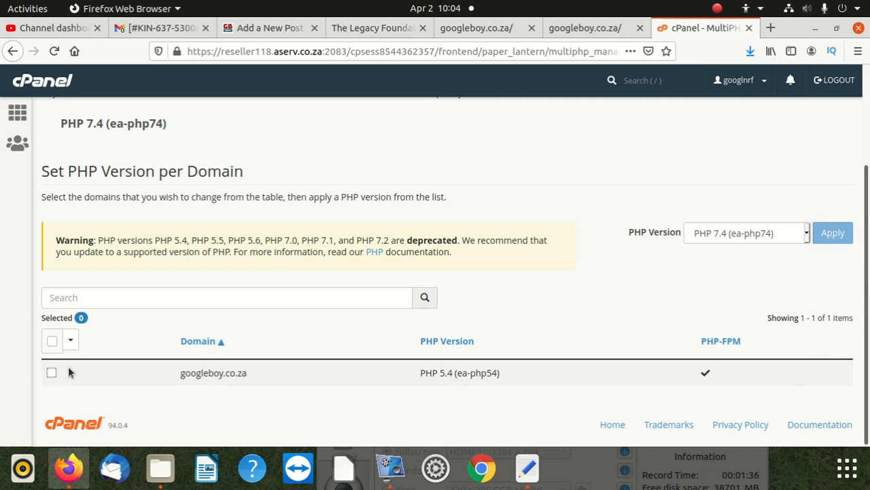
{"action": "left_click", "coordinate": [51, 373]}
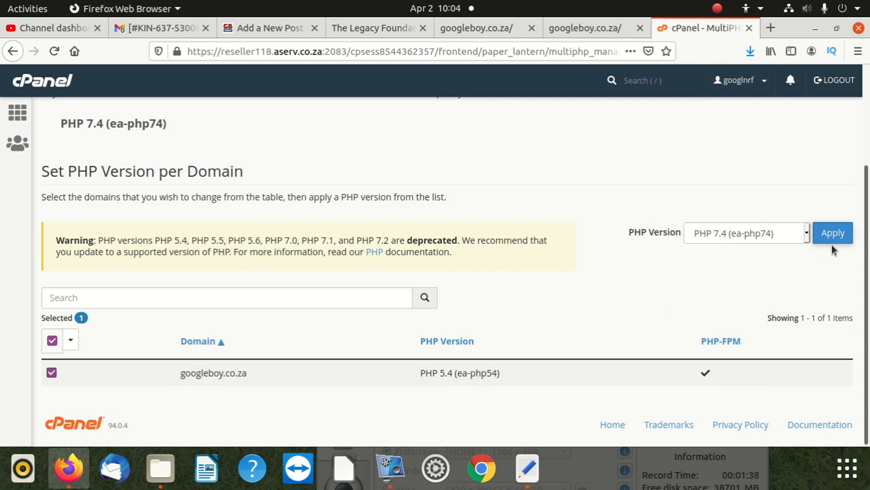
{"action": "left_click", "coordinate": [832, 233]}
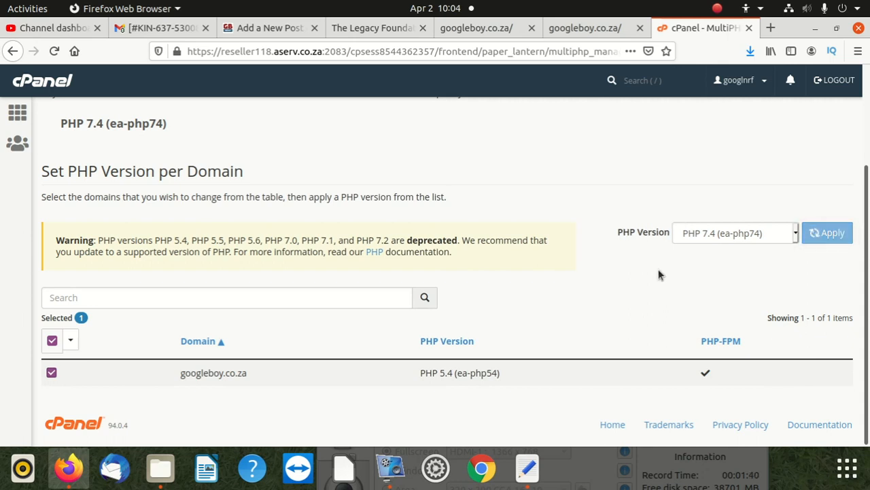
{"action": "left_click", "coordinate": [827, 232]}
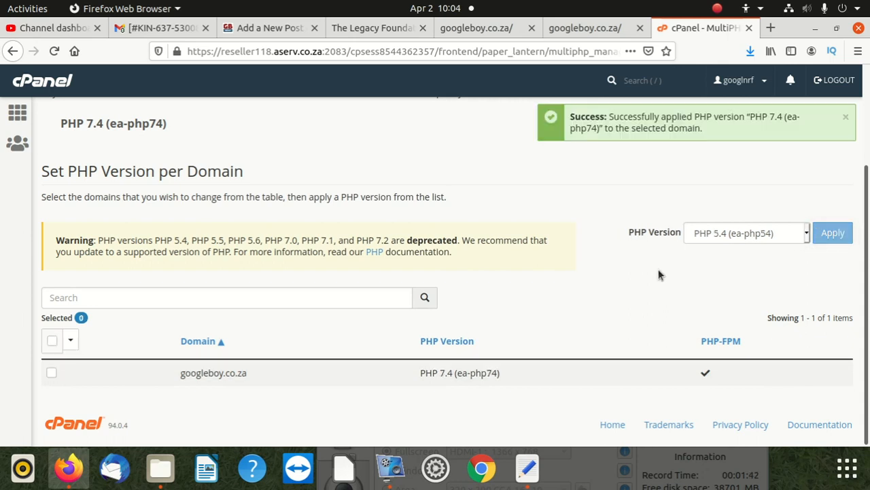
Reload googleboy.co.za and scroll the Googleboy news homepage, which now loads normally.
{"action": "left_click", "coordinate": [584, 28]}
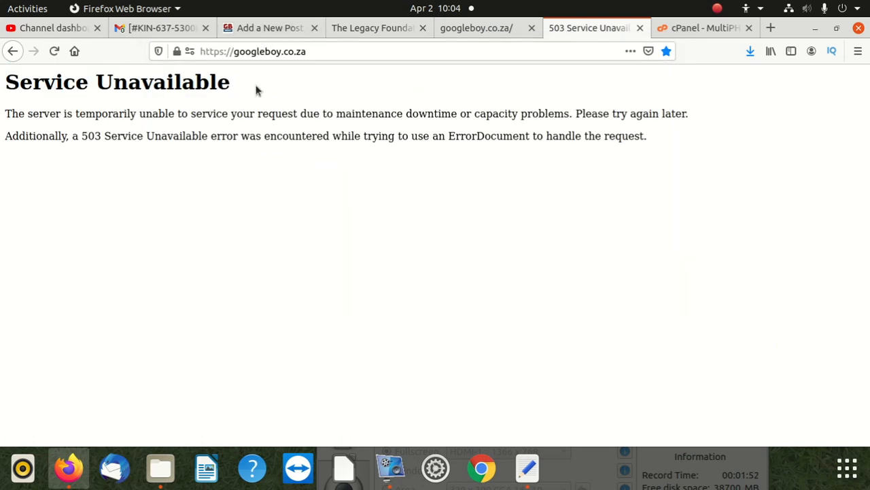
{"action": "mouse_move", "coordinate": [170, 92]}
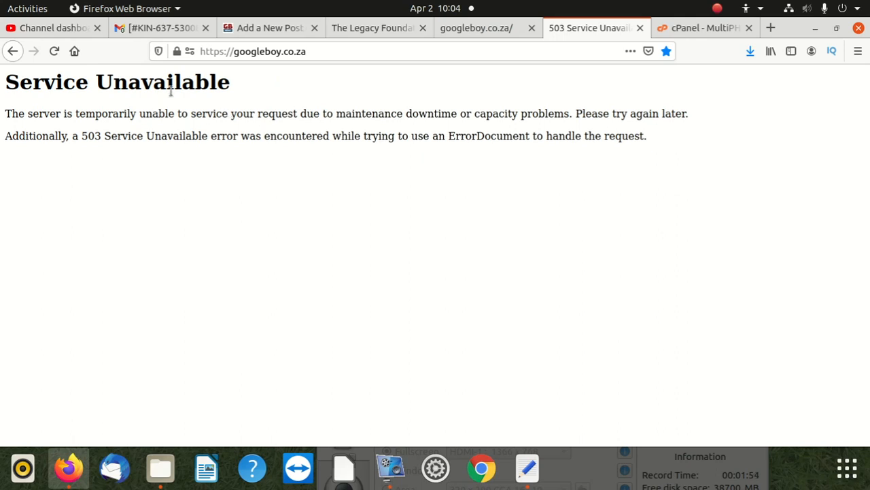
{"action": "mouse_move", "coordinate": [586, 155]}
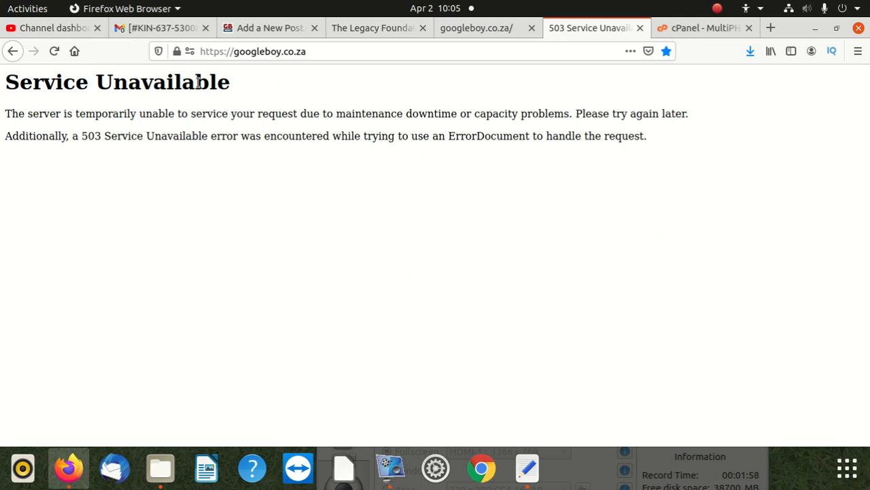
{"action": "left_click", "coordinate": [253, 51]}
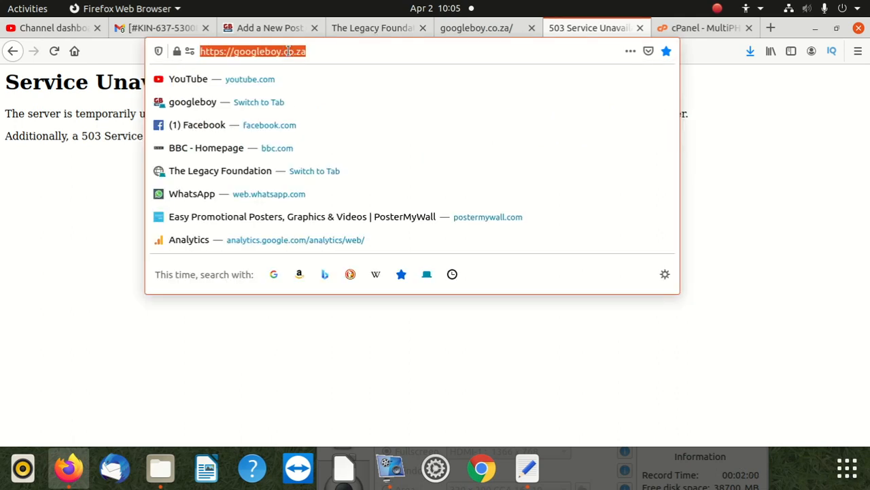
{"action": "key", "text": "Return"}
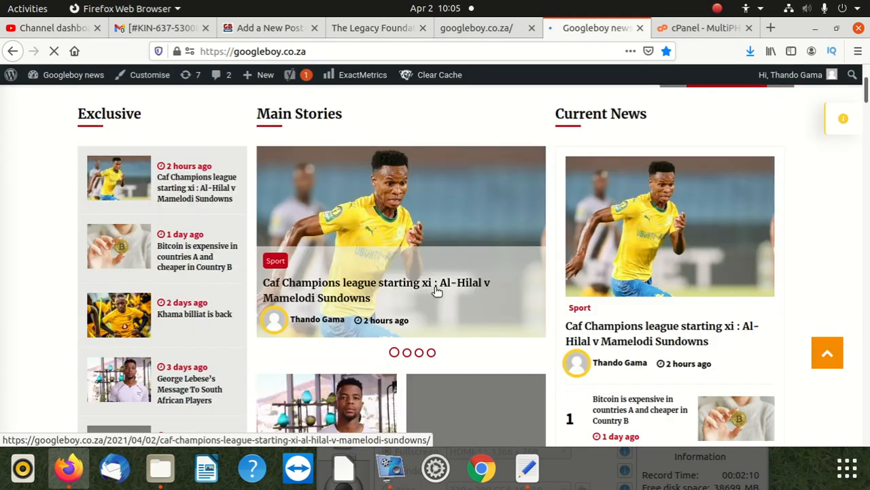
{"action": "scroll", "scroll_direction": "up", "scroll_amount": 3}
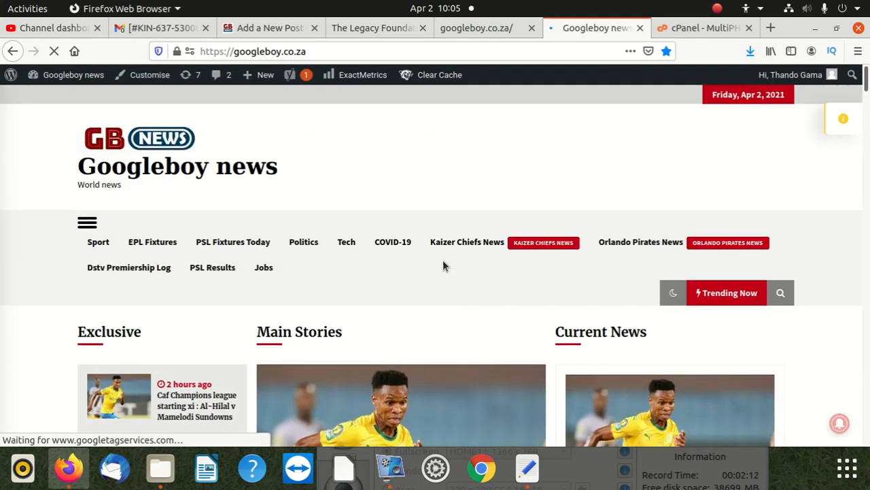
{"action": "scroll", "scroll_direction": "down", "scroll_amount": 3}
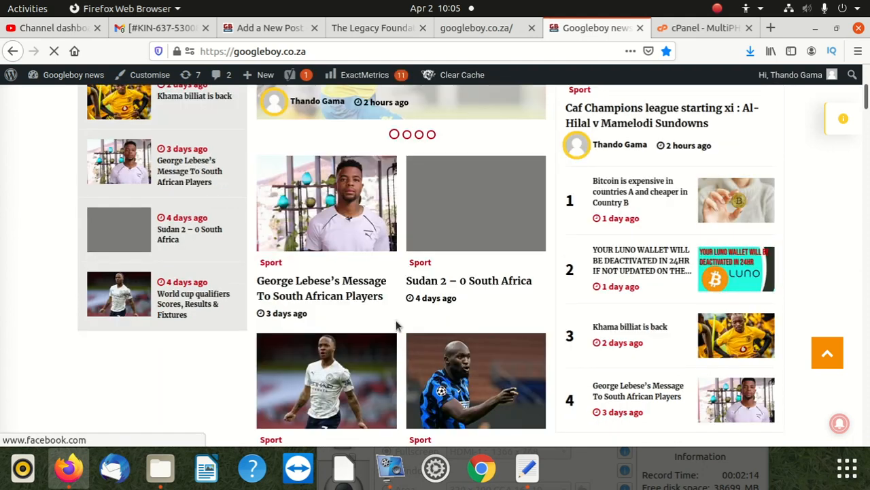
{"action": "scroll", "scroll_direction": "up", "scroll_amount": 3}
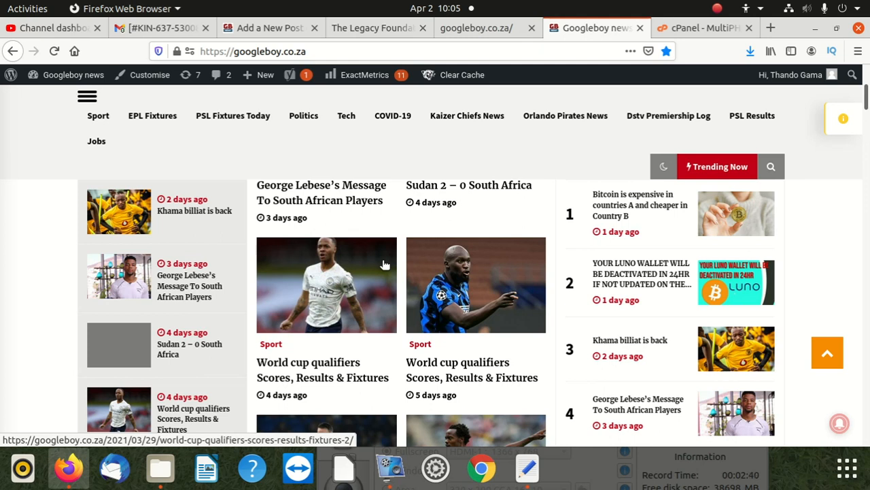
{"action": "mouse_move", "coordinate": [333, 161]}
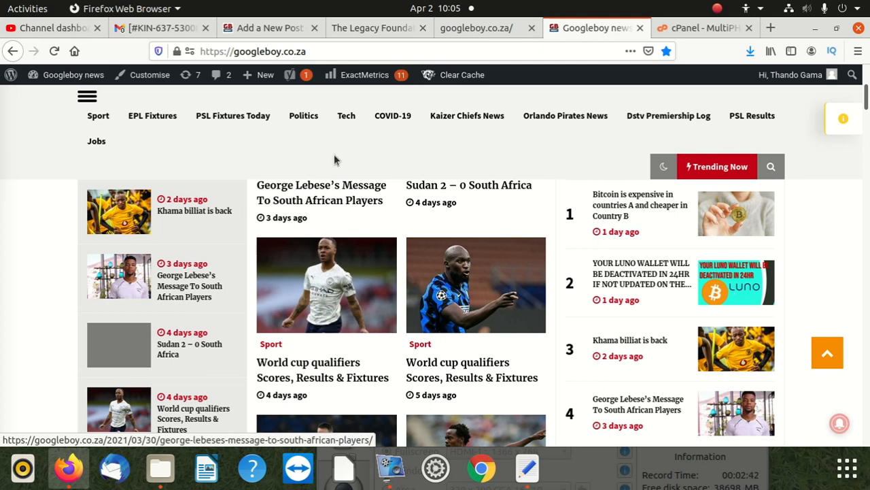
Return to MultiPHP Manager and list the available PHP versions for googleboy.co.za.
{"action": "left_click", "coordinate": [696, 27]}
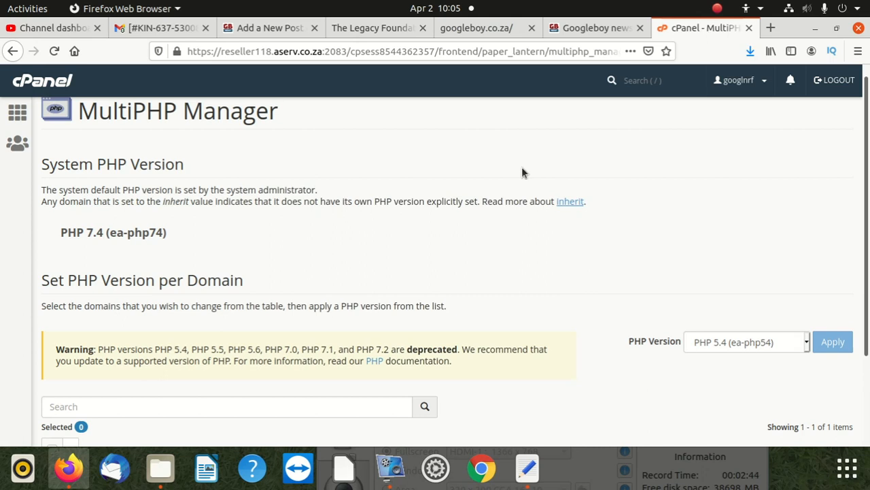
{"action": "scroll", "scroll_direction": "down", "scroll_amount": 3}
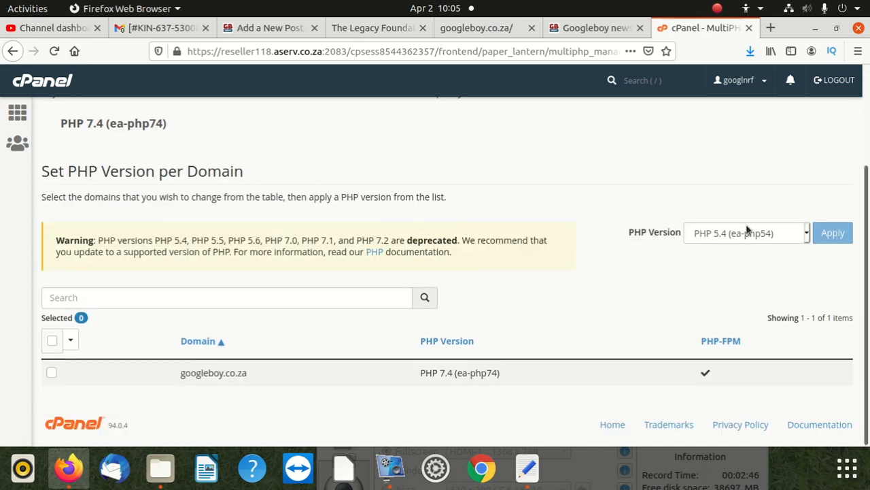
{"action": "left_click", "coordinate": [745, 233]}
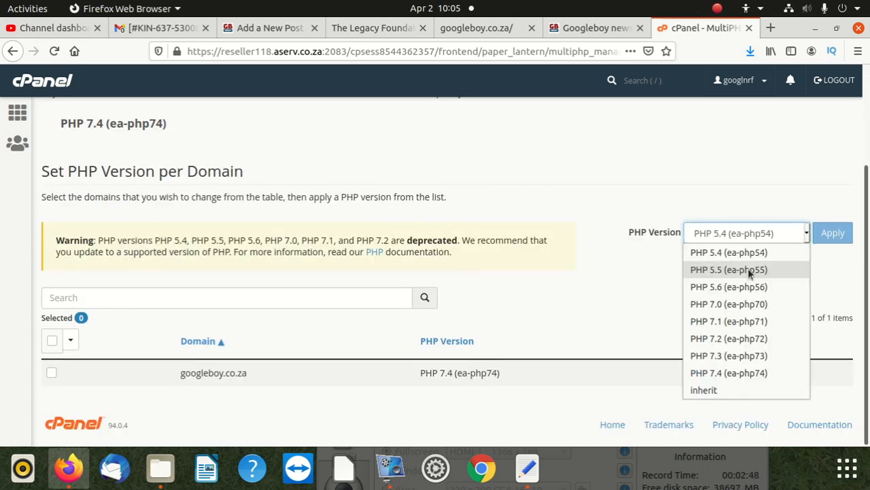
{"action": "mouse_move", "coordinate": [729, 251]}
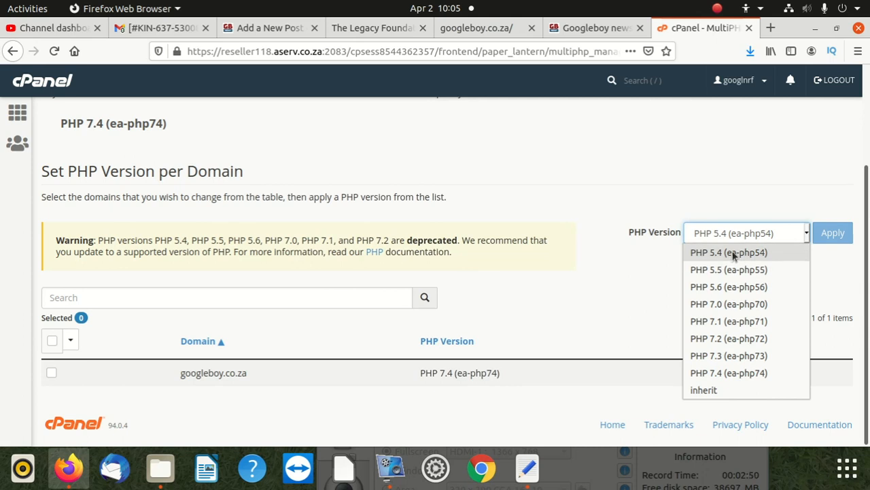
{"action": "mouse_move", "coordinate": [737, 264]}
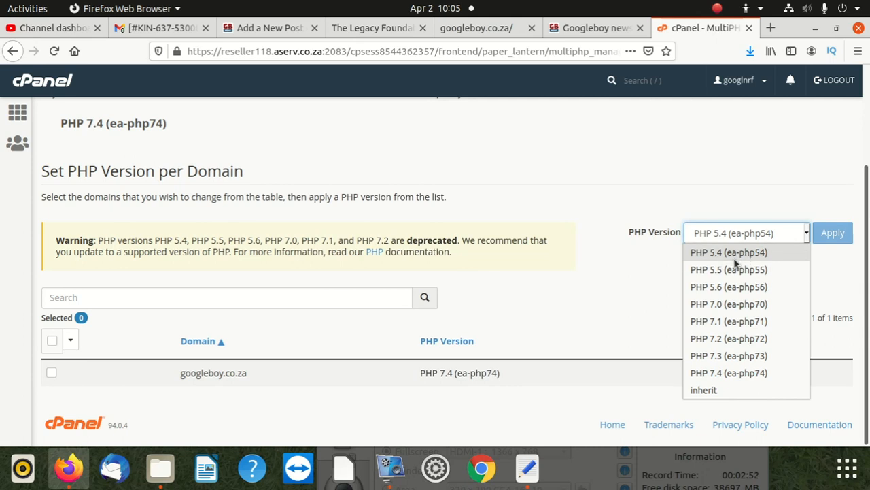
{"action": "mouse_move", "coordinate": [723, 381]}
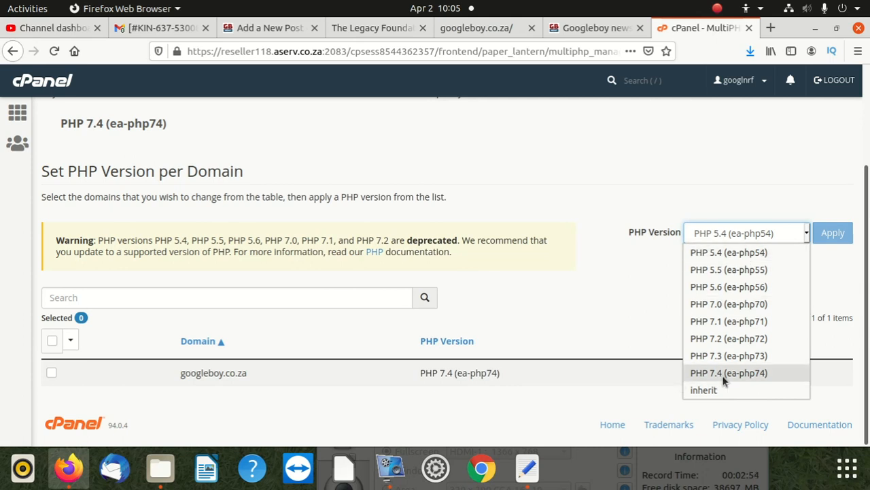
{"action": "mouse_move", "coordinate": [728, 286]}
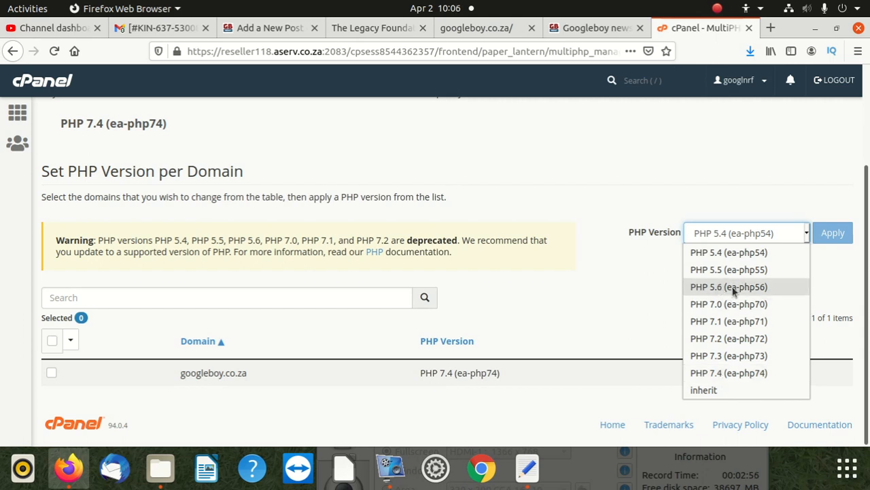
{"action": "mouse_move", "coordinate": [732, 297]}
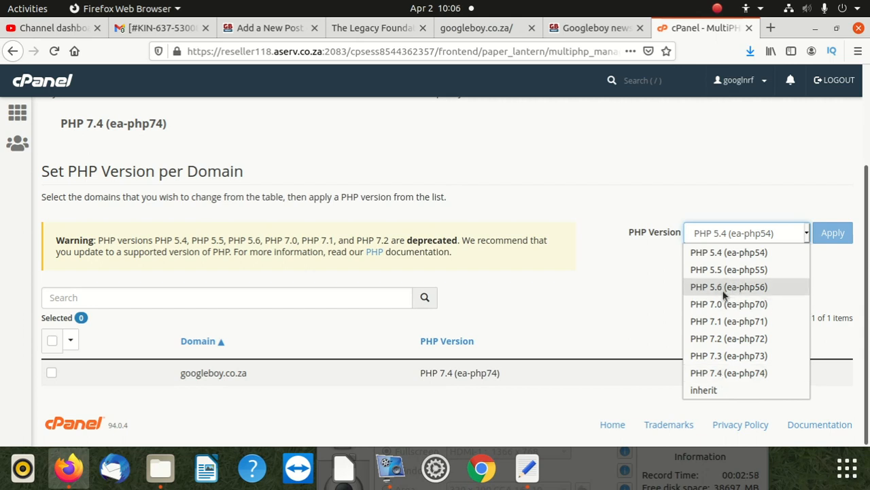
{"action": "mouse_move", "coordinate": [741, 304]}
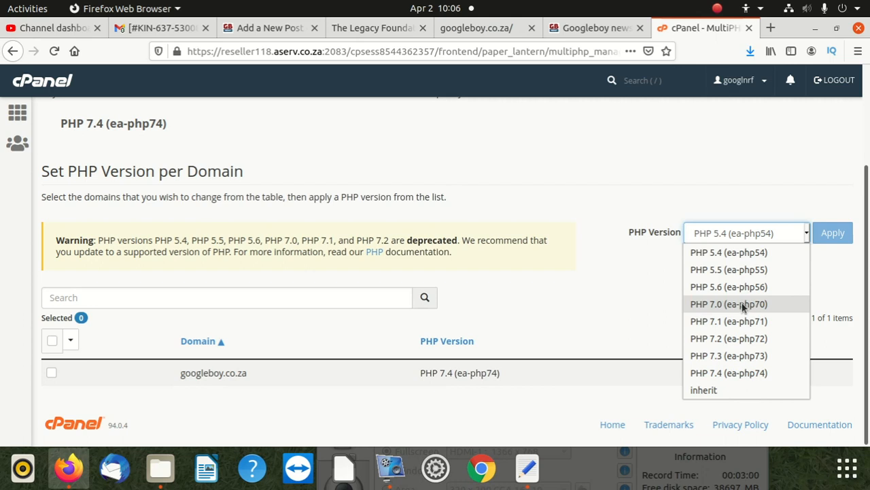
{"action": "mouse_move", "coordinate": [741, 337]}
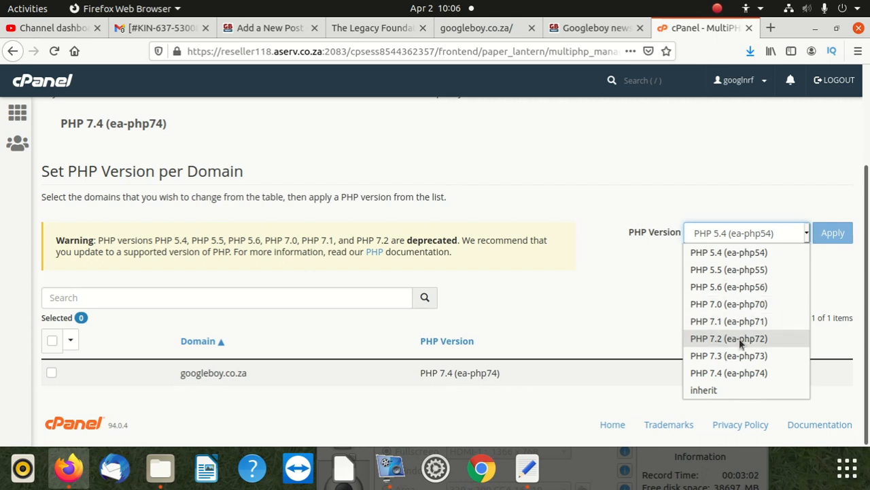
{"action": "mouse_move", "coordinate": [729, 355]}
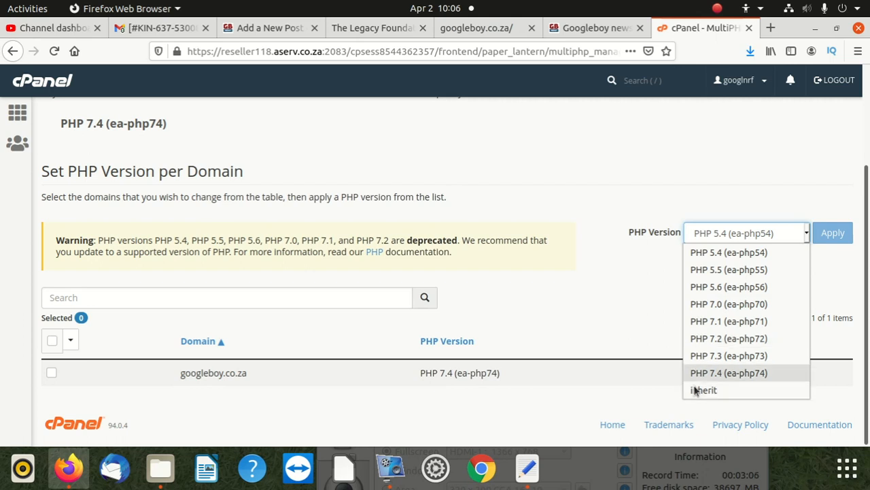
{"action": "mouse_move", "coordinate": [755, 393]}
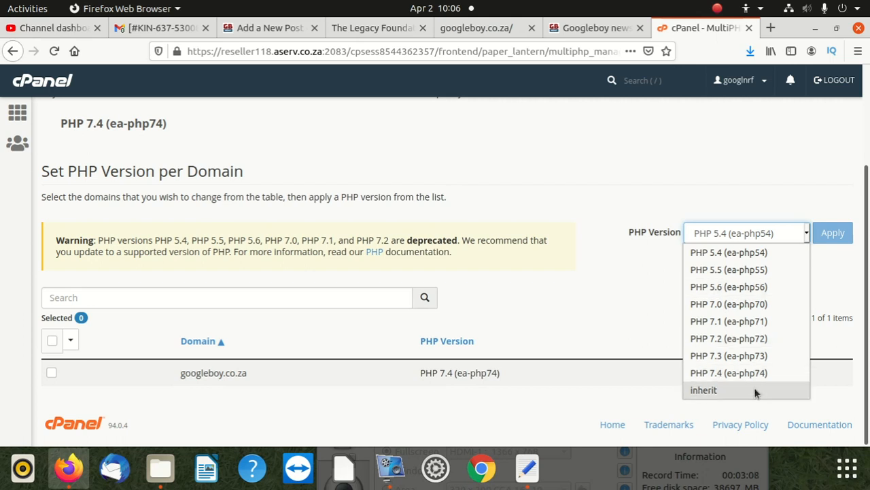
{"action": "mouse_move", "coordinate": [745, 269]}
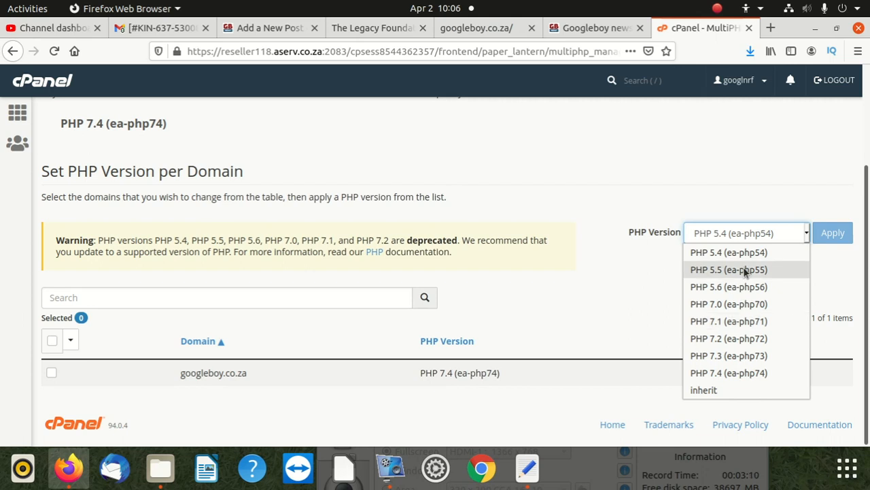
{"action": "mouse_move", "coordinate": [736, 291]}
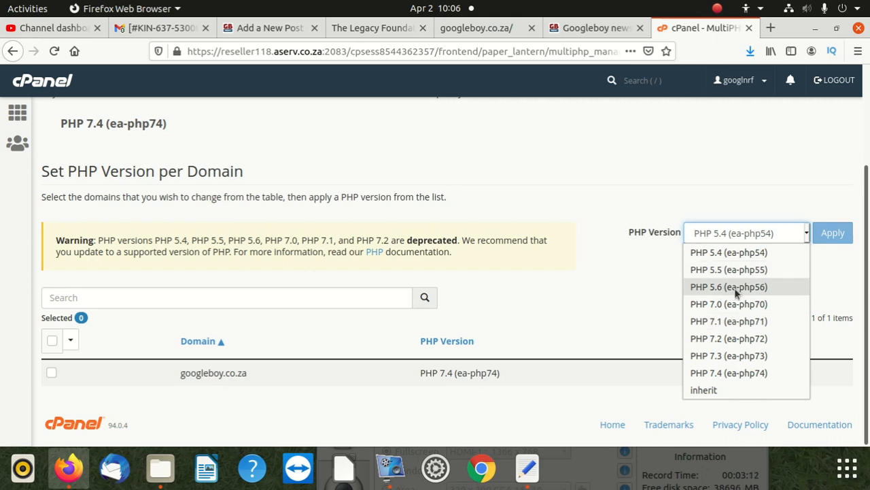
{"action": "mouse_move", "coordinate": [760, 240]}
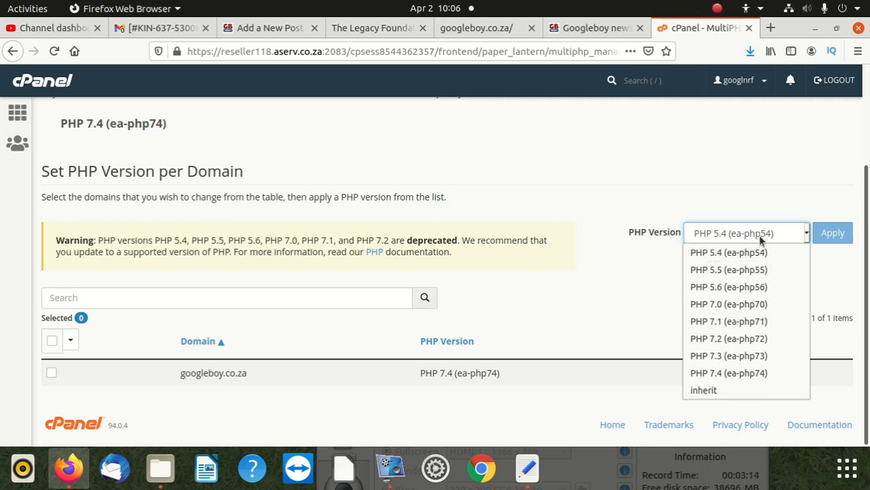
{"action": "mouse_move", "coordinate": [748, 269]}
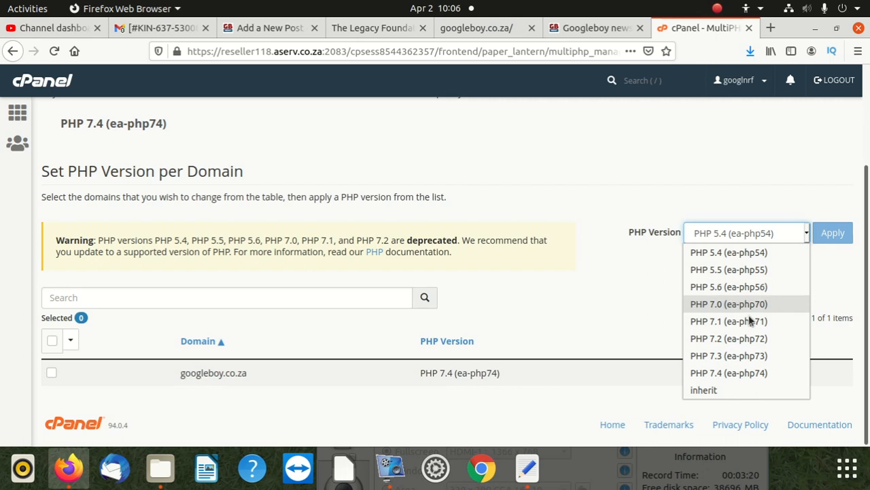
{"action": "mouse_move", "coordinate": [751, 337]}
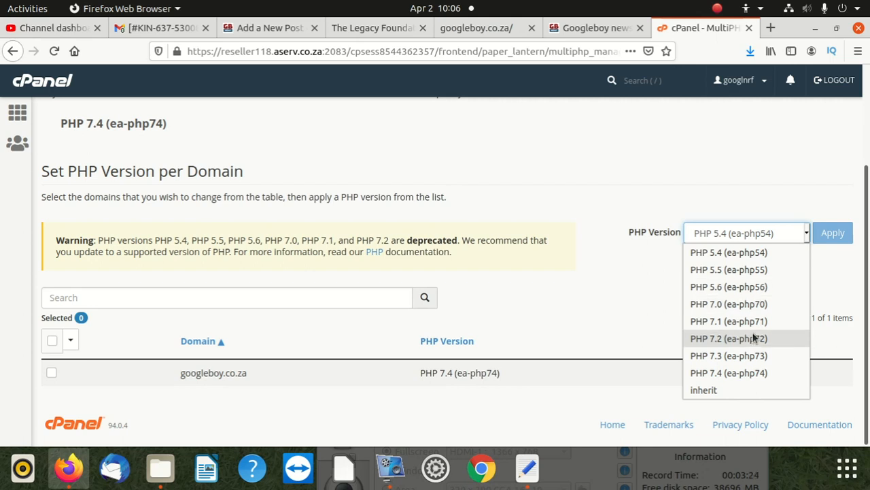
{"action": "mouse_move", "coordinate": [710, 223]}
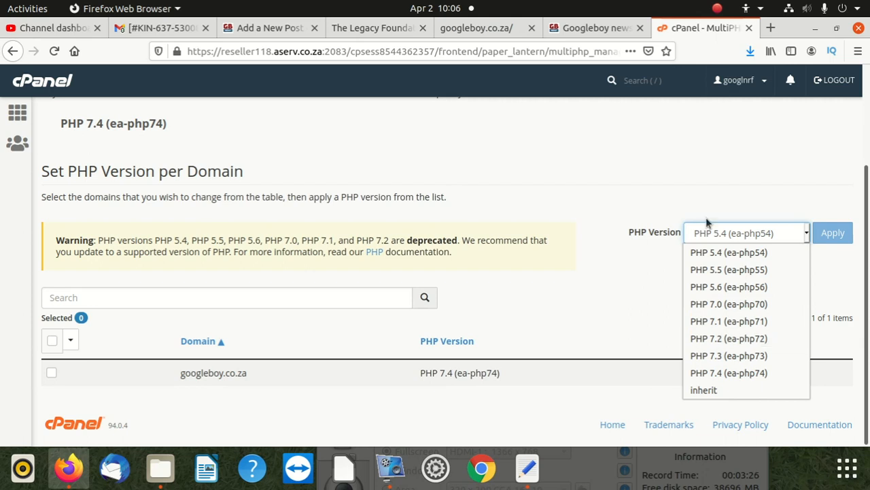
{"action": "mouse_move", "coordinate": [732, 355]}
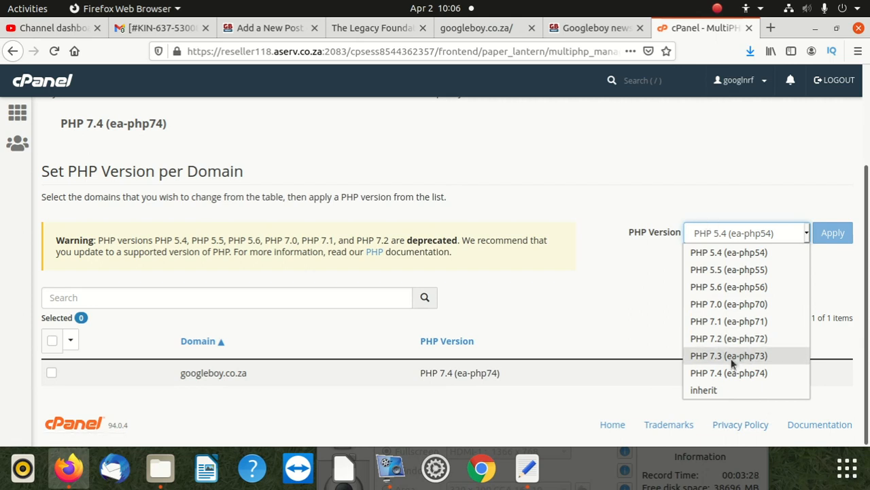
{"action": "mouse_move", "coordinate": [729, 373]}
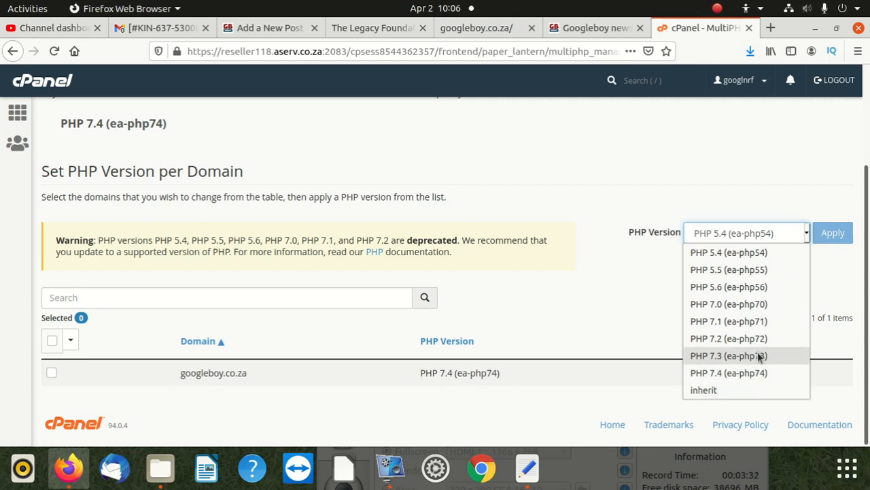
{"action": "mouse_move", "coordinate": [736, 349]}
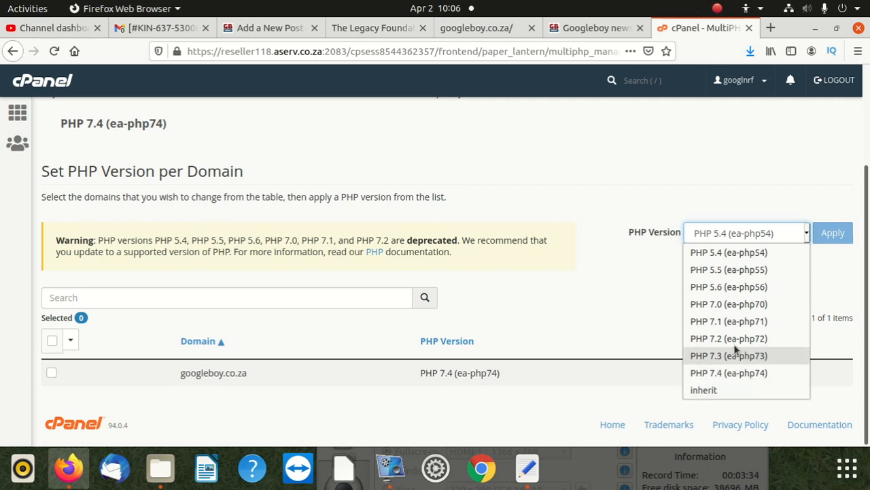
{"action": "mouse_move", "coordinate": [756, 365]}
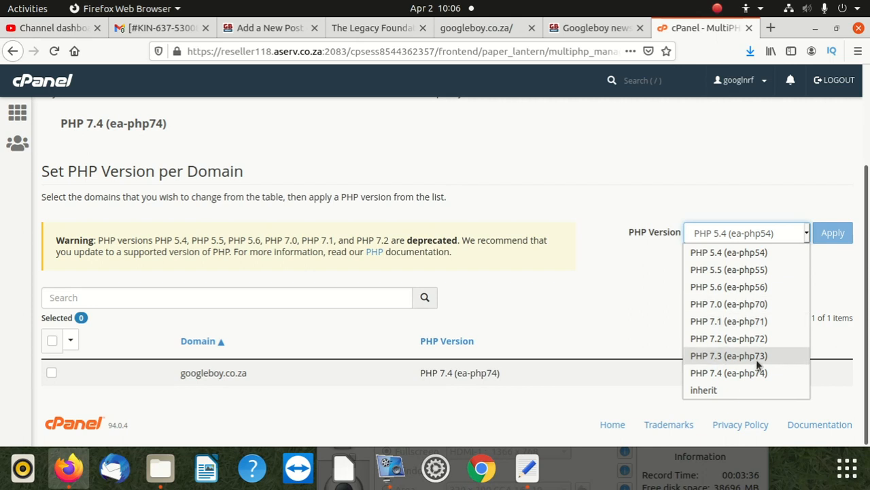
{"action": "mouse_move", "coordinate": [772, 355]}
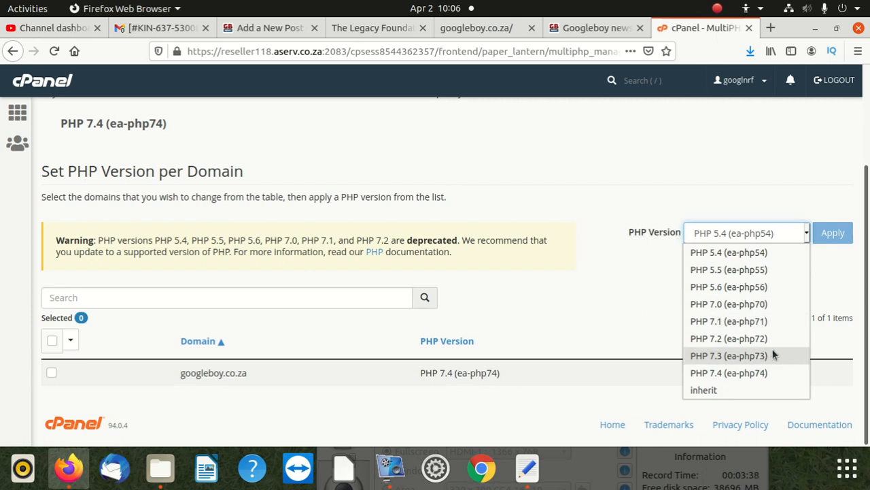
{"action": "mouse_move", "coordinate": [729, 337]}
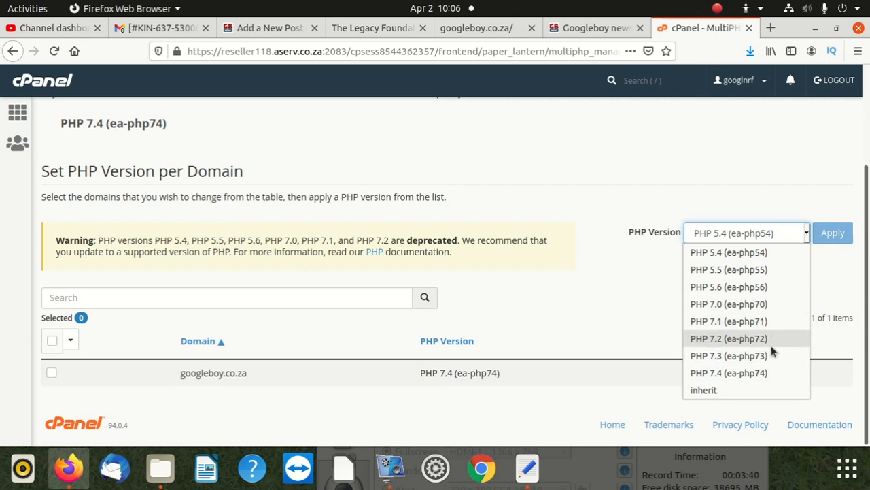
{"action": "mouse_move", "coordinate": [721, 347]}
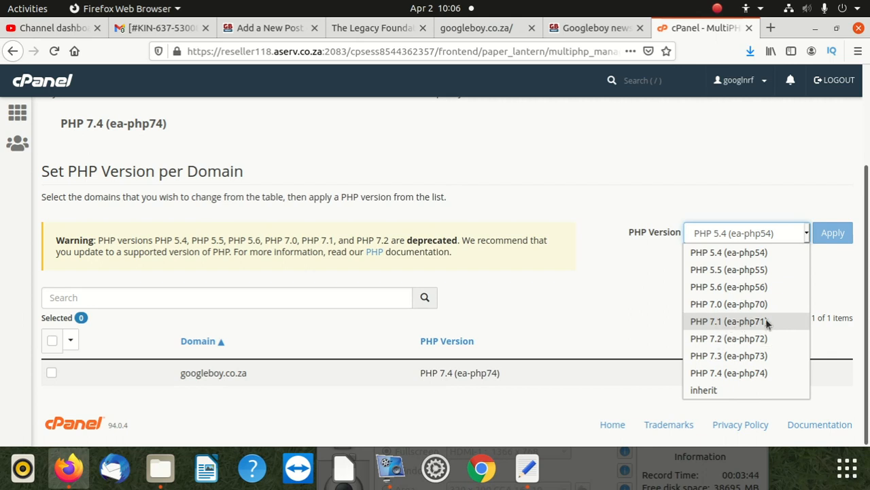
{"action": "mouse_move", "coordinate": [777, 305]}
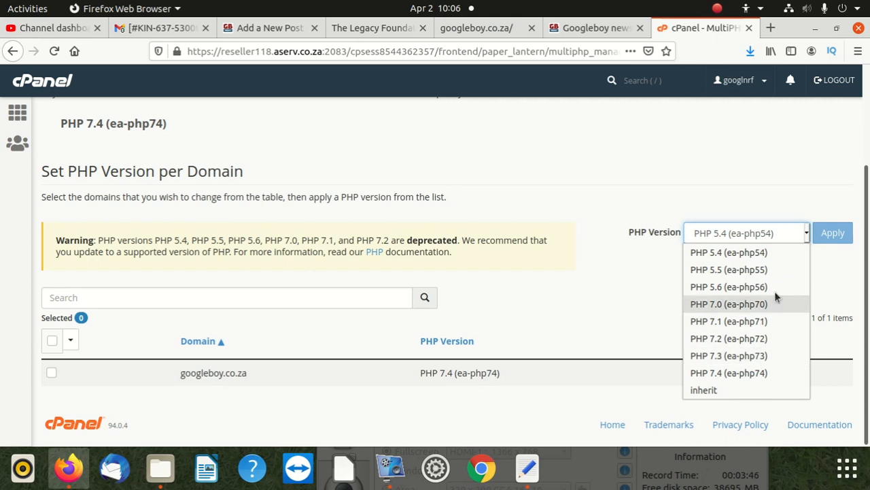
Apply PHP 7.0 (ea-php70) to googleboy.co.za and switch back to the site tab.
{"action": "left_click", "coordinate": [729, 305]}
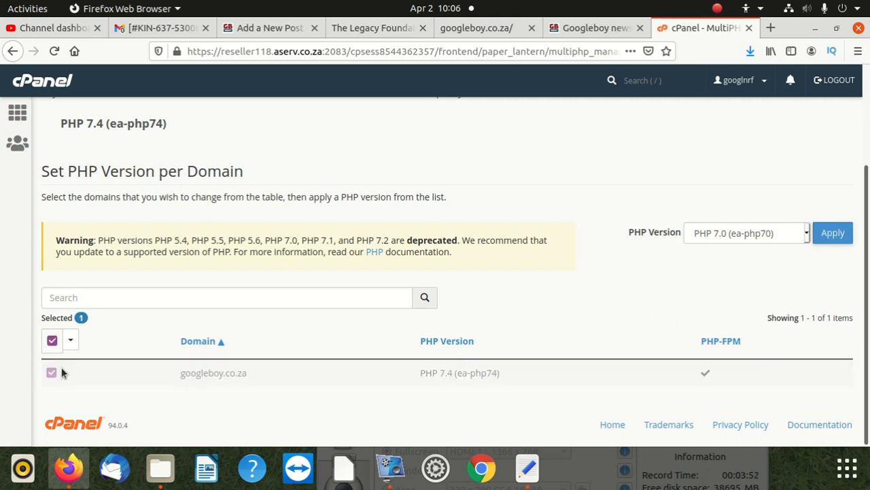
{"action": "left_click", "coordinate": [827, 232]}
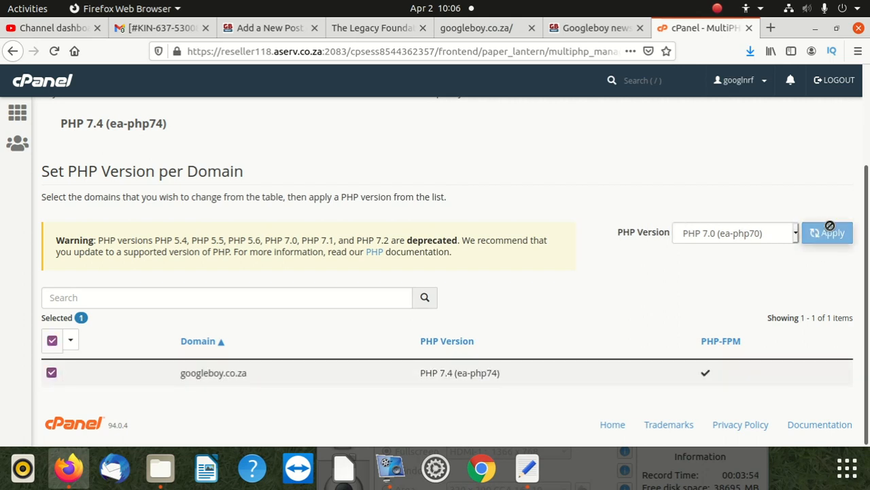
{"action": "left_click", "coordinate": [827, 233]}
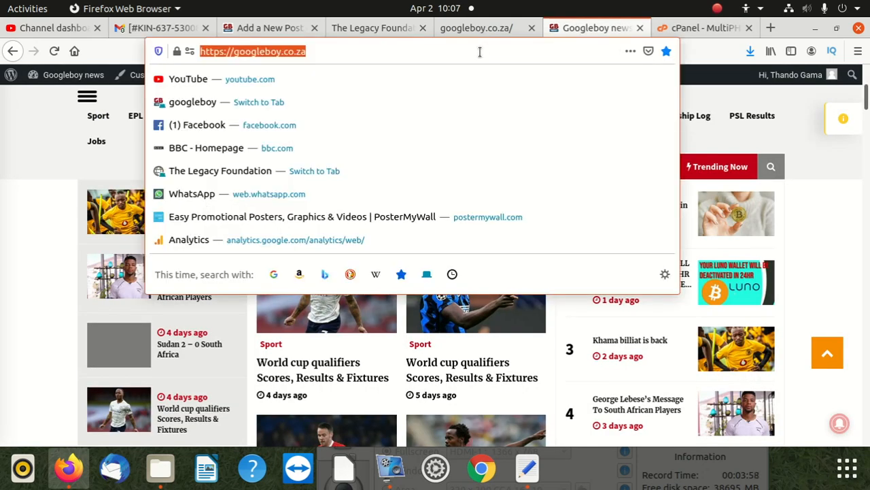
Reload the Googleboy home page on PHP 7.0 and dismiss the advert overlay.
{"action": "key", "text": "Return"}
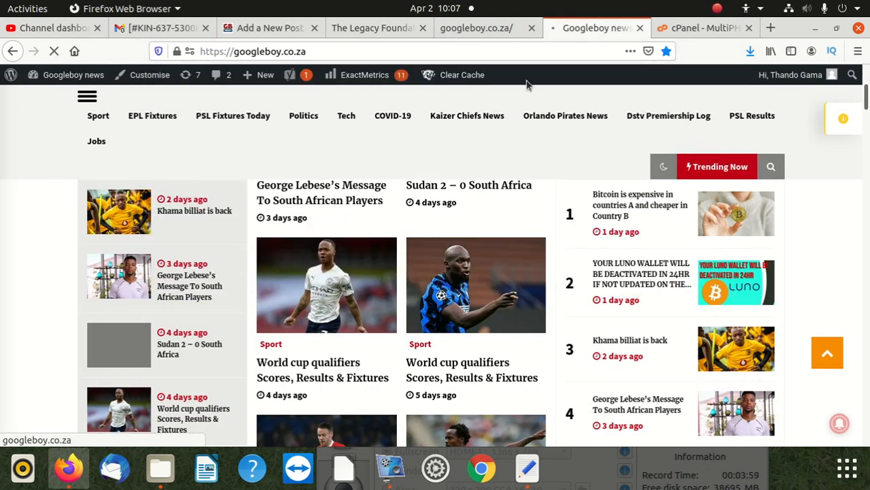
{"action": "mouse_move", "coordinate": [538, 104]}
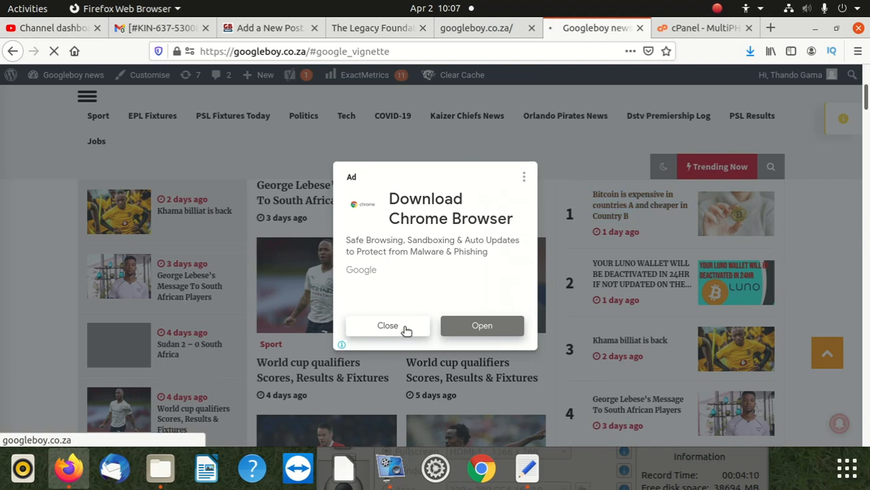
{"action": "left_click", "coordinate": [639, 204]}
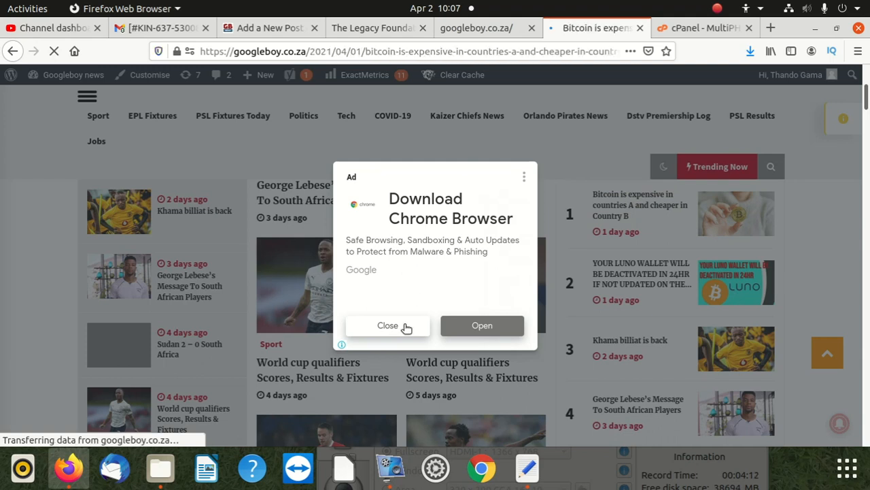
{"action": "left_click", "coordinate": [388, 325]}
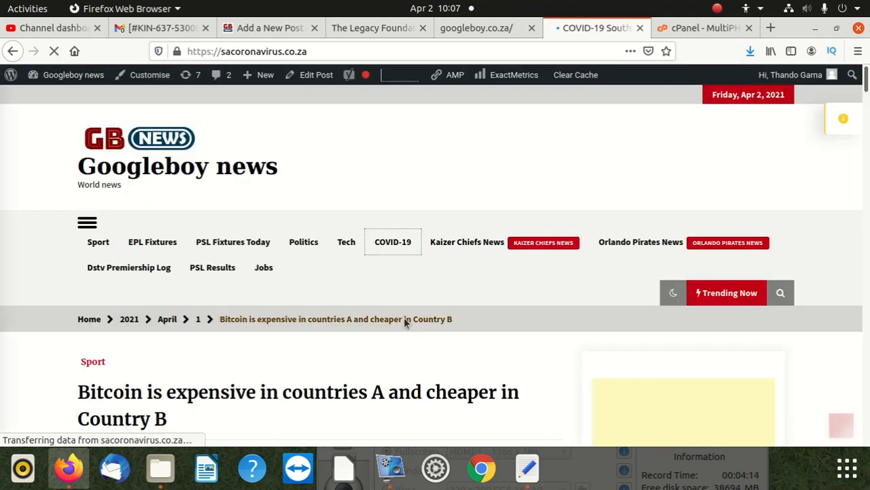
{"action": "left_click", "coordinate": [13, 52]}
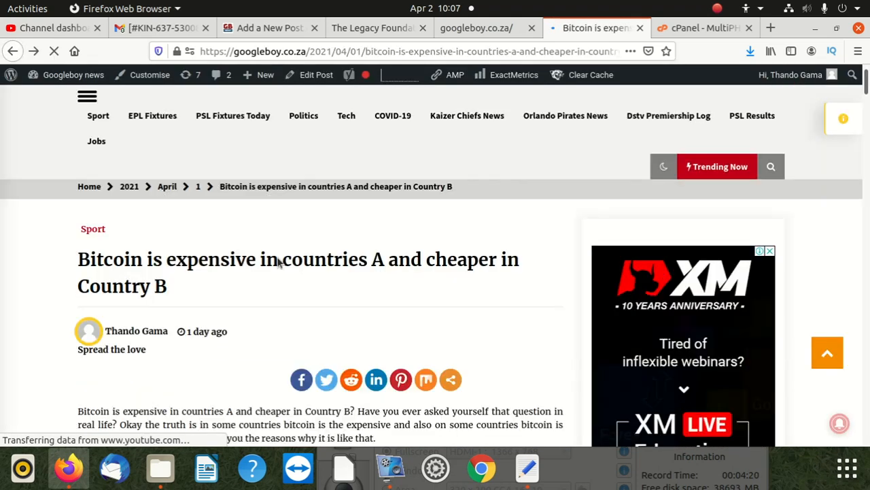
Browse the loaded page and load the PSL Fixtures Today page from the site menu.
{"action": "scroll", "scroll_direction": "down", "scroll_amount": 3}
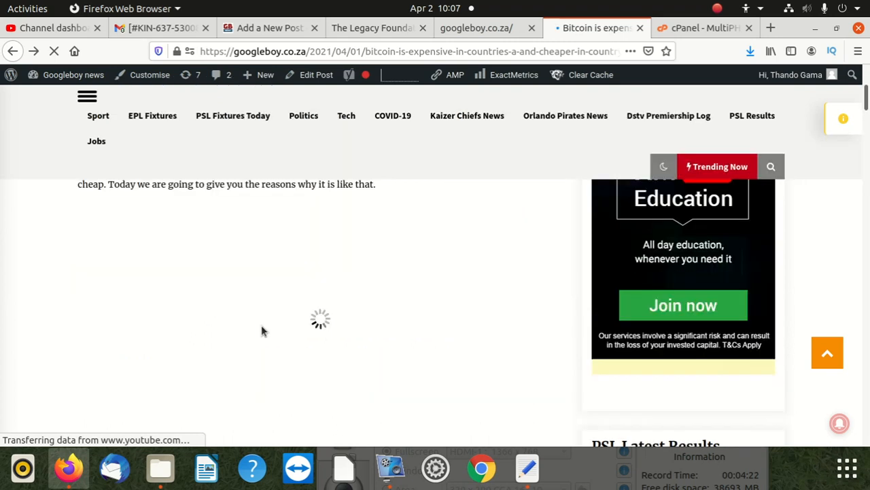
{"action": "scroll", "scroll_direction": "up", "scroll_amount": 3}
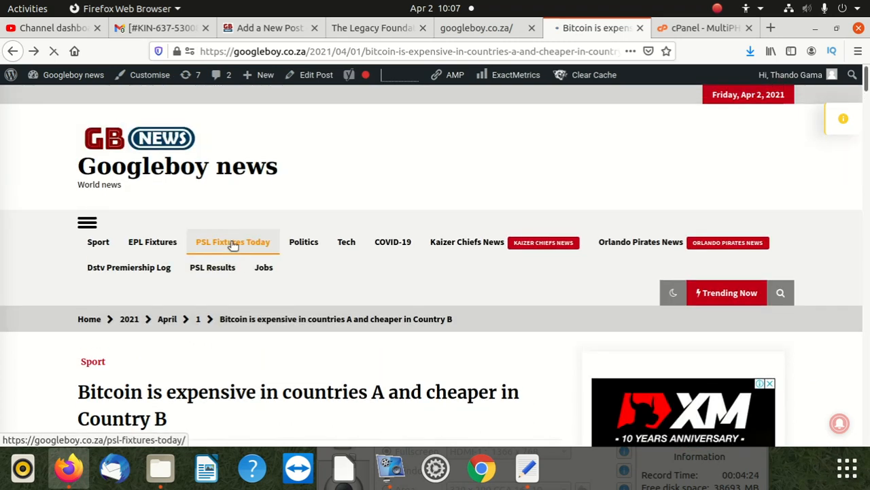
{"action": "left_click", "coordinate": [233, 242]}
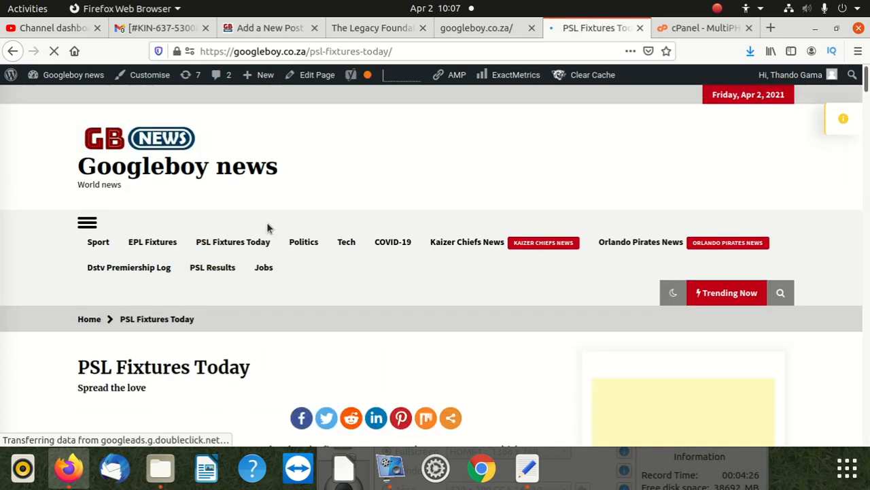
{"action": "mouse_move", "coordinate": [425, 252]}
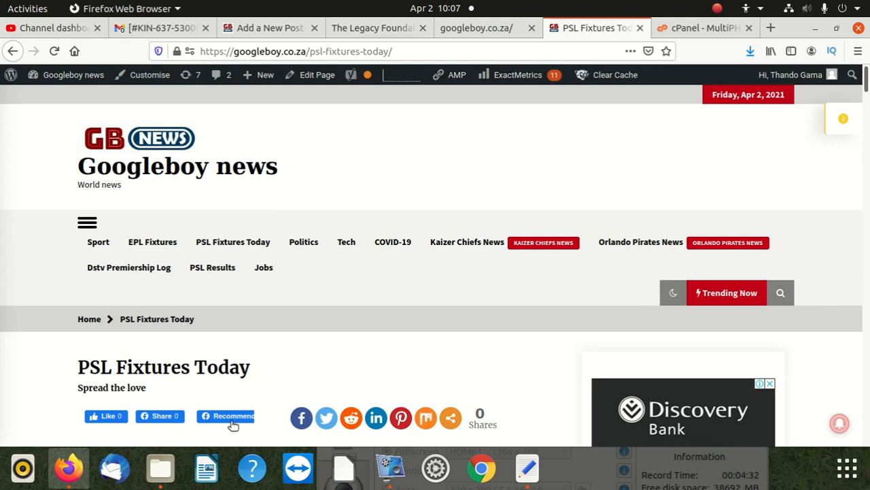
{"action": "mouse_move", "coordinate": [419, 342]}
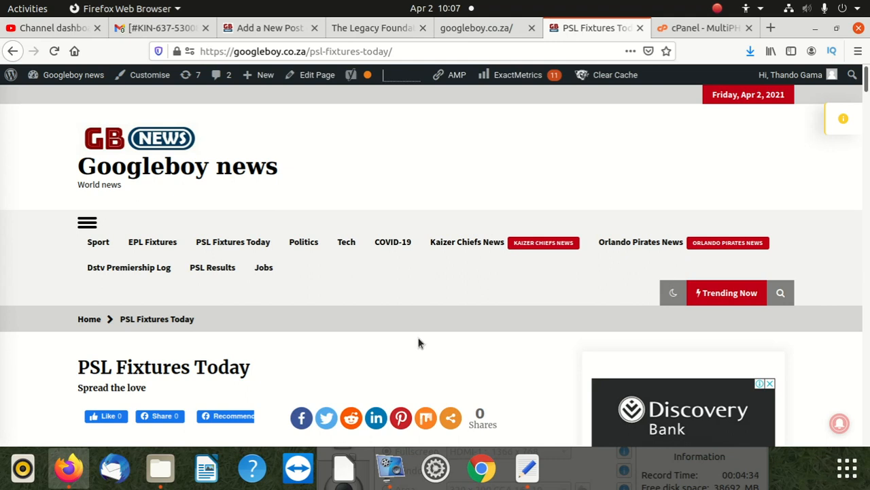
Apply PHP 5.6 (ea-php56) to googleboy.co.za, then reload the PSL Fixtures Today page.
{"action": "left_click", "coordinate": [705, 27]}
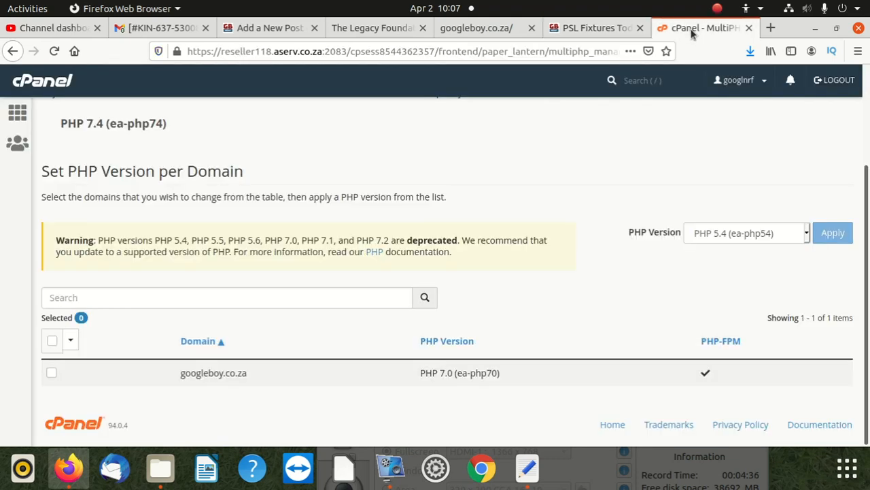
{"action": "mouse_move", "coordinate": [795, 248]}
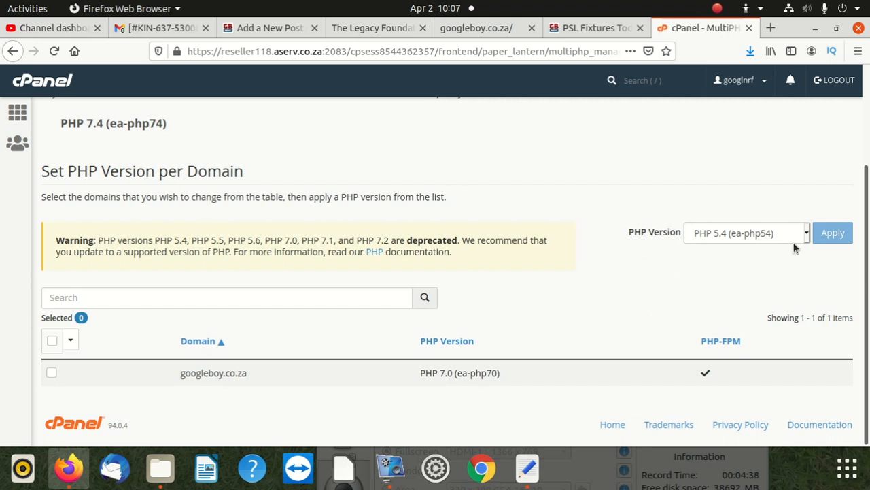
{"action": "mouse_move", "coordinate": [773, 242]}
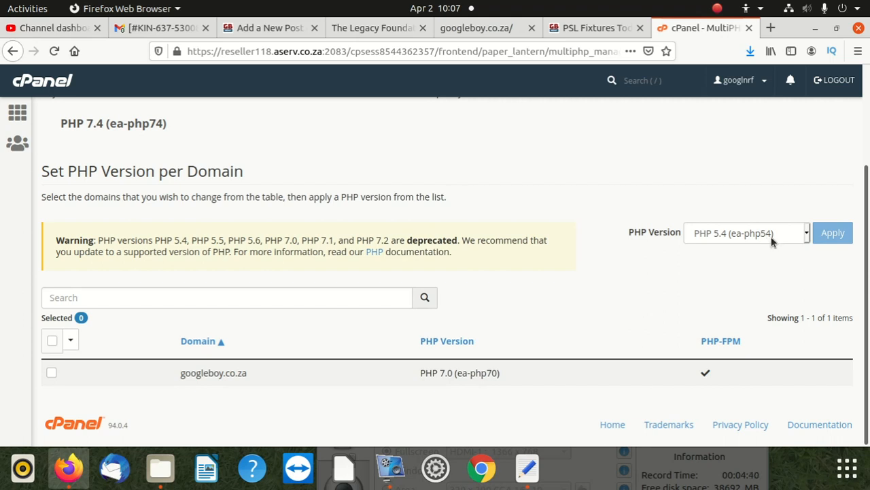
{"action": "mouse_move", "coordinate": [444, 375]}
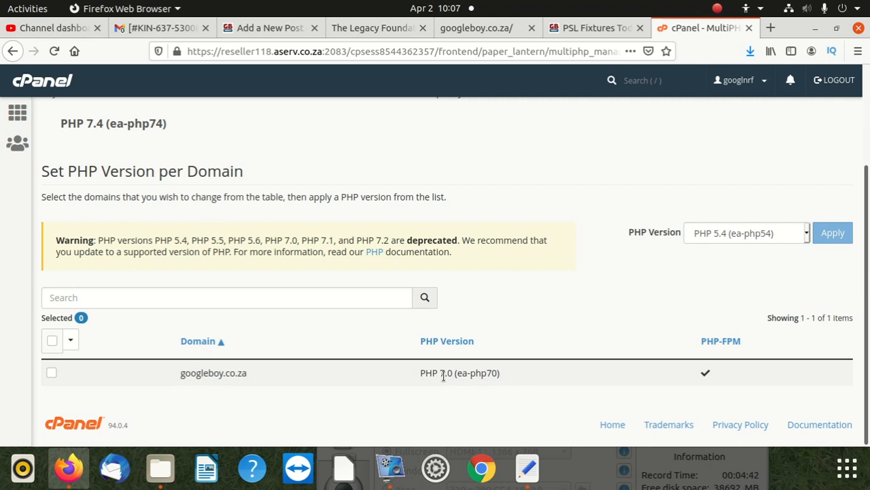
{"action": "mouse_move", "coordinate": [727, 226]}
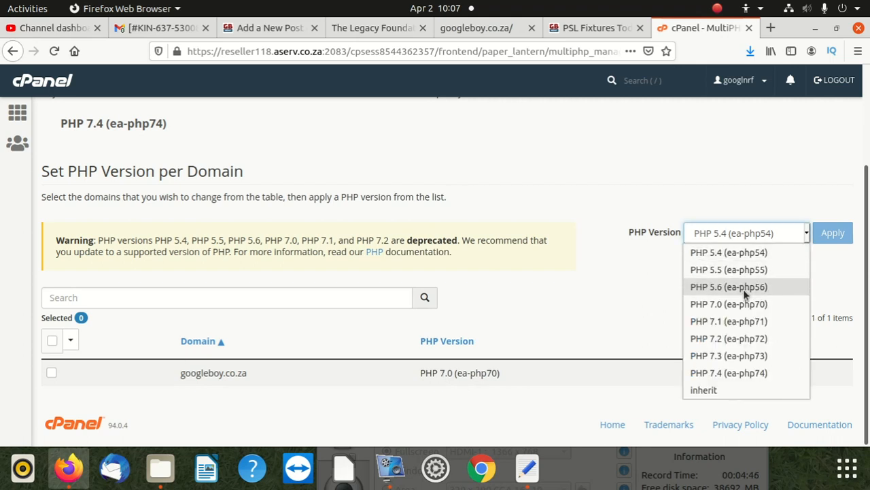
{"action": "left_click", "coordinate": [729, 285]}
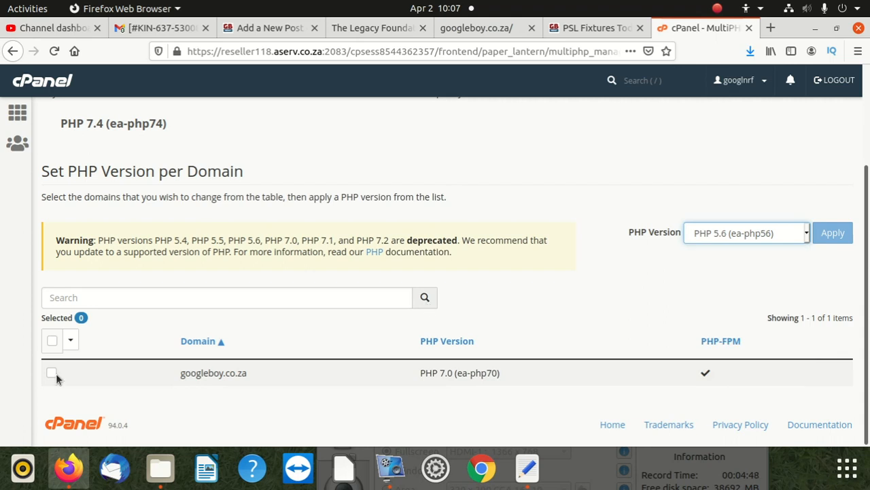
{"action": "left_click", "coordinate": [52, 373]}
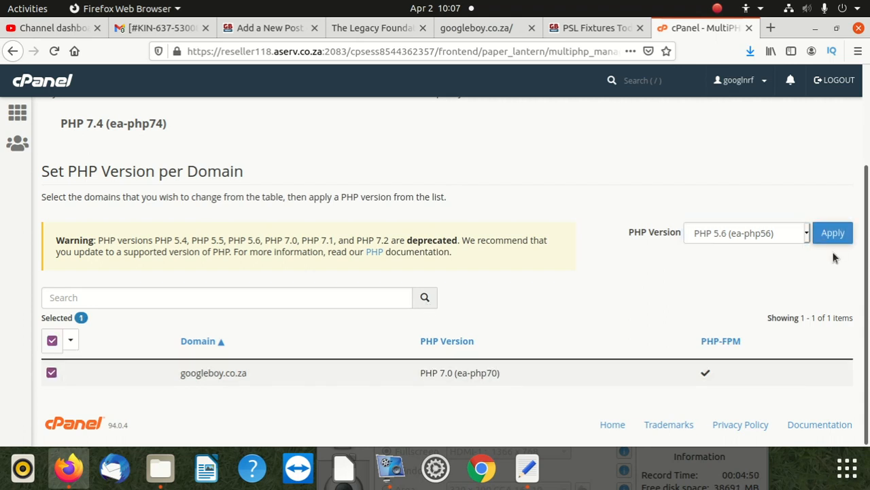
{"action": "left_click", "coordinate": [832, 233]}
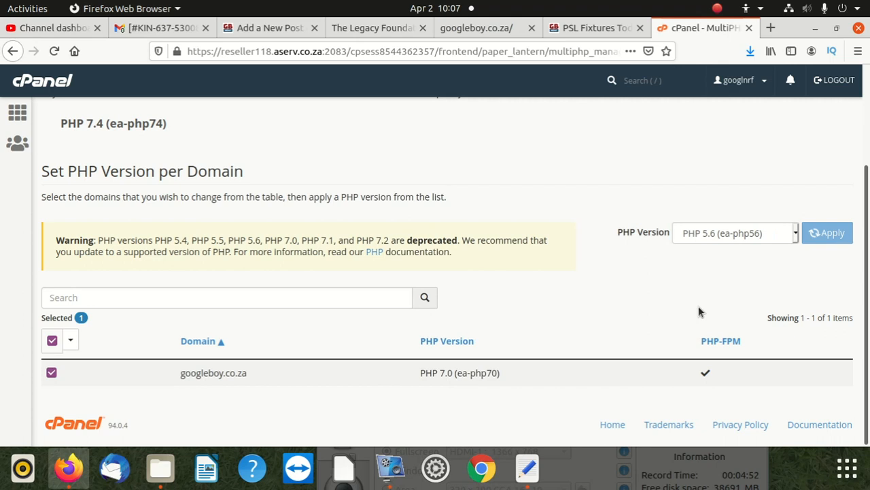
{"action": "left_click", "coordinate": [826, 233]}
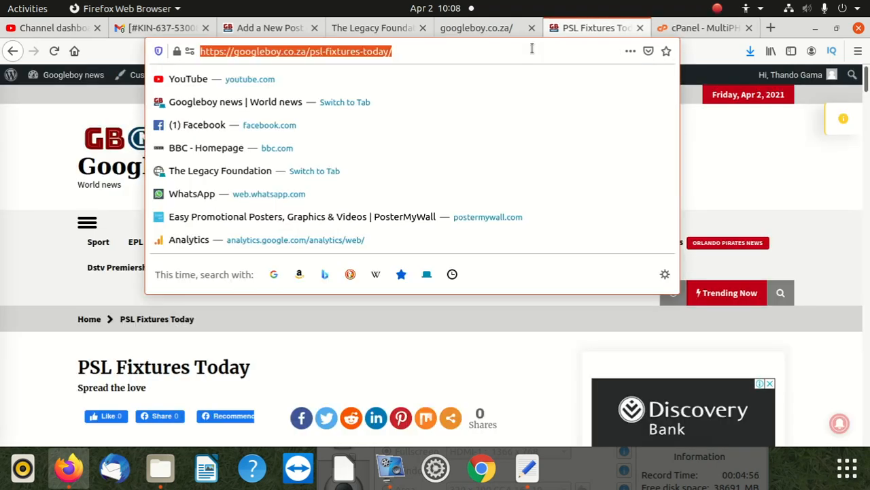
{"action": "key", "text": "Return"}
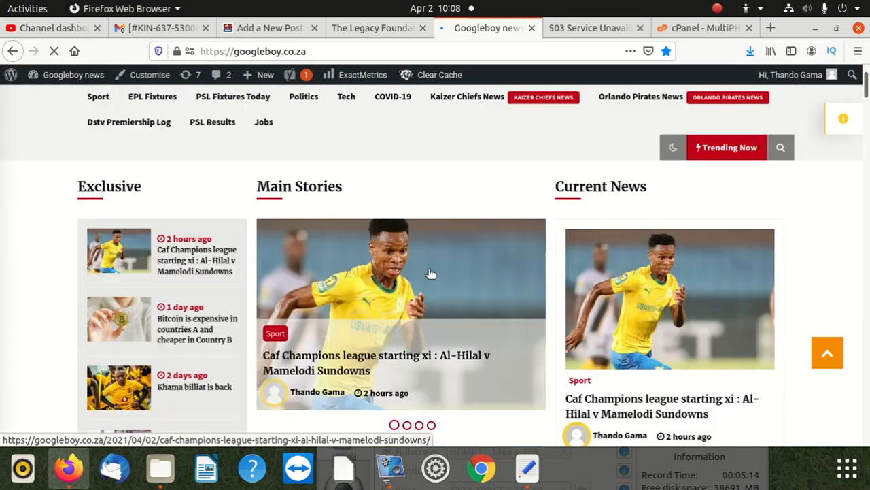
Choose PHP 7.1 in the MultiPHP Manager version list for googleboy.co.za.
{"action": "left_click", "coordinate": [704, 27]}
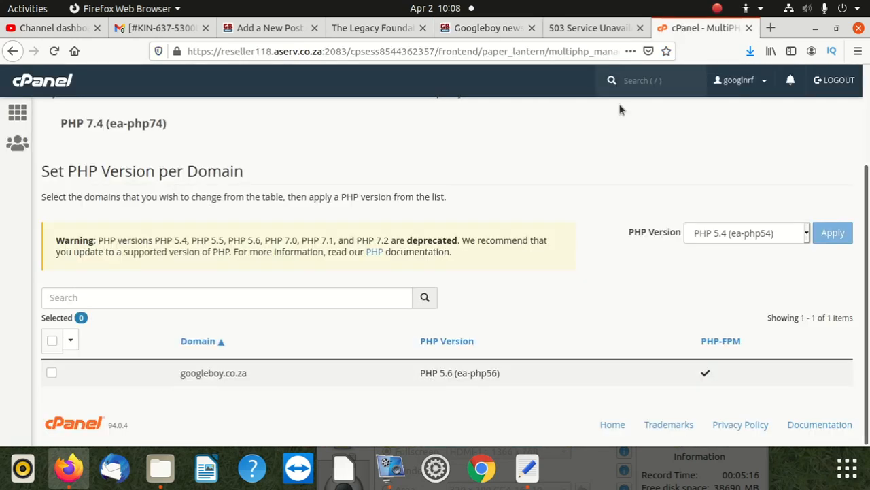
{"action": "mouse_move", "coordinate": [743, 257]}
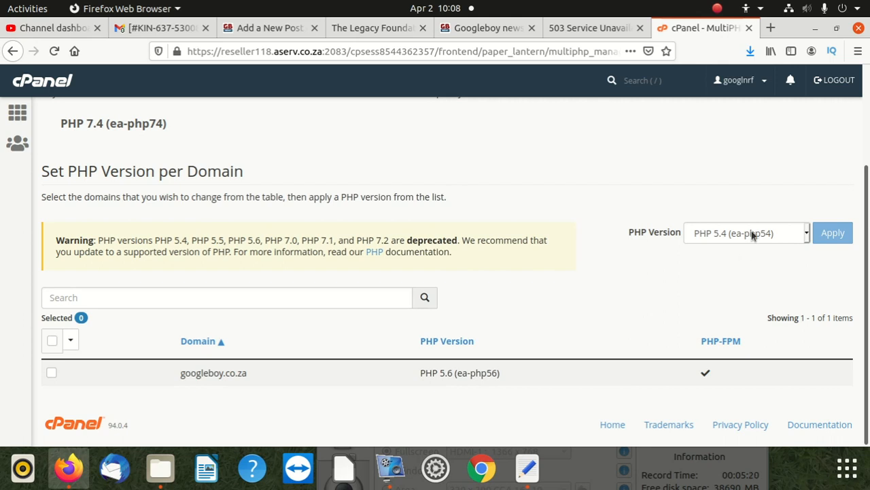
{"action": "left_click", "coordinate": [745, 232]}
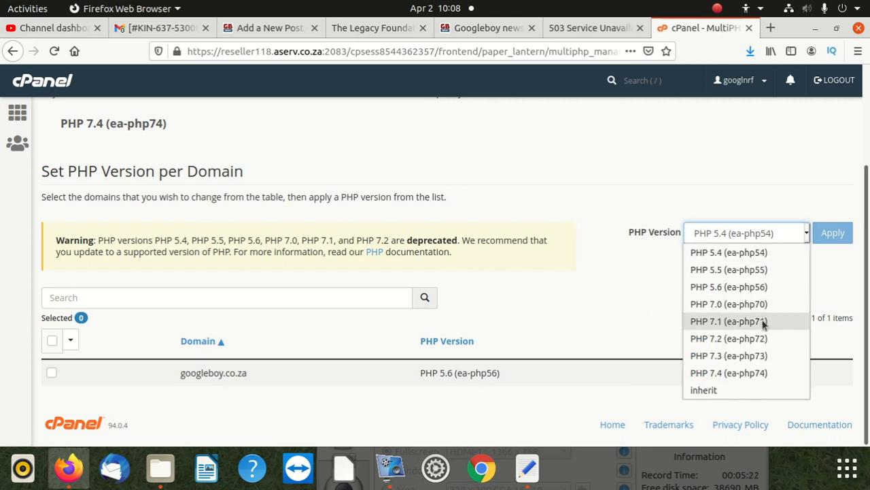
{"action": "left_click", "coordinate": [729, 321]}
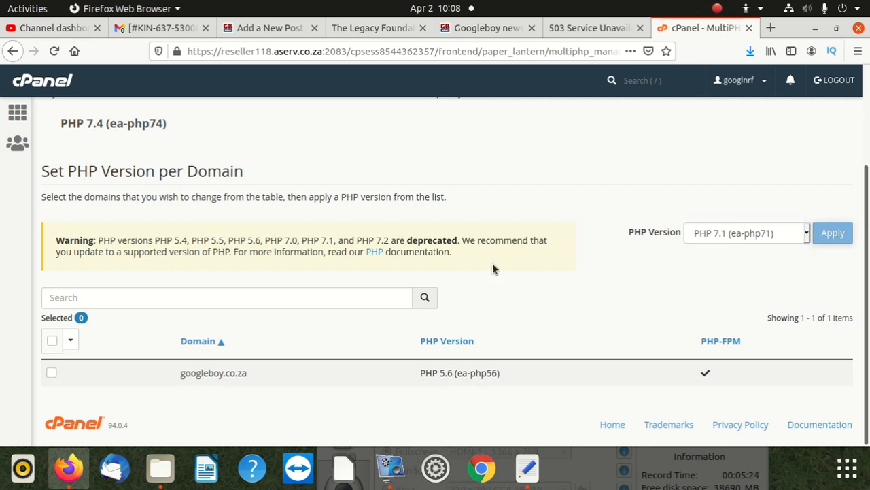
{"action": "mouse_move", "coordinate": [93, 381]}
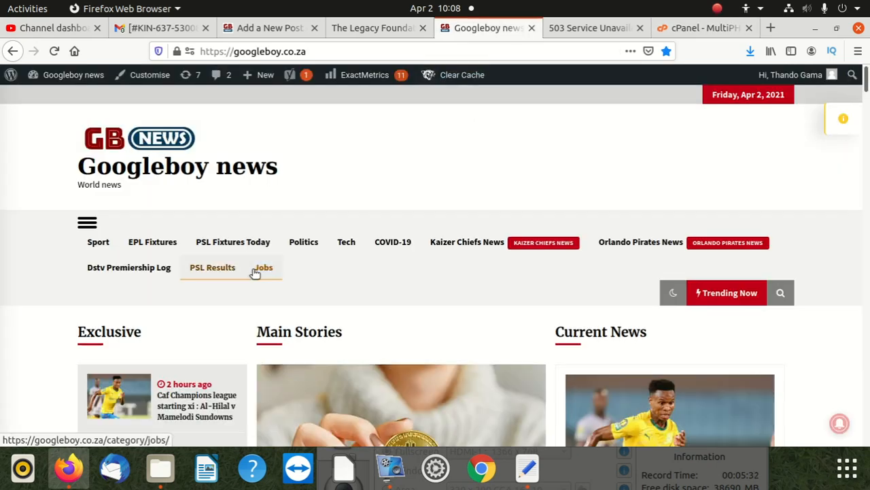
View the PSL Results and PSL Fixtures 503 error pages, then load the home page, which opens normally.
{"action": "left_click", "coordinate": [212, 267]}
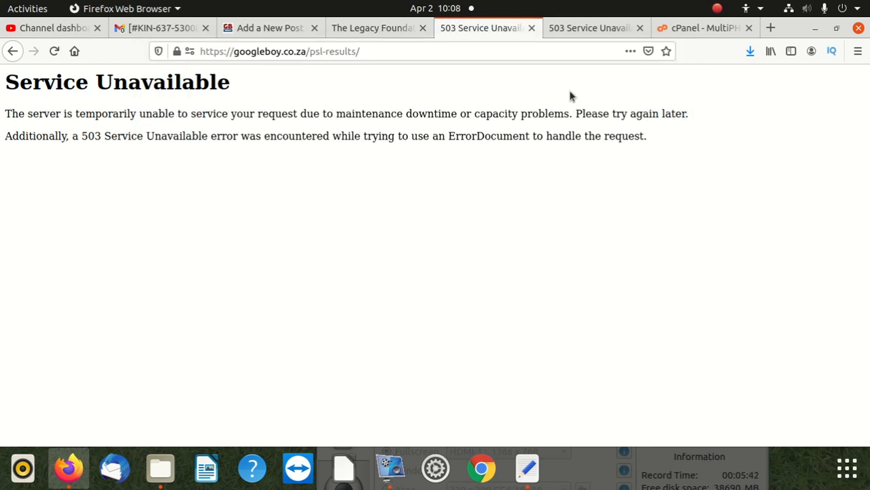
{"action": "left_click", "coordinate": [373, 27]}
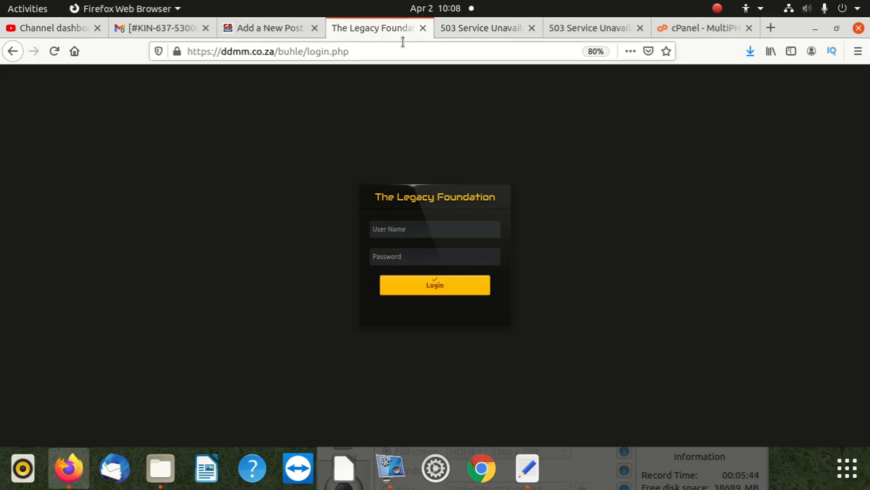
{"action": "left_click", "coordinate": [483, 27]}
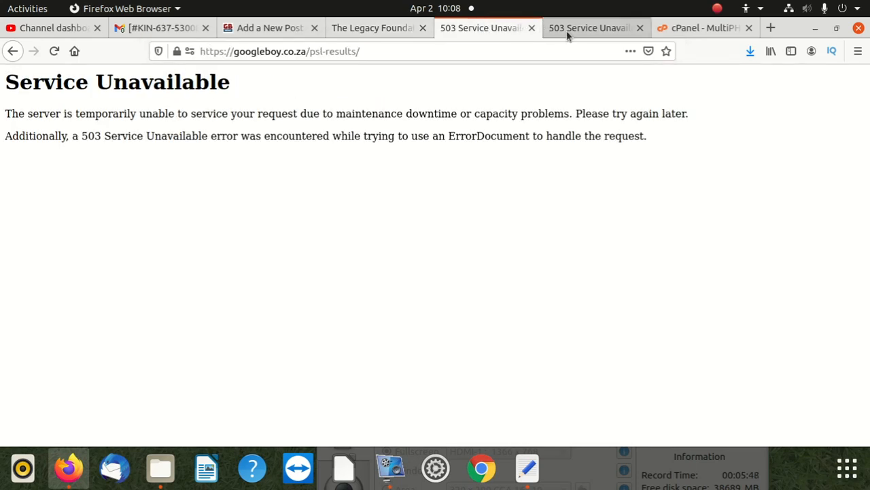
{"action": "left_click", "coordinate": [588, 28]}
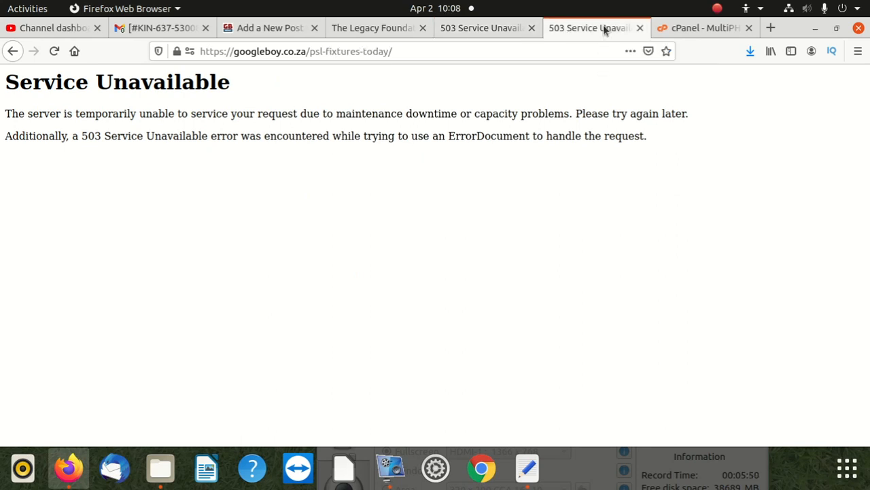
{"action": "left_click", "coordinate": [296, 52]}
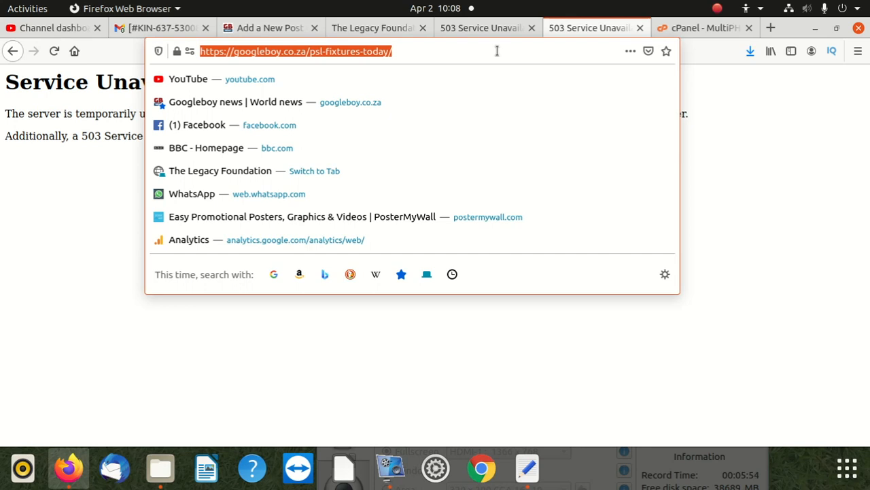
{"action": "type", "text": "google.com/"}
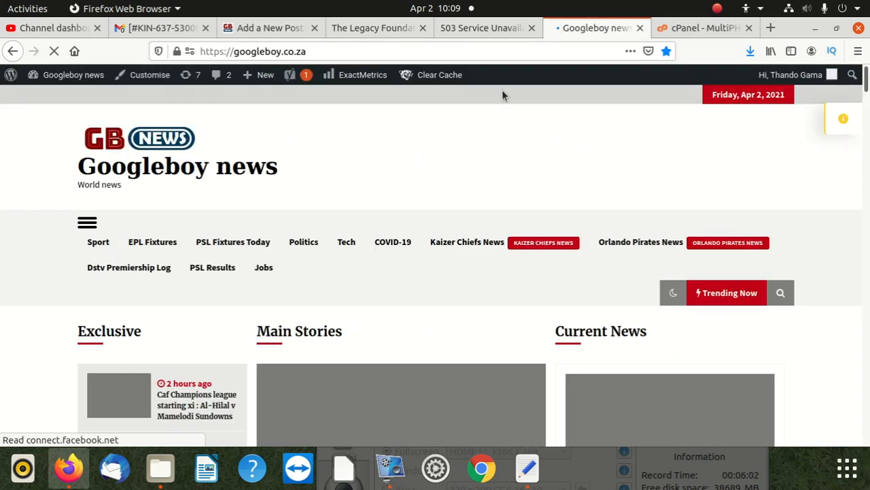
{"action": "scroll", "scroll_direction": "down", "scroll_amount": 3}
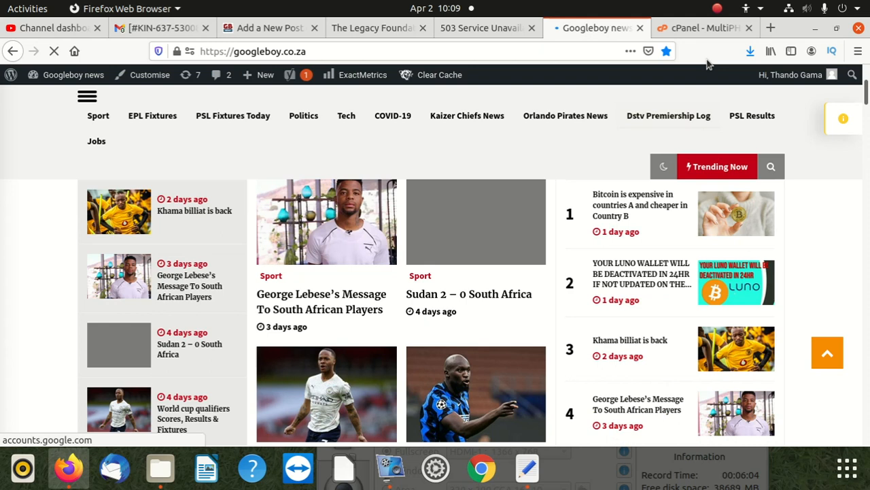
Apply PHP 7.2 to googleboy.co.za in MultiPHP Manager, confirmed by a success notice.
{"action": "left_click", "coordinate": [705, 27]}
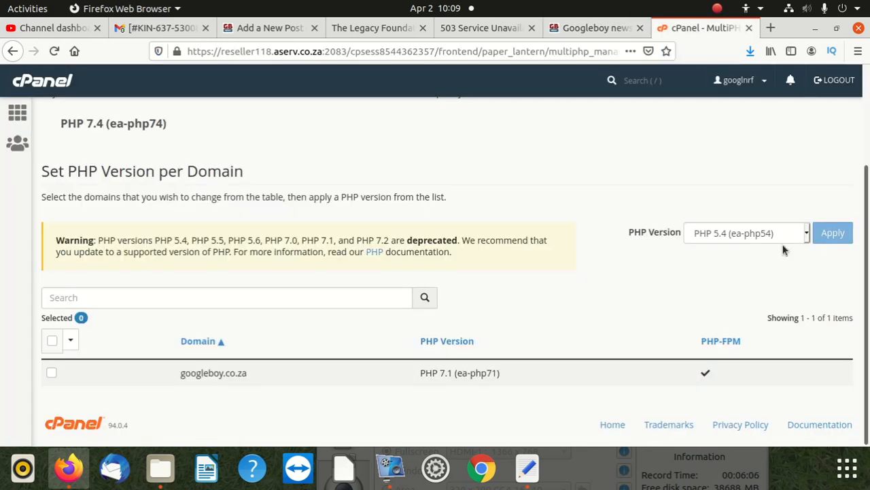
{"action": "left_click", "coordinate": [745, 232]}
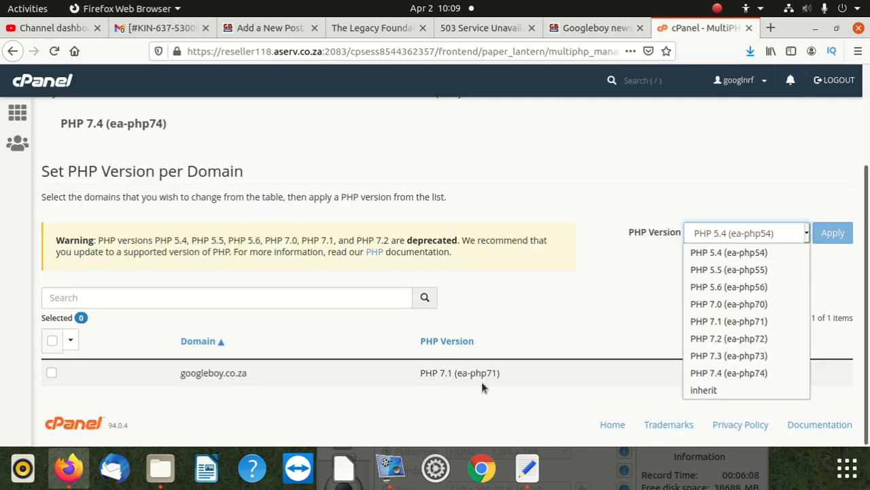
{"action": "mouse_move", "coordinate": [728, 338]}
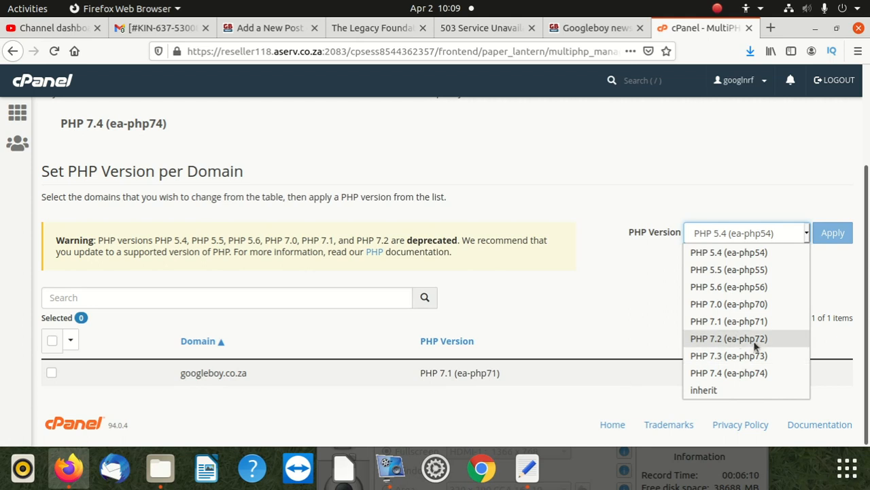
{"action": "left_click", "coordinate": [729, 337]}
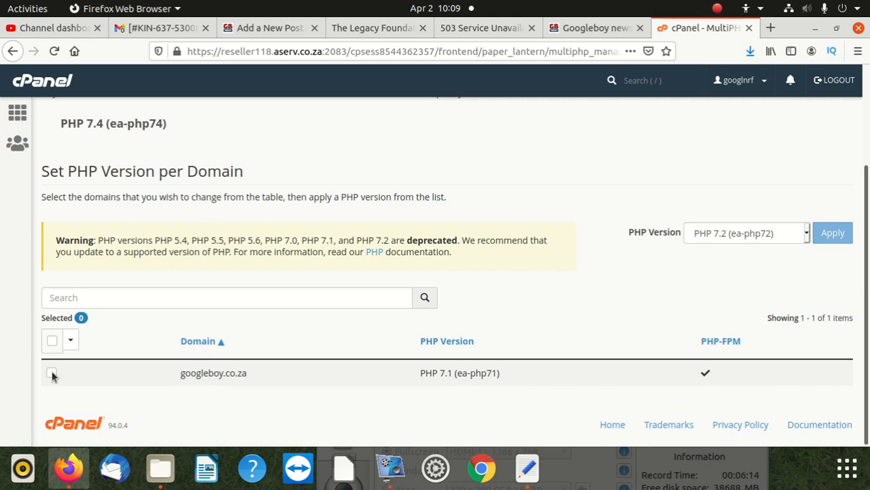
{"action": "left_click", "coordinate": [52, 373]}
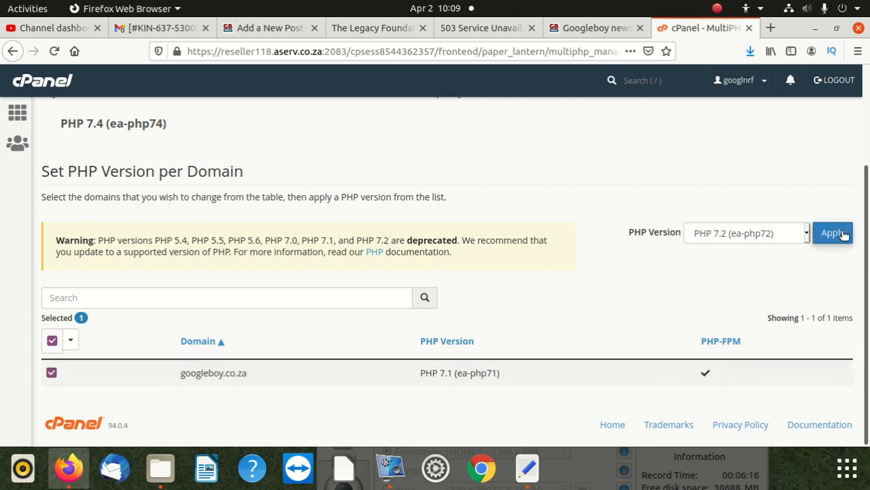
{"action": "left_click", "coordinate": [832, 232]}
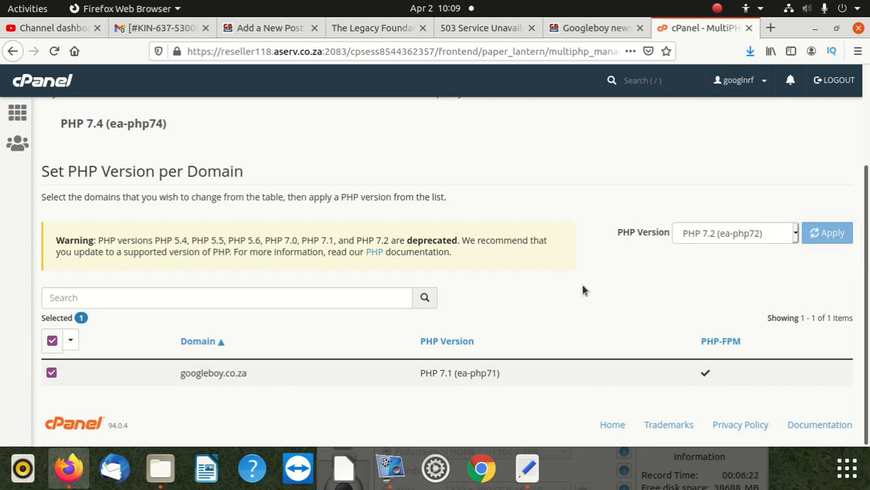
{"action": "left_click", "coordinate": [826, 233]}
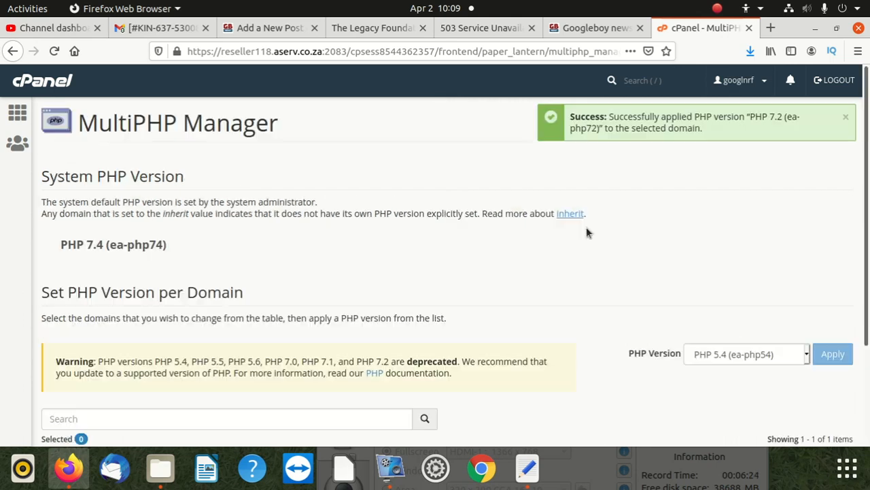
{"action": "mouse_move", "coordinate": [718, 171]}
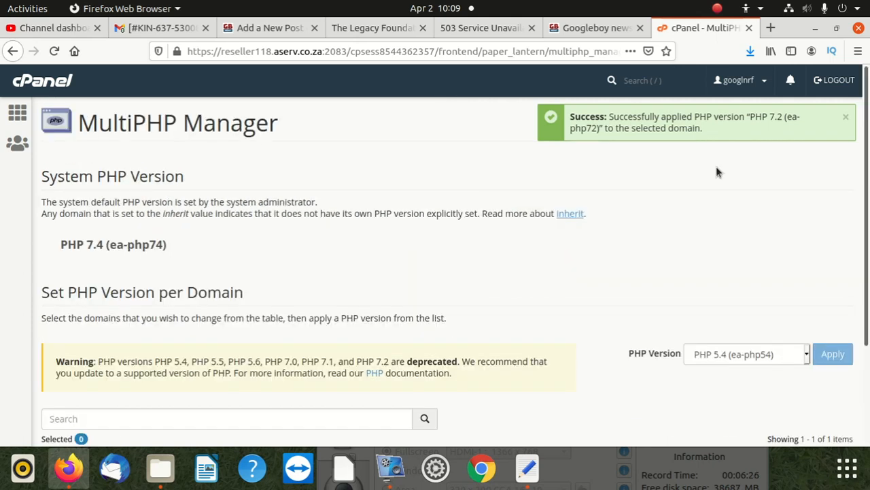
{"action": "mouse_move", "coordinate": [852, 124]}
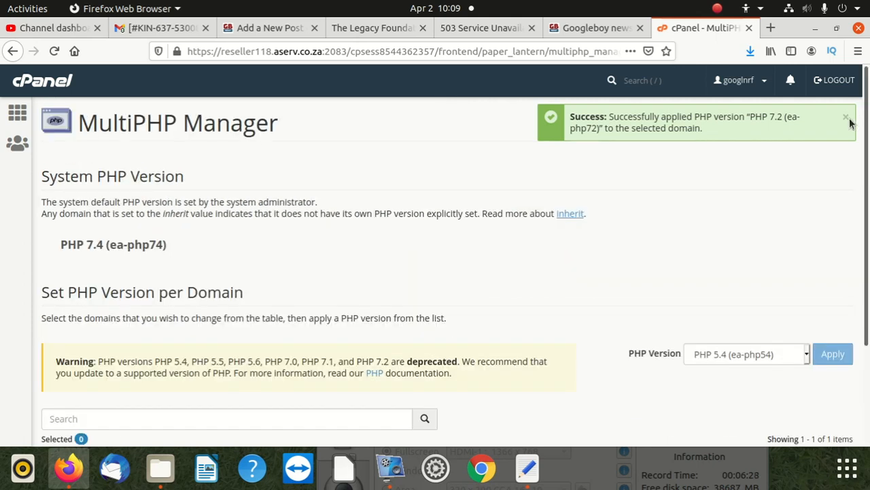
{"action": "scroll", "scroll_direction": "down", "scroll_amount": 3}
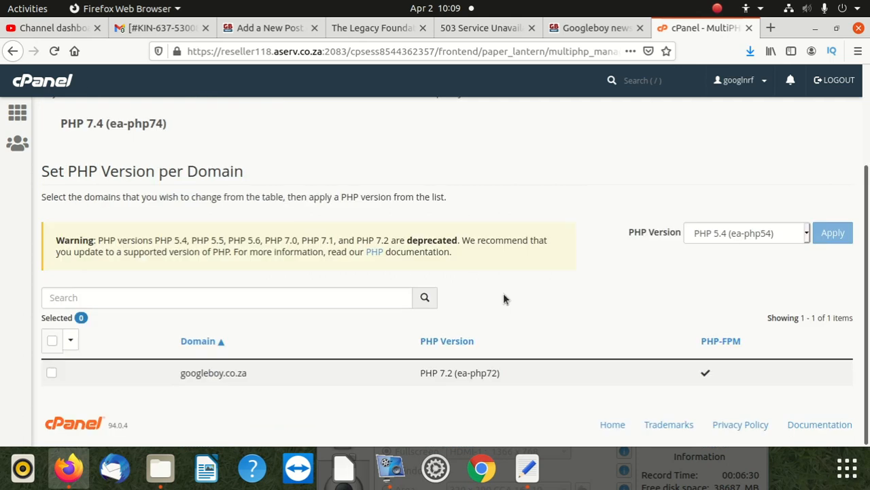
Open the George Lebese sport article on the Googleboy site to confirm it loads.
{"action": "left_click", "coordinate": [591, 27]}
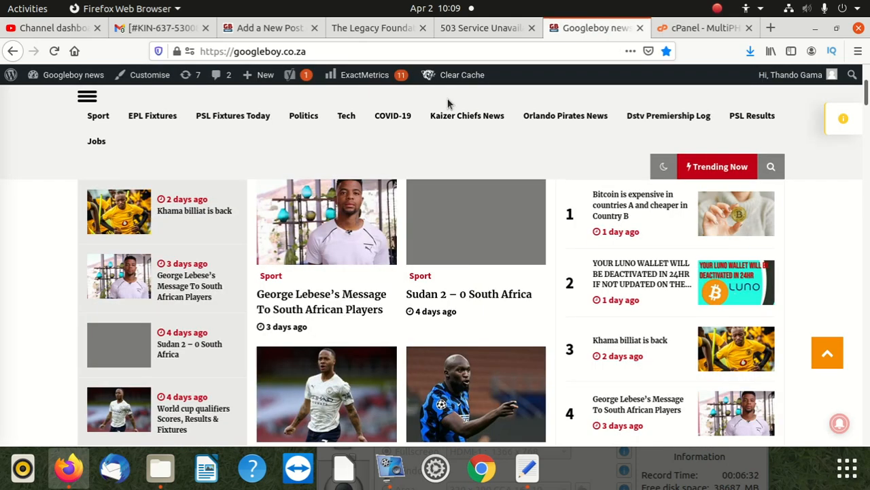
{"action": "mouse_move", "coordinate": [326, 302]}
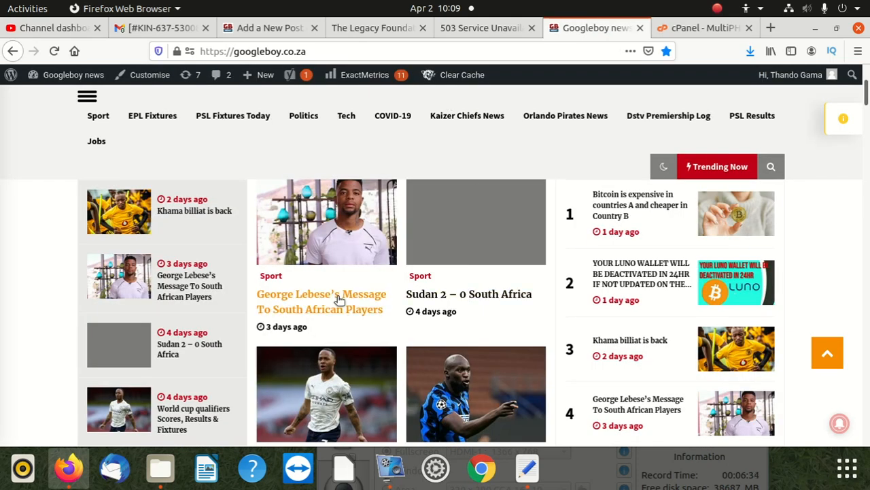
{"action": "left_click", "coordinate": [321, 302]}
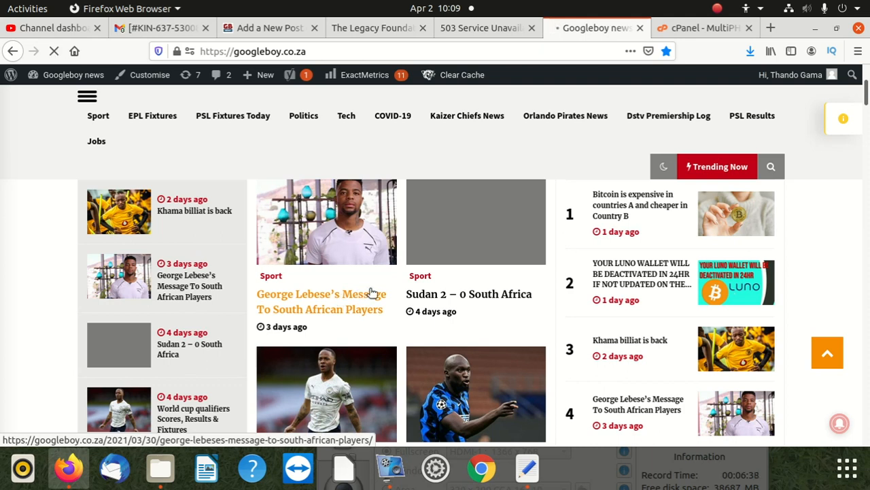
{"action": "left_click", "coordinate": [321, 302]}
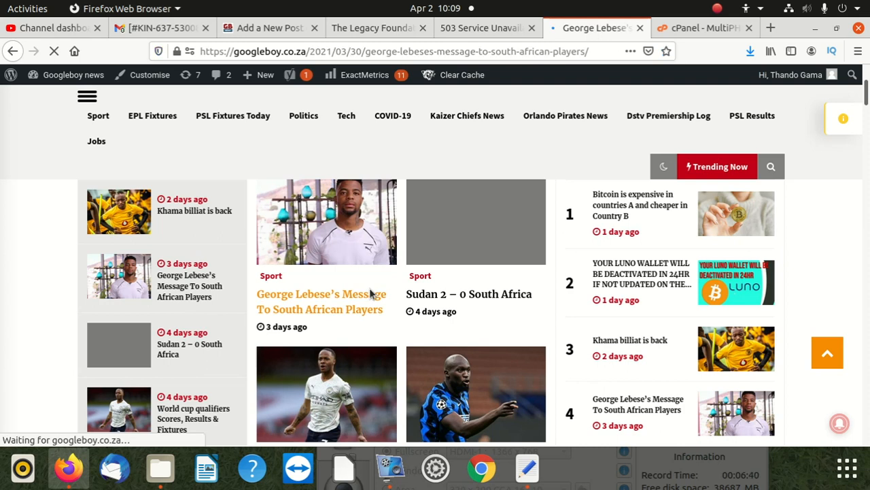
{"action": "left_click", "coordinate": [321, 302]}
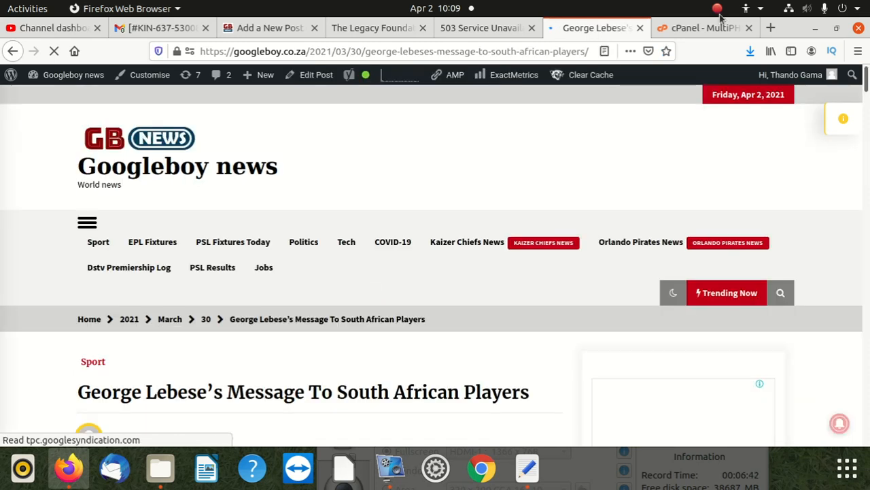
Apply PHP 7.3 to googleboy.co.za in MultiPHP Manager and confirm the homepage loads.
{"action": "left_click", "coordinate": [704, 27]}
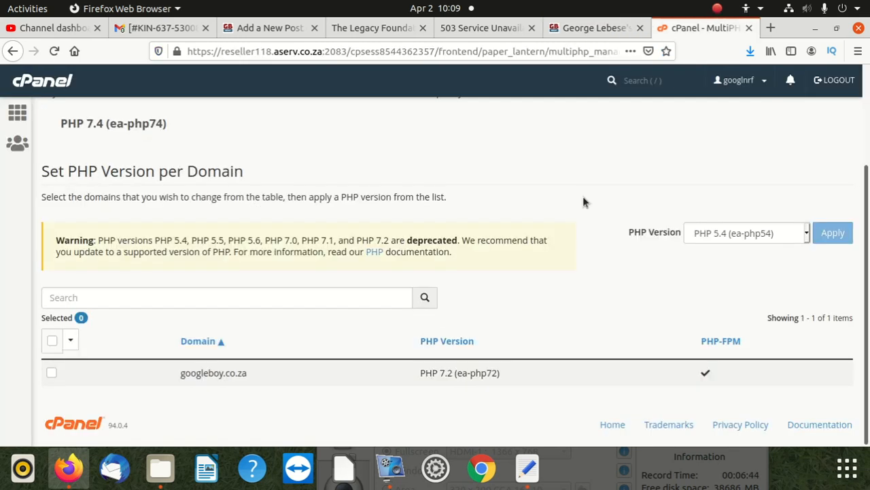
{"action": "scroll", "scroll_direction": "up", "scroll_amount": 3}
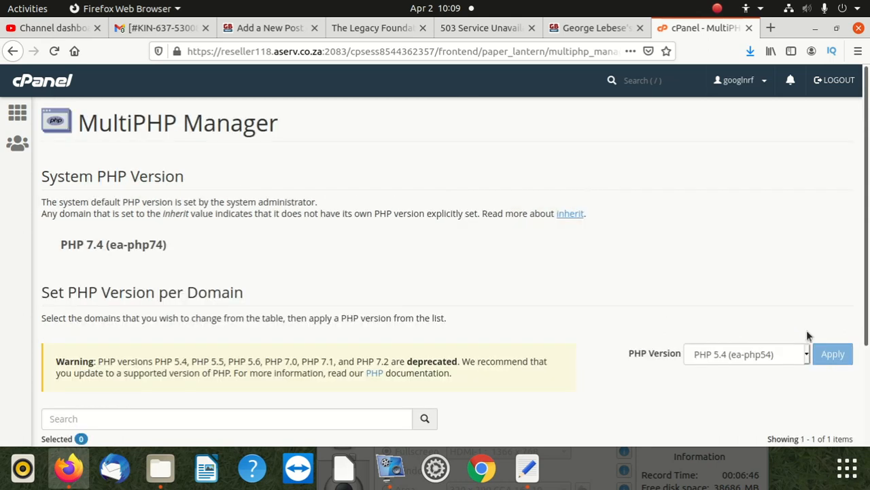
{"action": "left_click", "coordinate": [745, 354]}
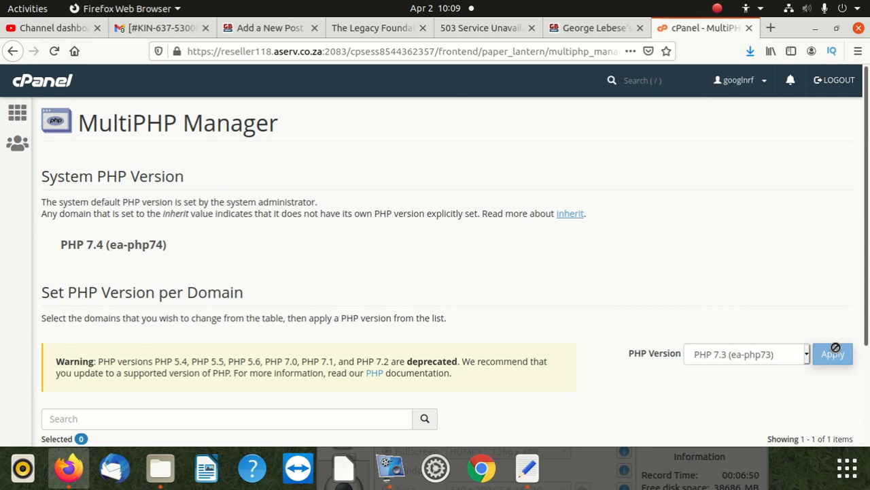
{"action": "scroll", "scroll_direction": "down", "scroll_amount": 3}
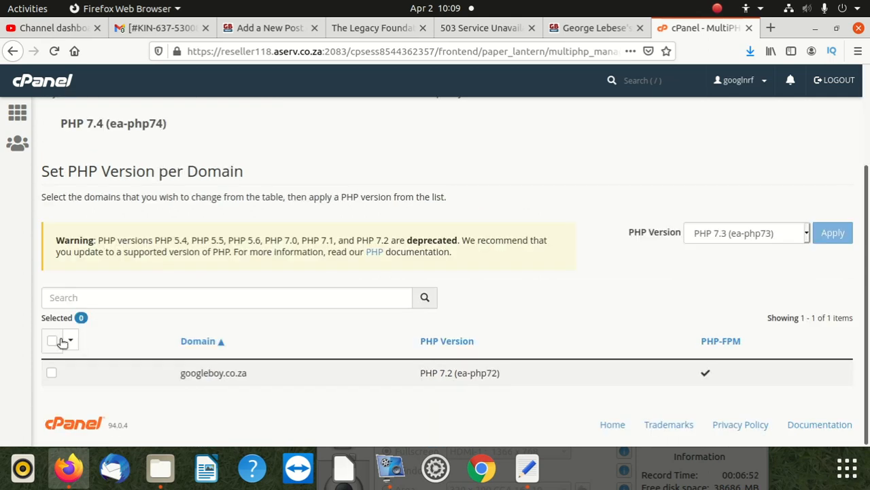
{"action": "left_click", "coordinate": [51, 340]}
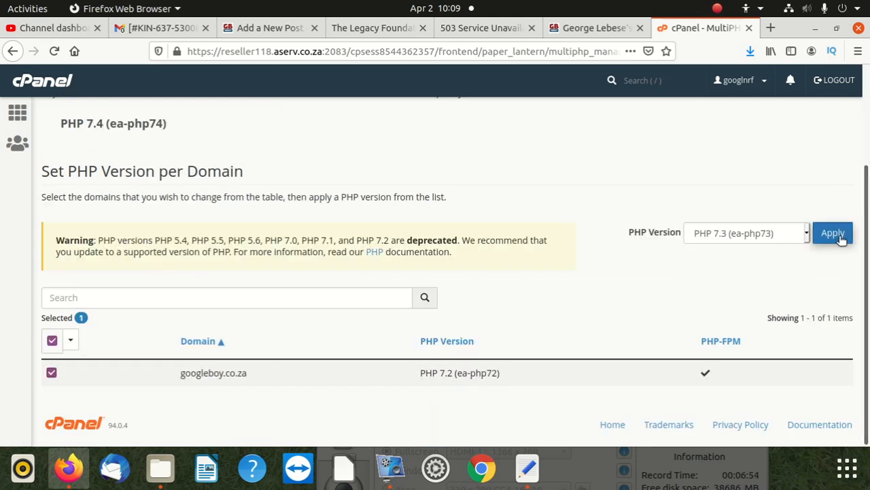
{"action": "left_click", "coordinate": [832, 233]}
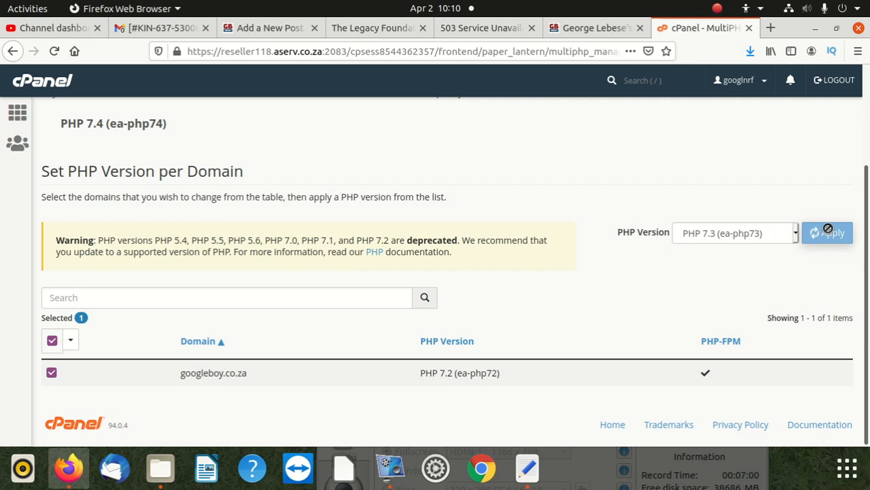
{"action": "mouse_move", "coordinate": [827, 231]}
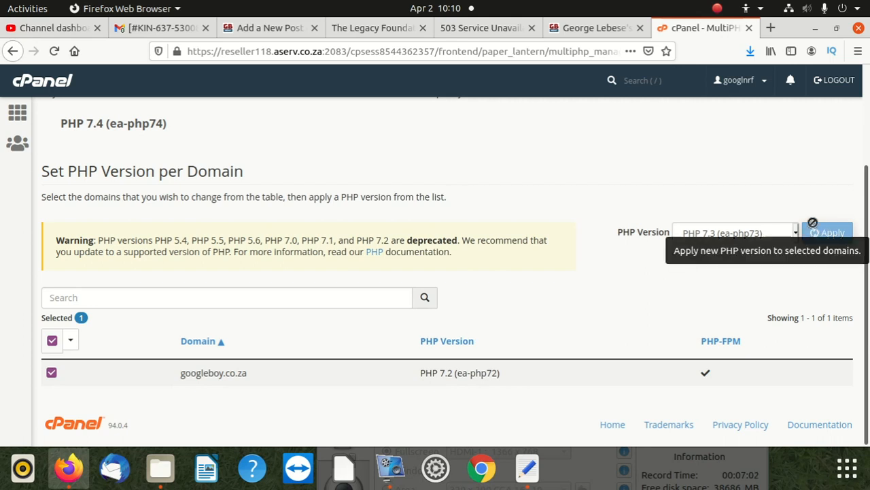
{"action": "left_click", "coordinate": [827, 232]}
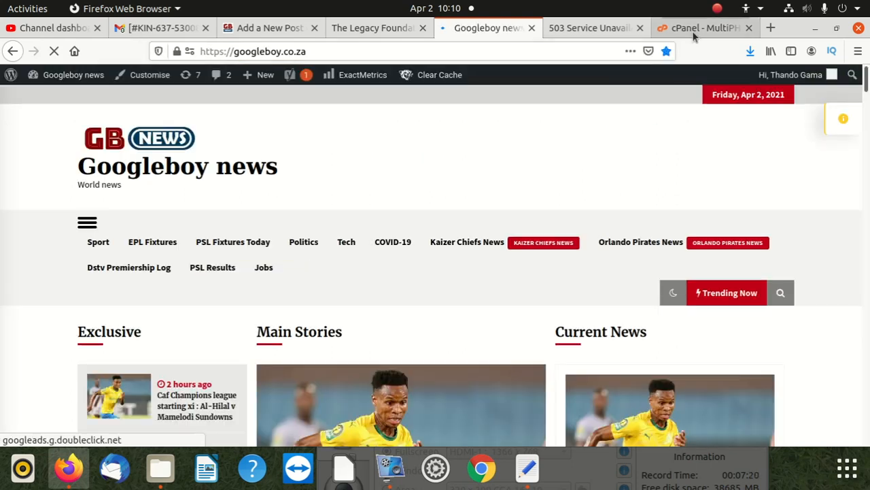
Choose the inherit PHP option for googleboy.co.za in MultiPHP Manager.
{"action": "left_click", "coordinate": [704, 27]}
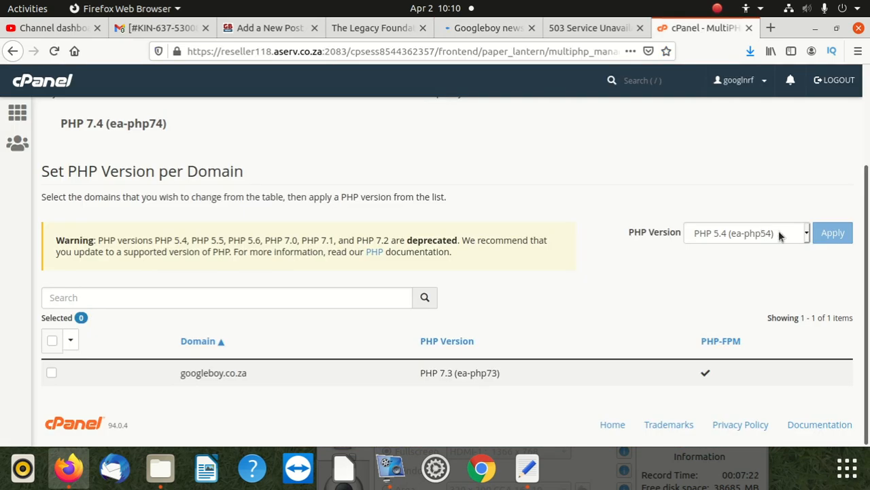
{"action": "left_click", "coordinate": [746, 232]}
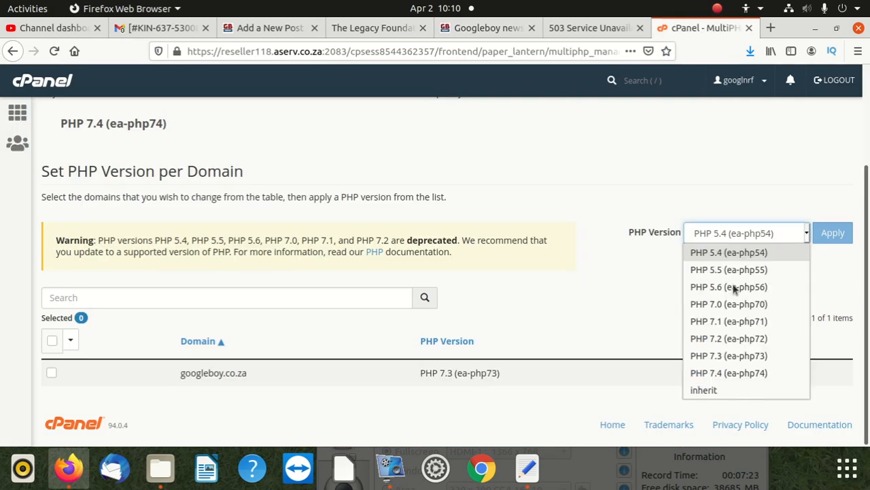
{"action": "left_click", "coordinate": [705, 389]}
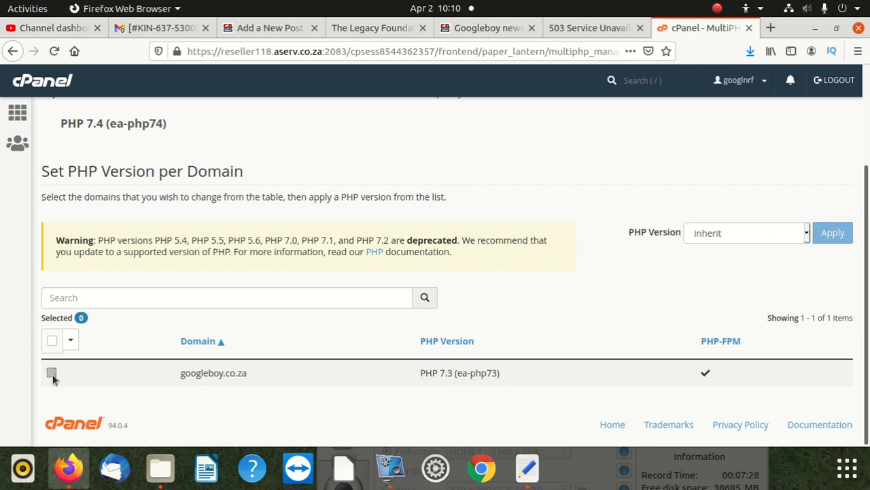
{"action": "left_click", "coordinate": [52, 372]}
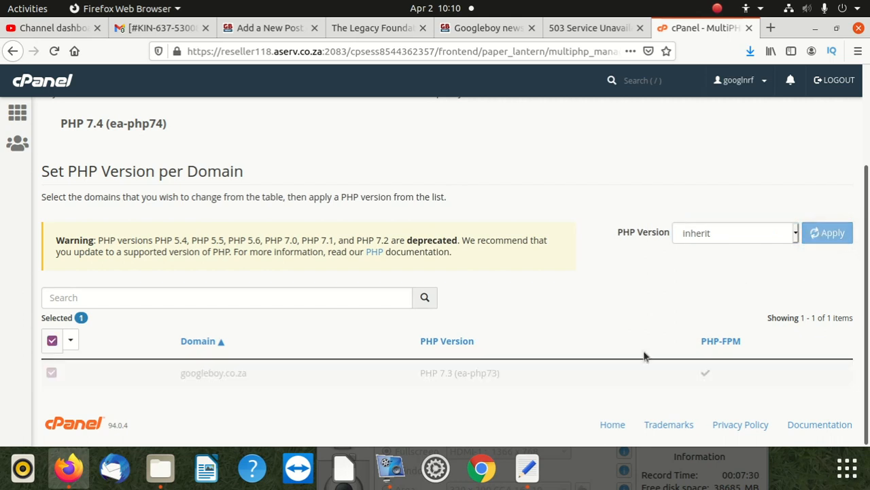
{"action": "mouse_move", "coordinate": [605, 65]}
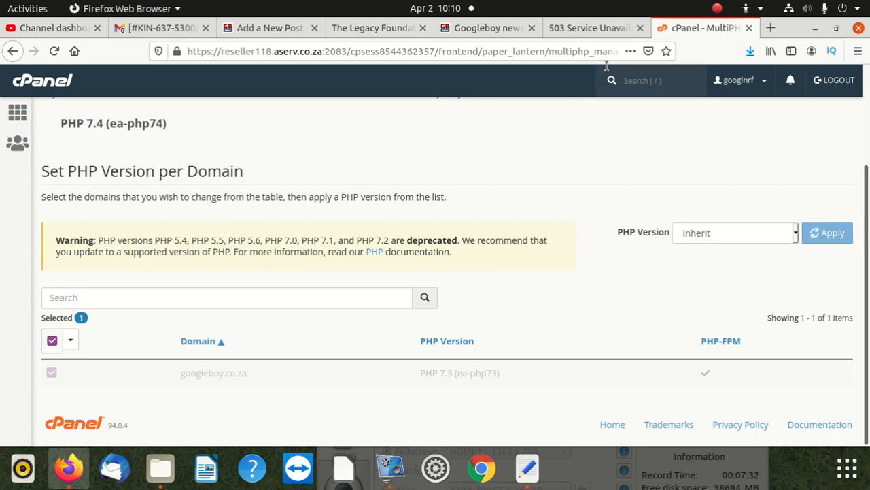
Return to the site tab, which now shows 503 Service Unavailable, and re-enter the address.
{"action": "left_click", "coordinate": [587, 27]}
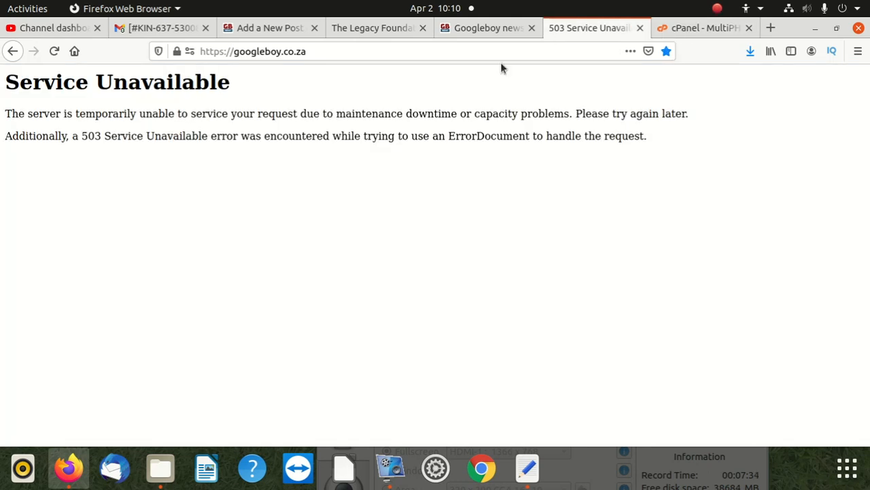
{"action": "type", "text": "google.com"}
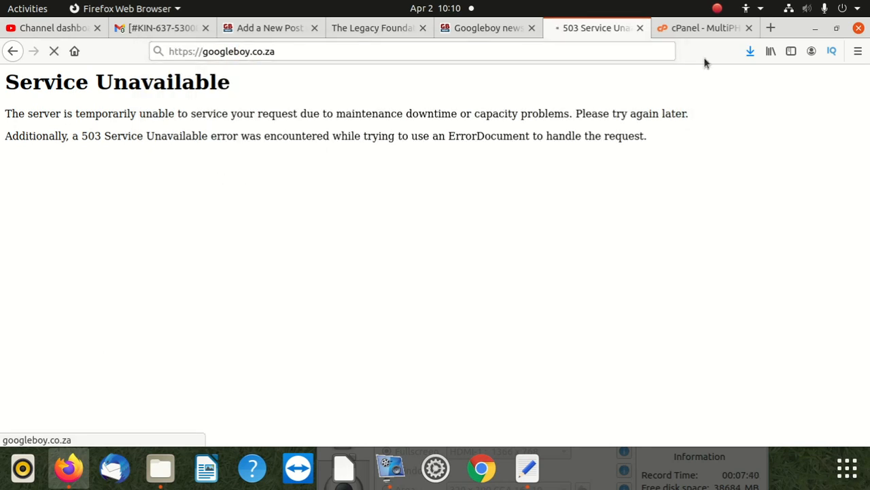
{"action": "left_click", "coordinate": [704, 27]}
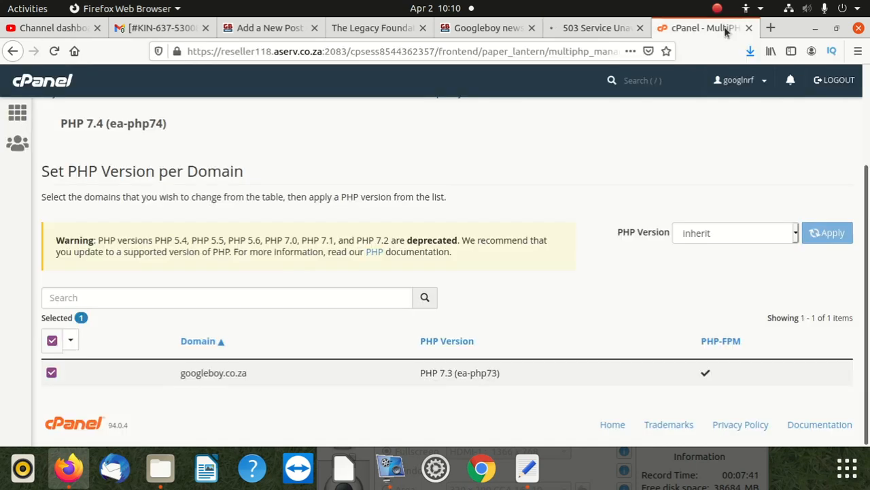
{"action": "left_click", "coordinate": [596, 27]}
{"action": "type", "text": "https://googleboy.co.za"}
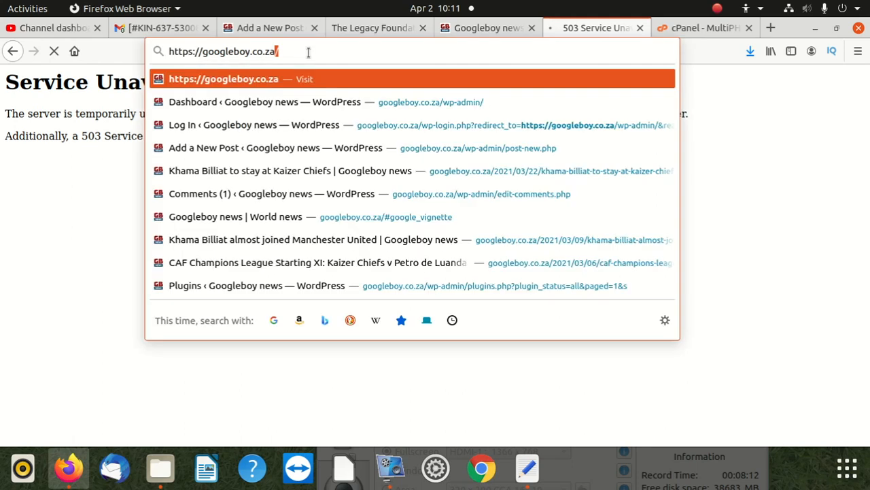
Reload googleboy.co.za so the news front page shows its stories again.
{"action": "triple_click", "coordinate": [224, 52]}
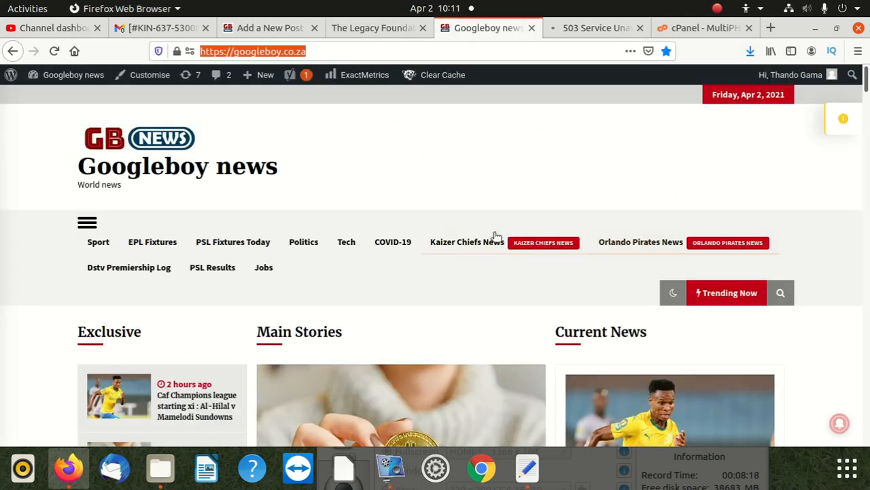
{"action": "scroll", "scroll_direction": "down", "scroll_amount": 3}
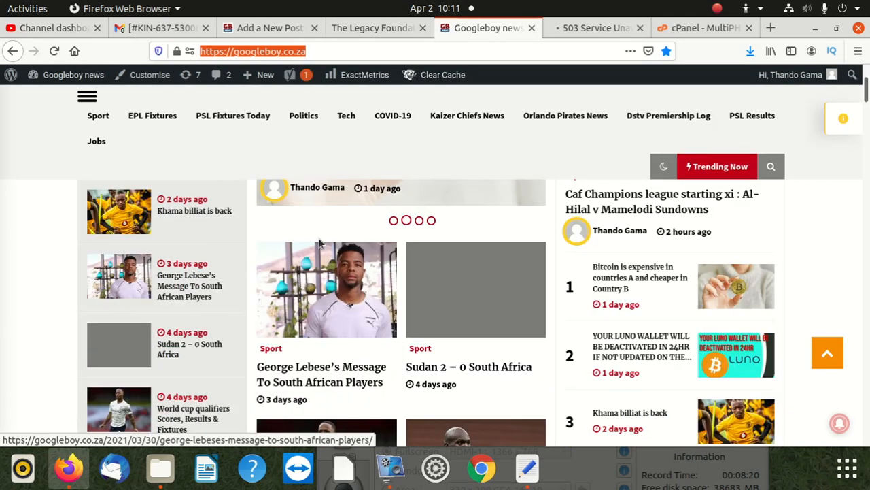
{"action": "left_click", "coordinate": [321, 374]}
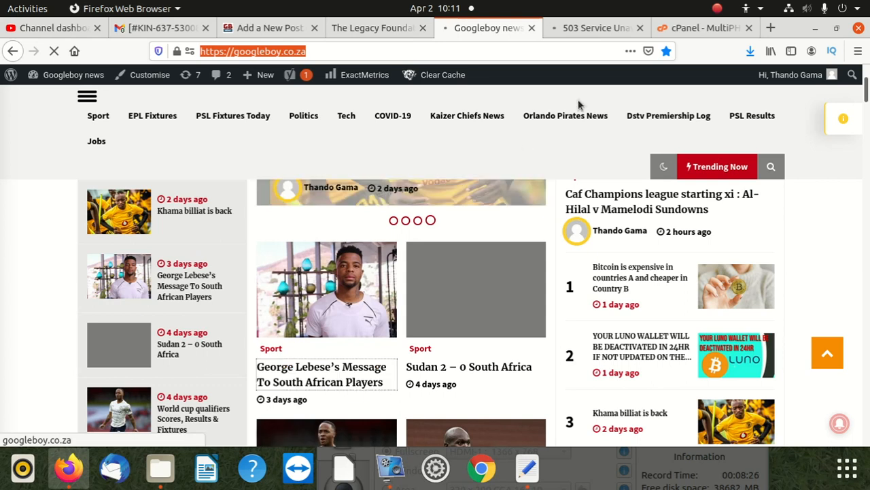
{"action": "mouse_move", "coordinate": [601, 131]}
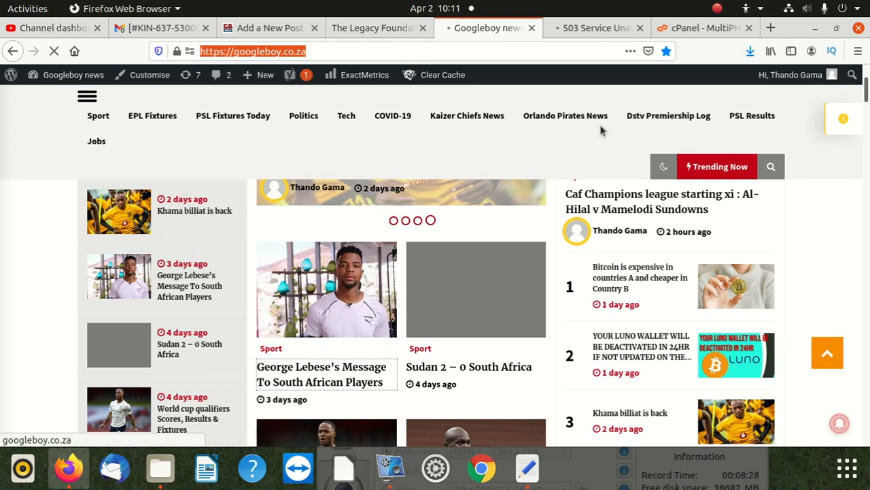
Close the leftover 503 error tab and the Legacy Foundation tab.
{"action": "left_click", "coordinate": [595, 27]}
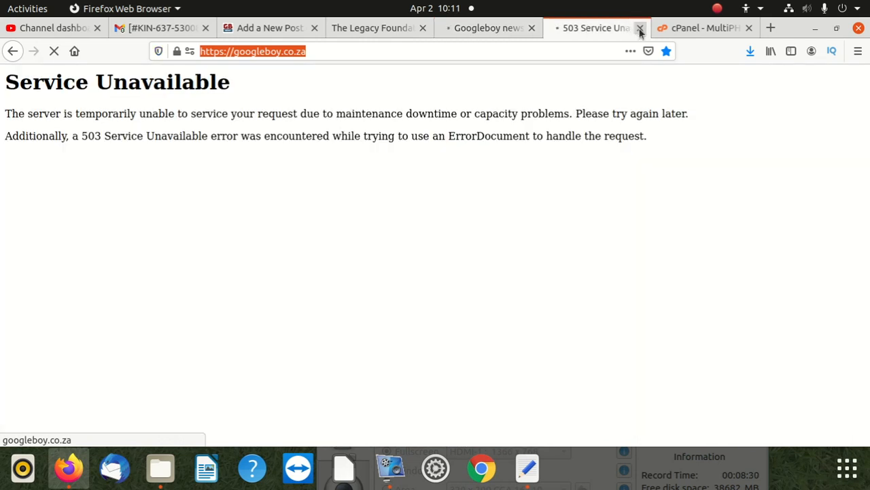
{"action": "left_click", "coordinate": [640, 27]}
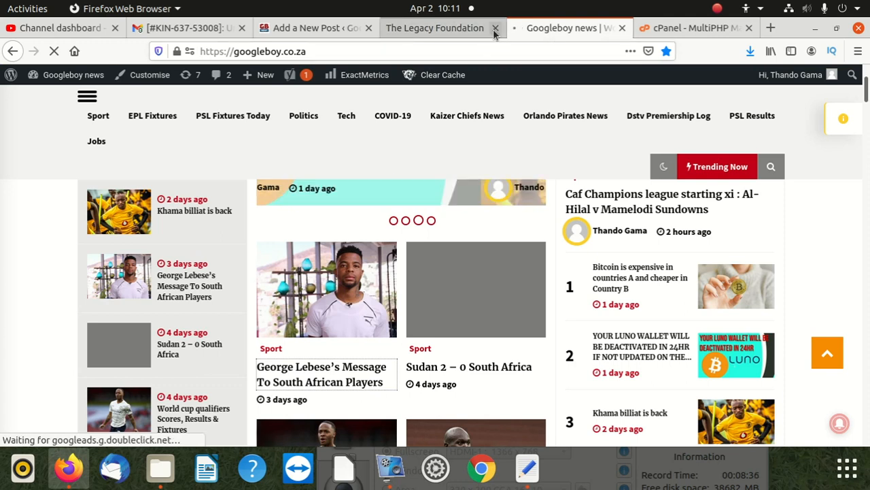
{"action": "left_click", "coordinate": [495, 27]}
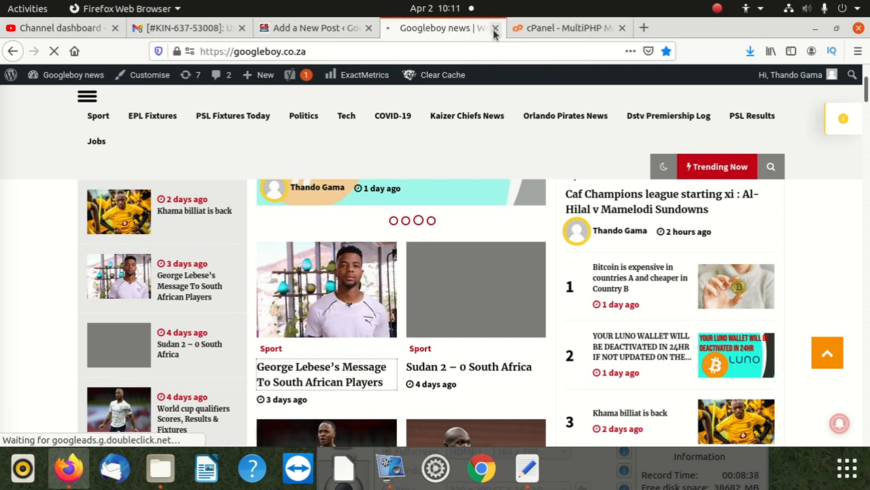
{"action": "left_click", "coordinate": [495, 28]}
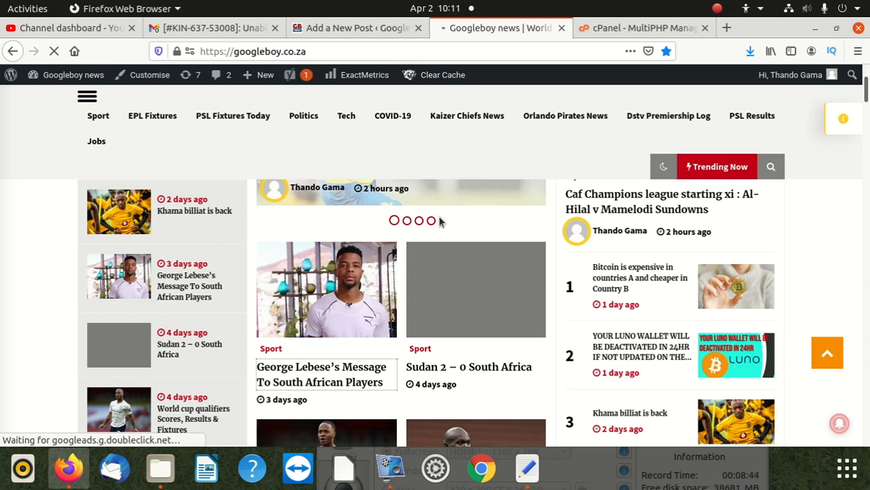
{"action": "scroll", "scroll_direction": "down", "scroll_amount": 3}
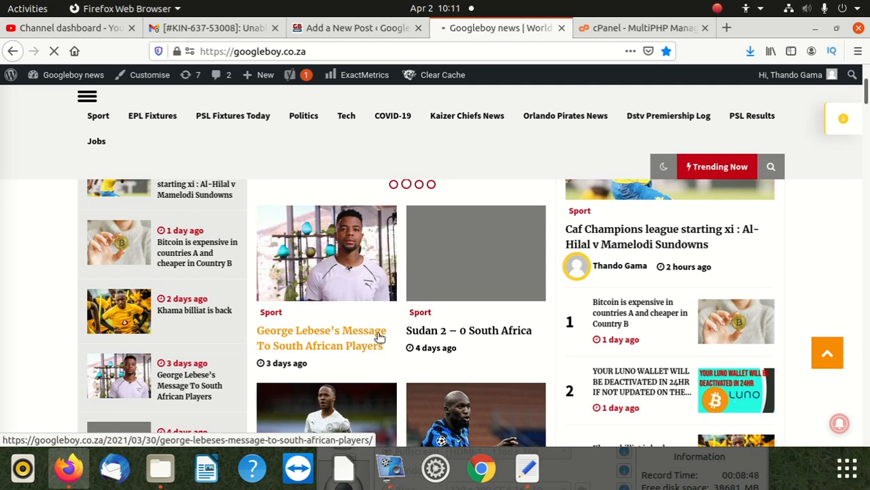
{"action": "mouse_move", "coordinate": [442, 335]}
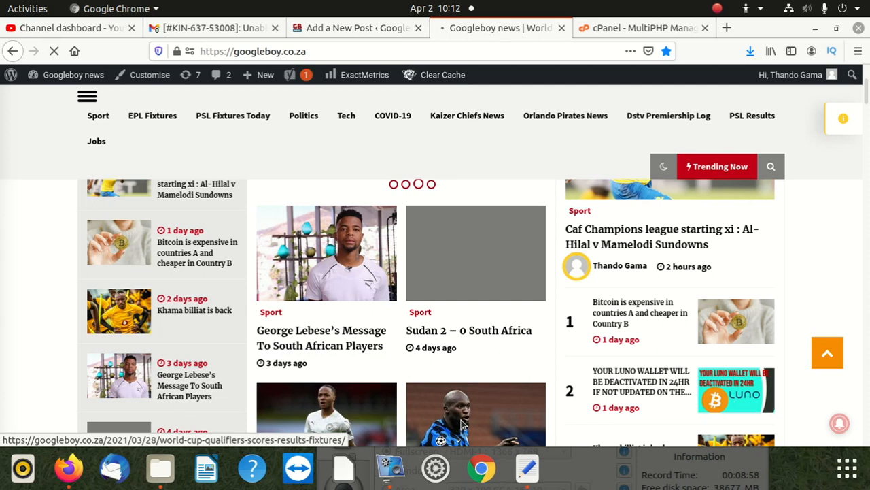
{"action": "left_click", "coordinate": [172, 27]}
{"action": "type", "text": "googleboy.co.za"}
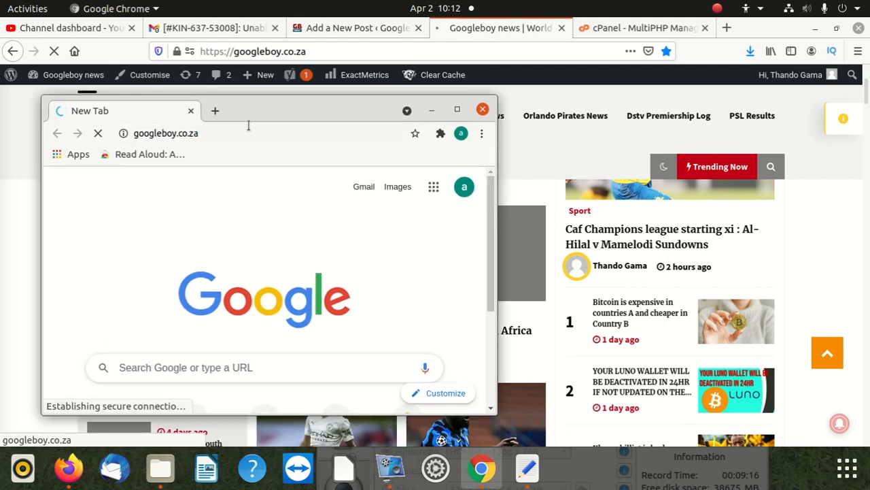
{"action": "left_click", "coordinate": [483, 109]}
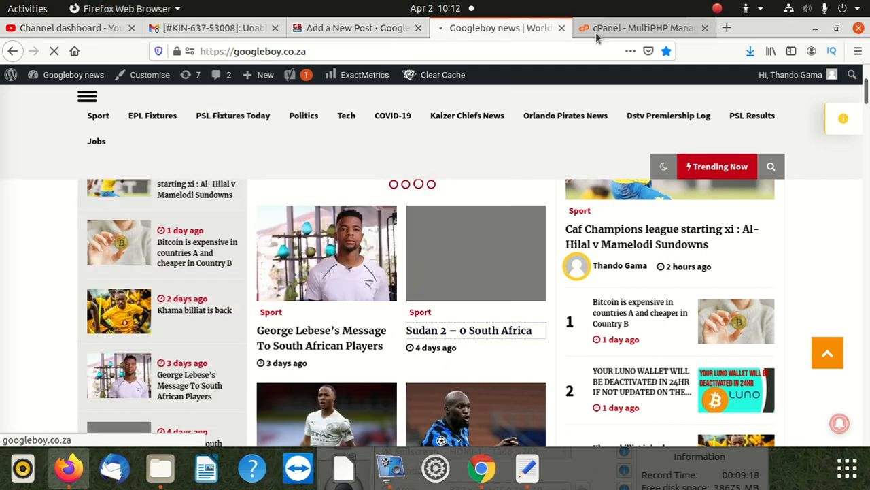
Attempt PHP 7.4 (ea-php74) for googleboy.co.za, which fails with an API request error.
{"action": "left_click", "coordinate": [640, 27]}
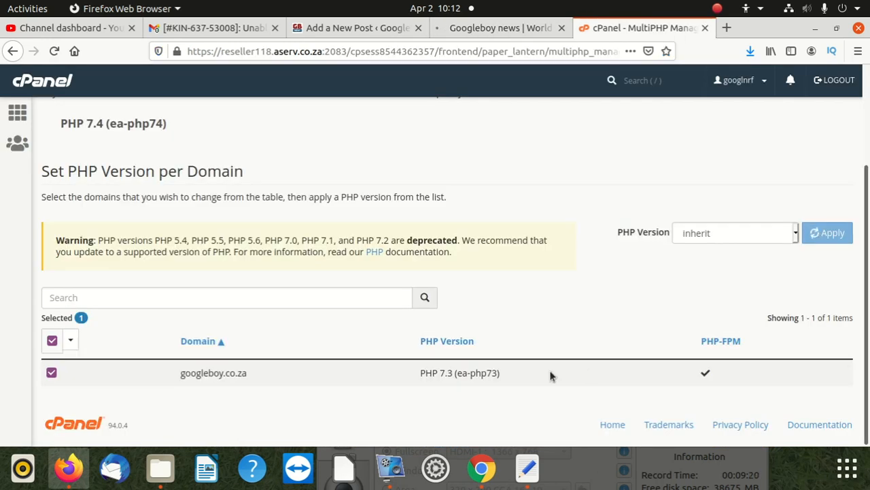
{"action": "mouse_move", "coordinate": [814, 328]}
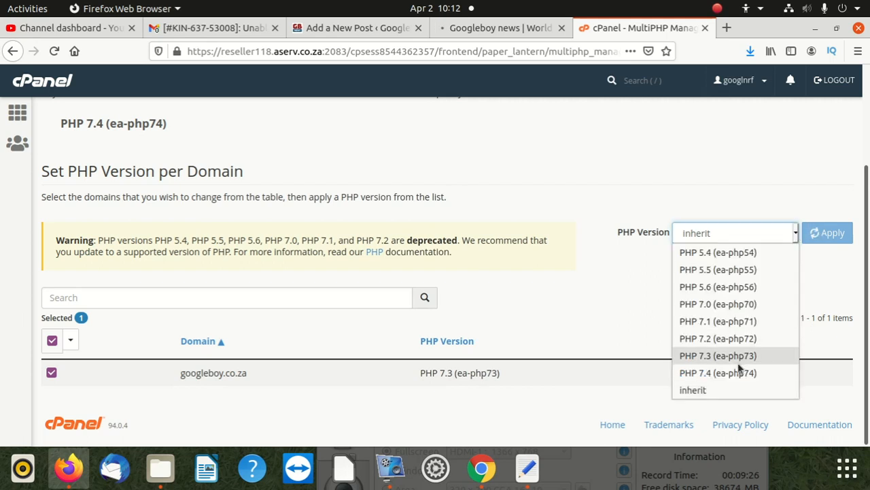
{"action": "left_click", "coordinate": [718, 373]}
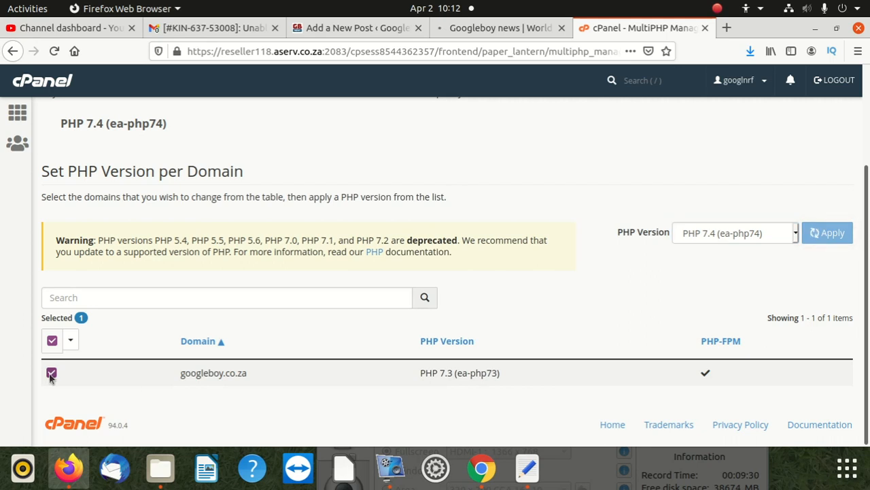
{"action": "left_click", "coordinate": [827, 233]}
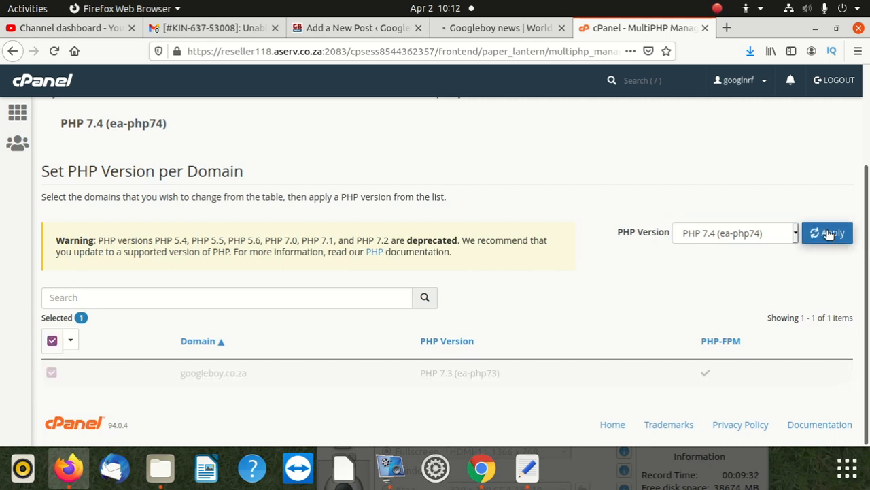
{"action": "mouse_move", "coordinate": [652, 138]}
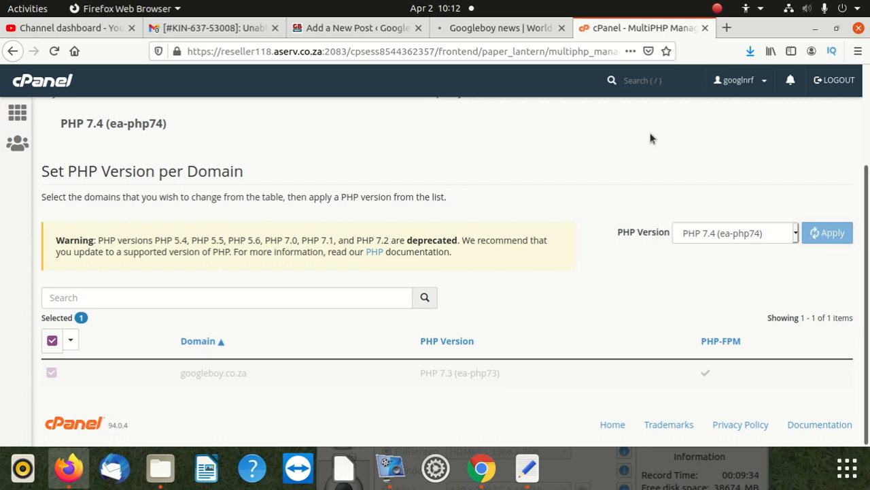
{"action": "mouse_move", "coordinate": [714, 231]}
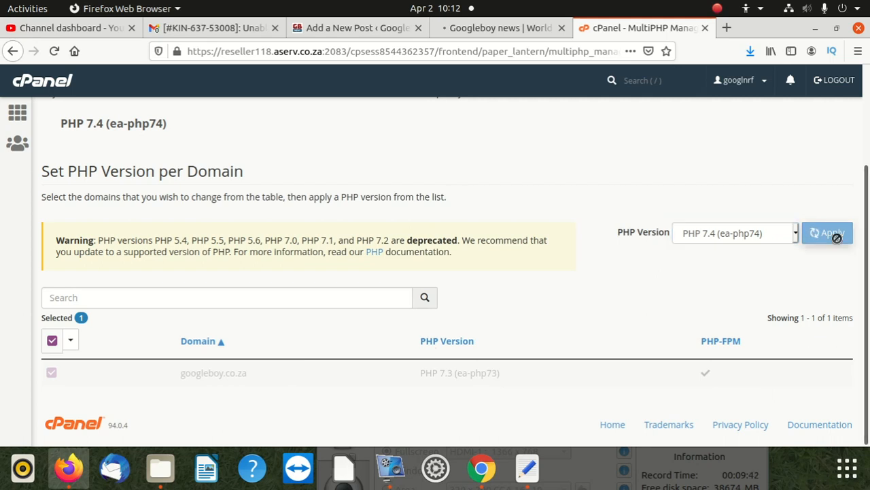
{"action": "mouse_move", "coordinate": [619, 165]}
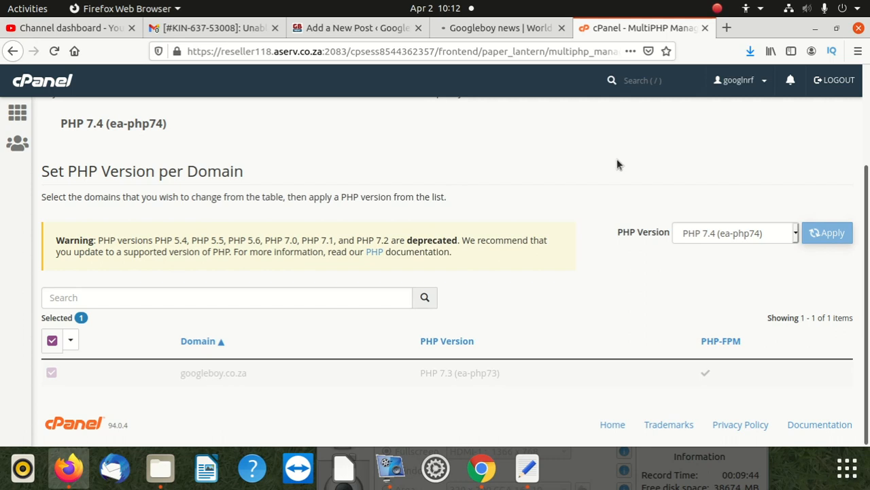
{"action": "scroll", "scroll_direction": "up", "scroll_amount": 3}
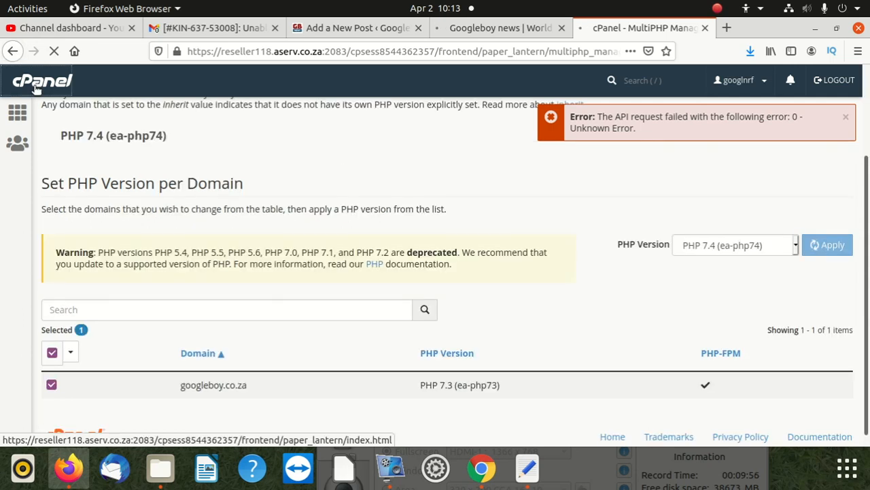
{"action": "scroll", "scroll_direction": "down", "scroll_amount": 3}
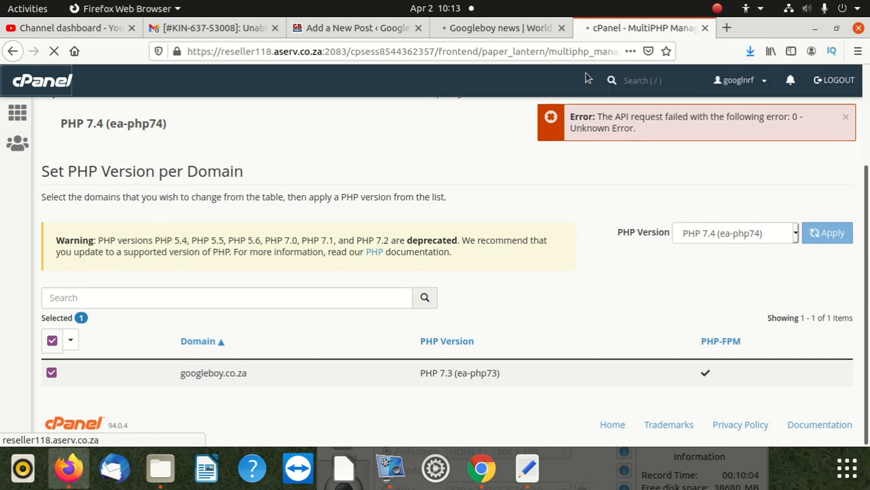
{"action": "left_click", "coordinate": [501, 27]}
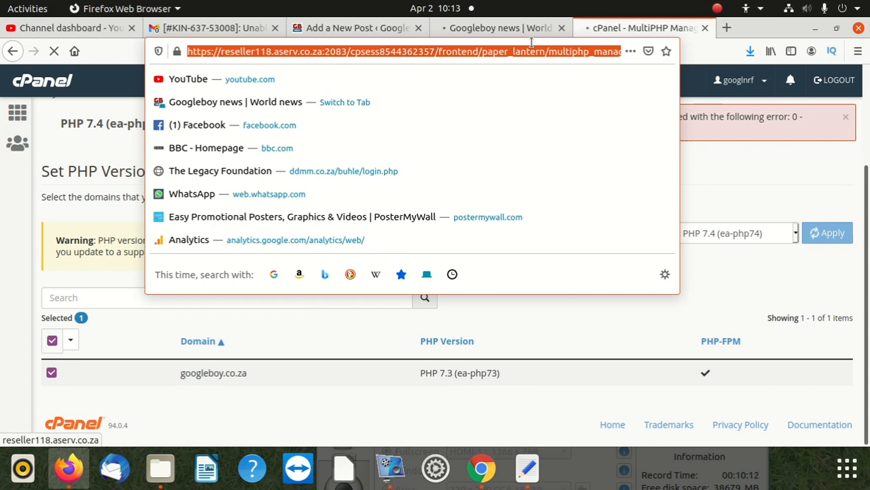
{"action": "mouse_move", "coordinate": [430, 114]}
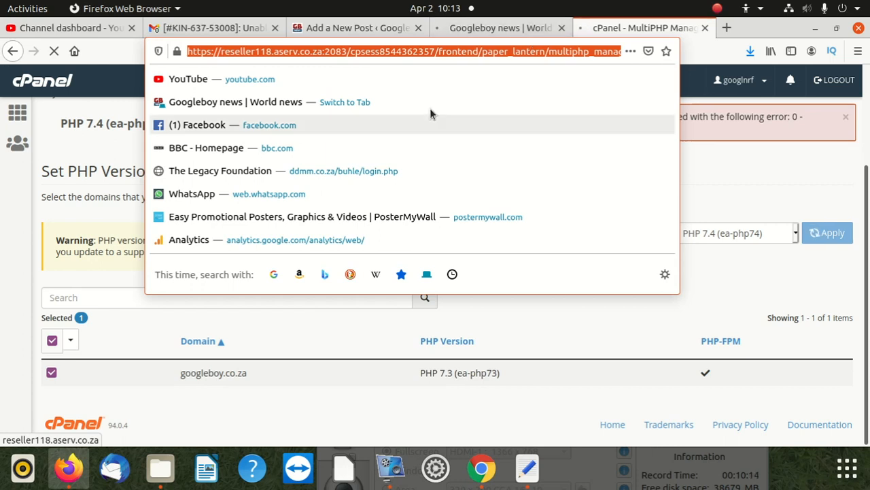
{"action": "mouse_move", "coordinate": [296, 468]}
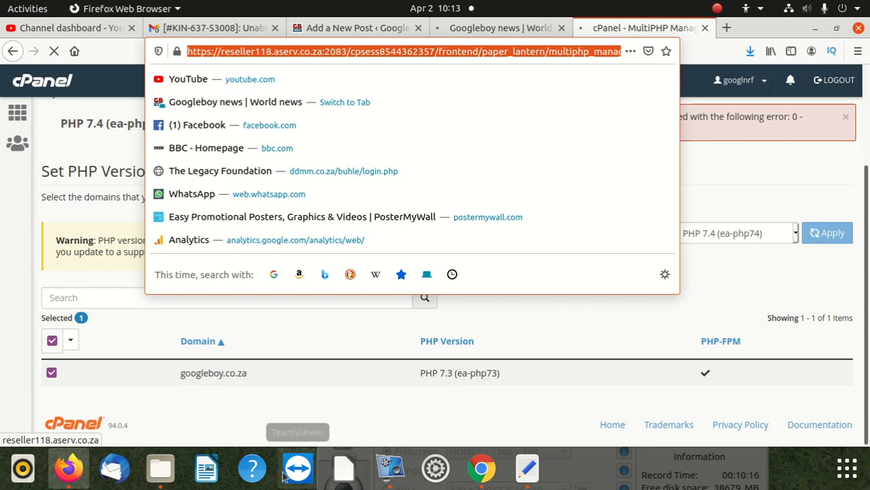
{"action": "left_click", "coordinate": [390, 468]}
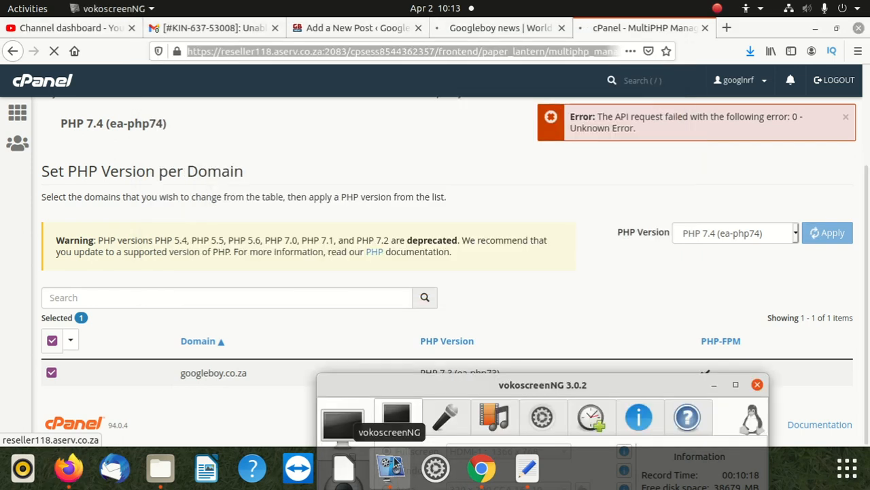